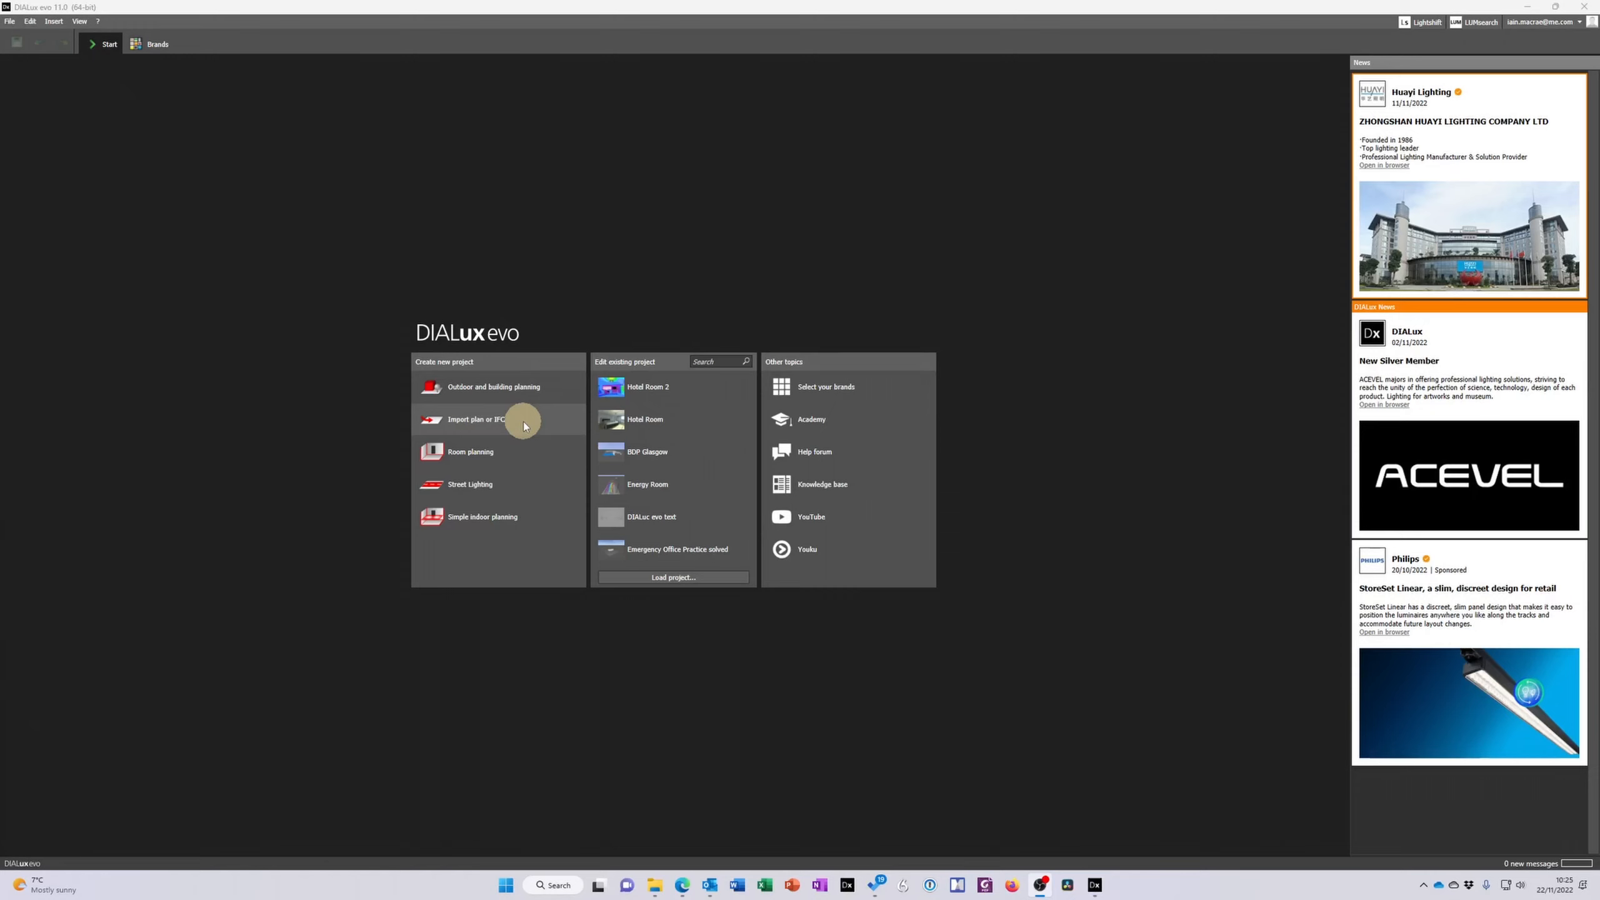
mouse_move(515, 422)
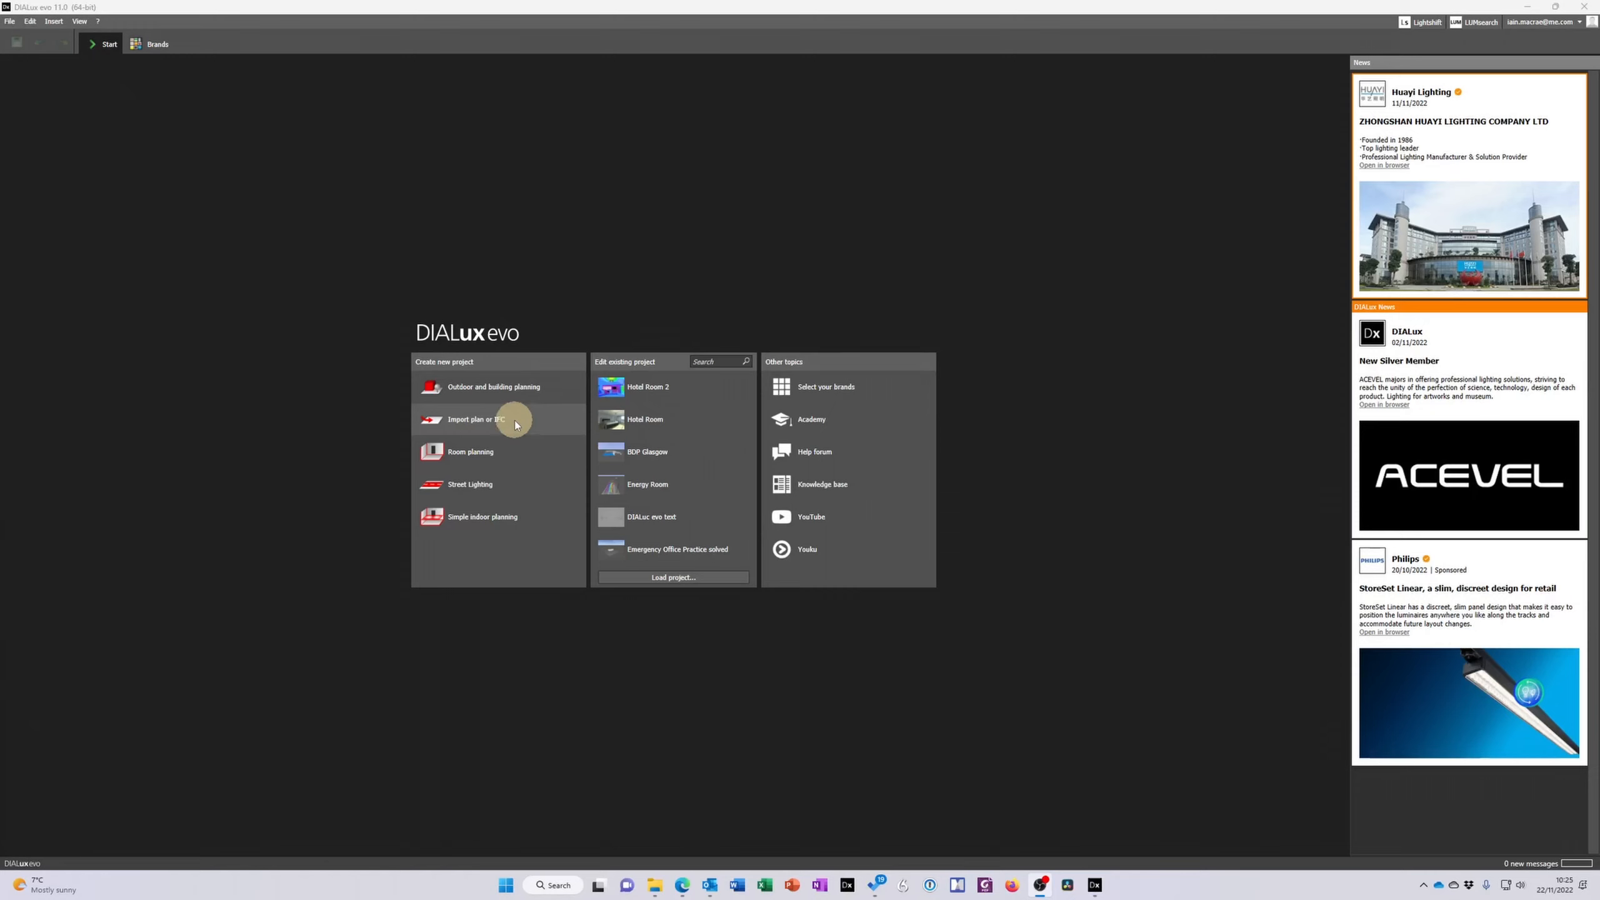
mouse_move(467, 425)
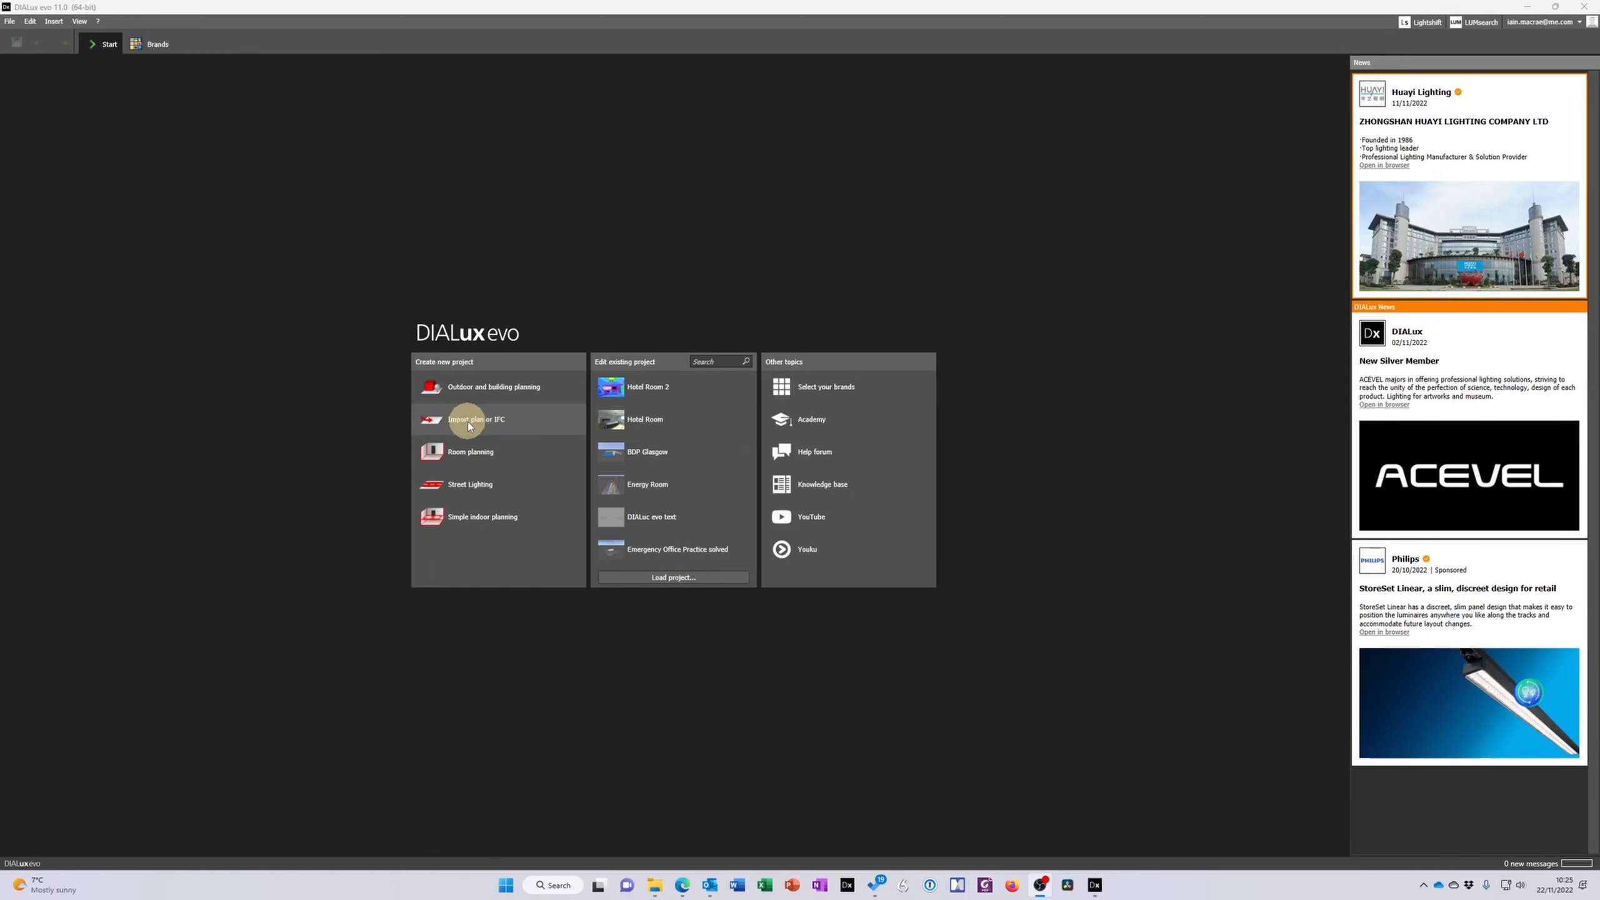
Import the Villa Savoye DWG plan file into a new project
left_click(475, 420)
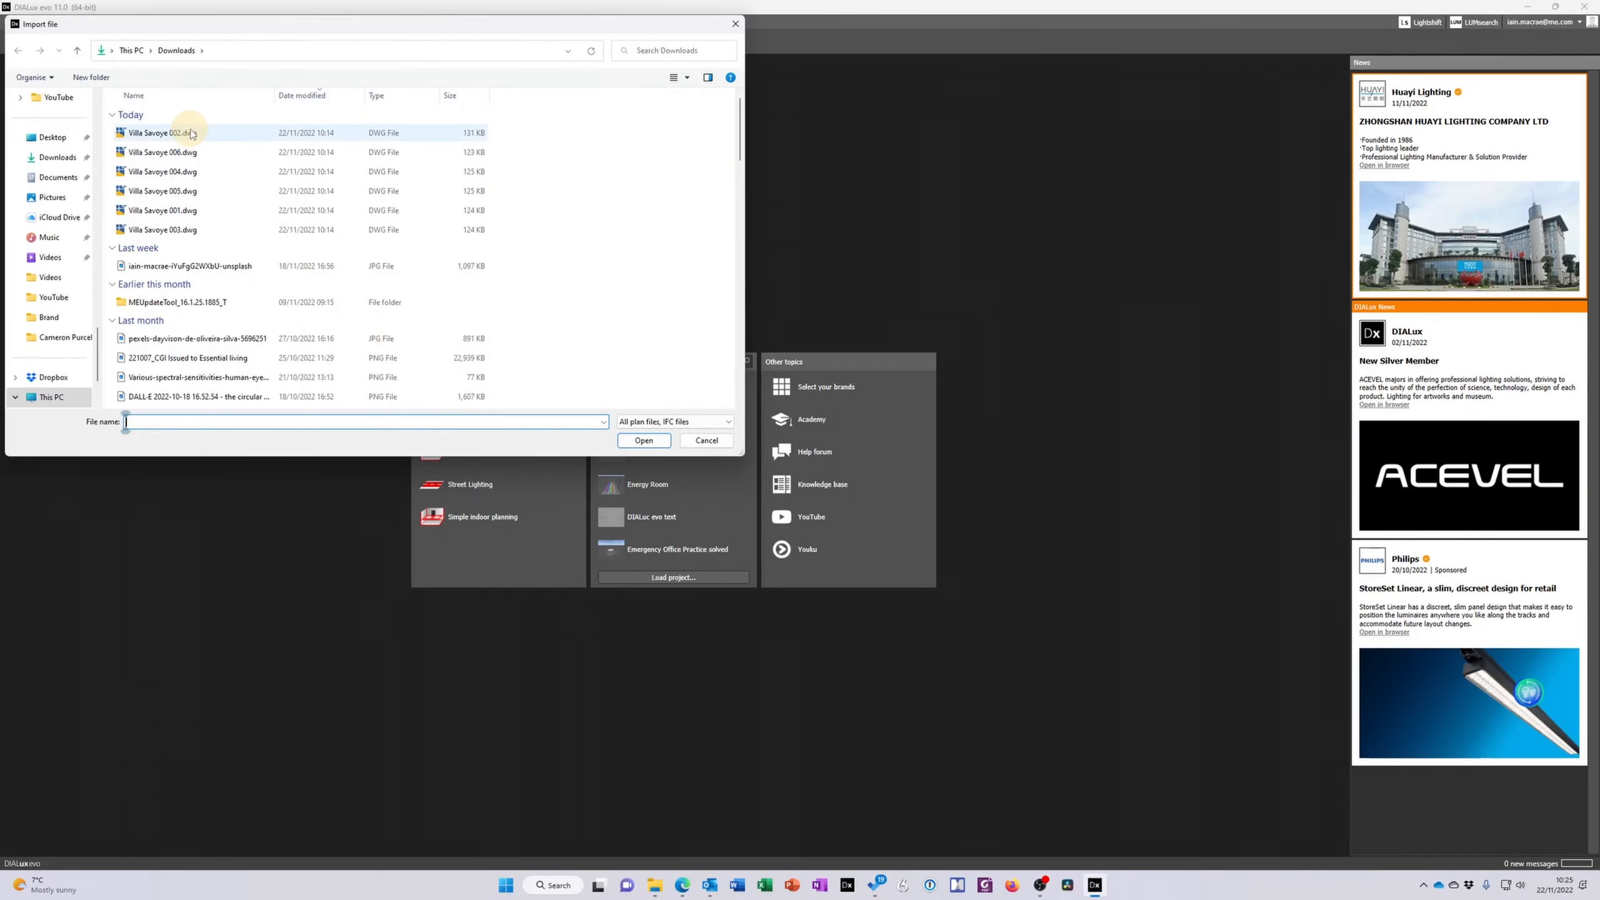
left_click(161, 132)
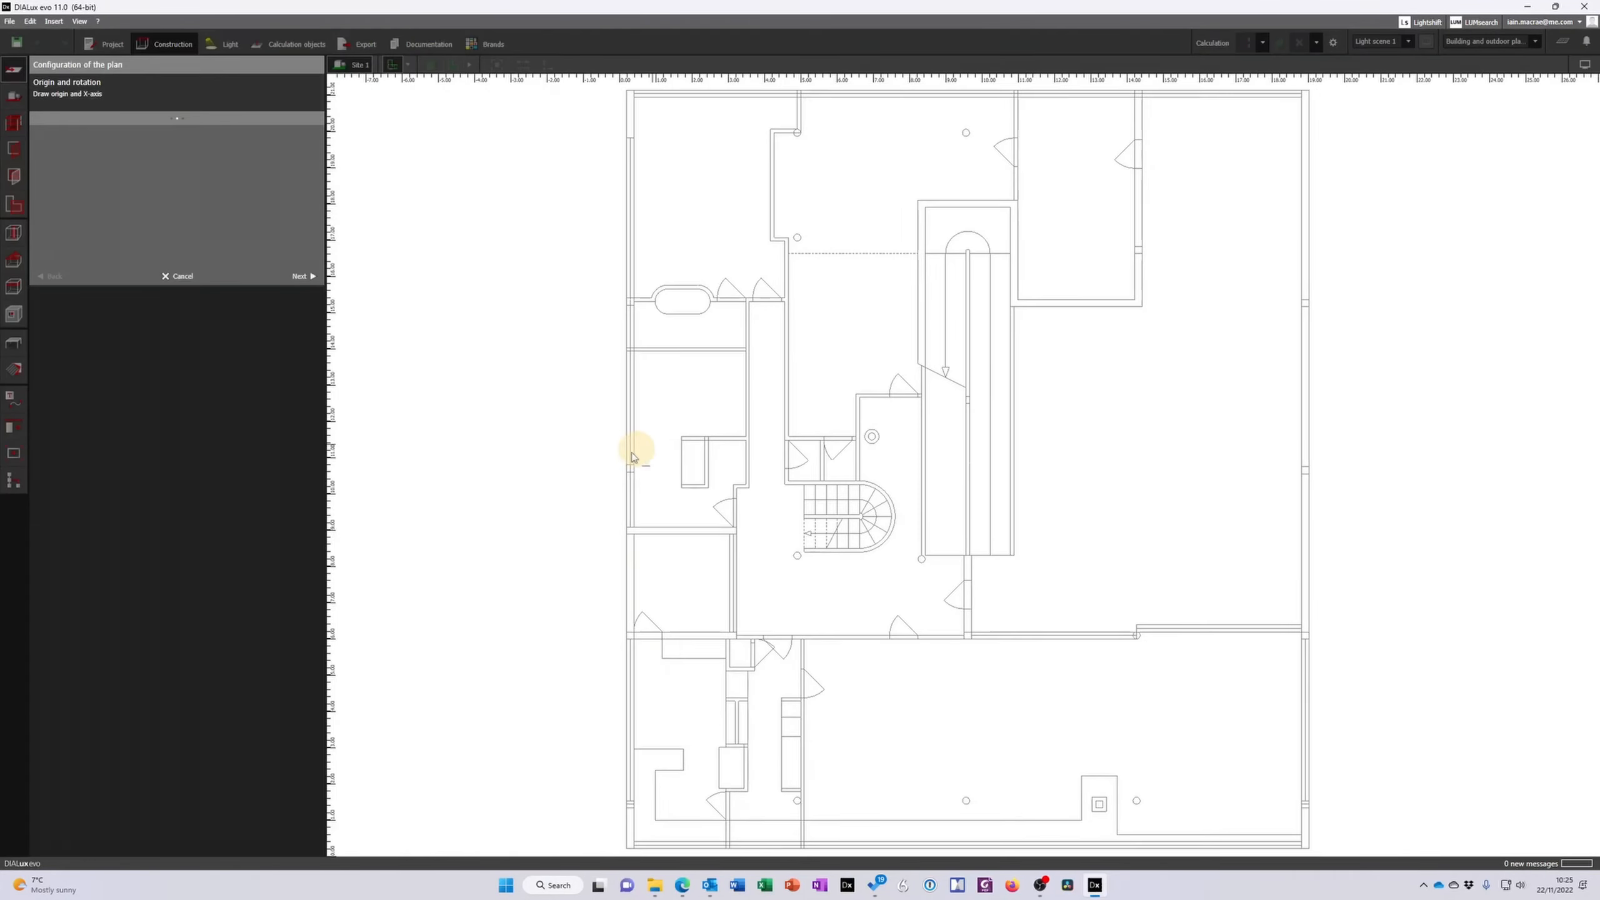
Set the plan origin at the building's bottom-left corner
scroll("down", 3)
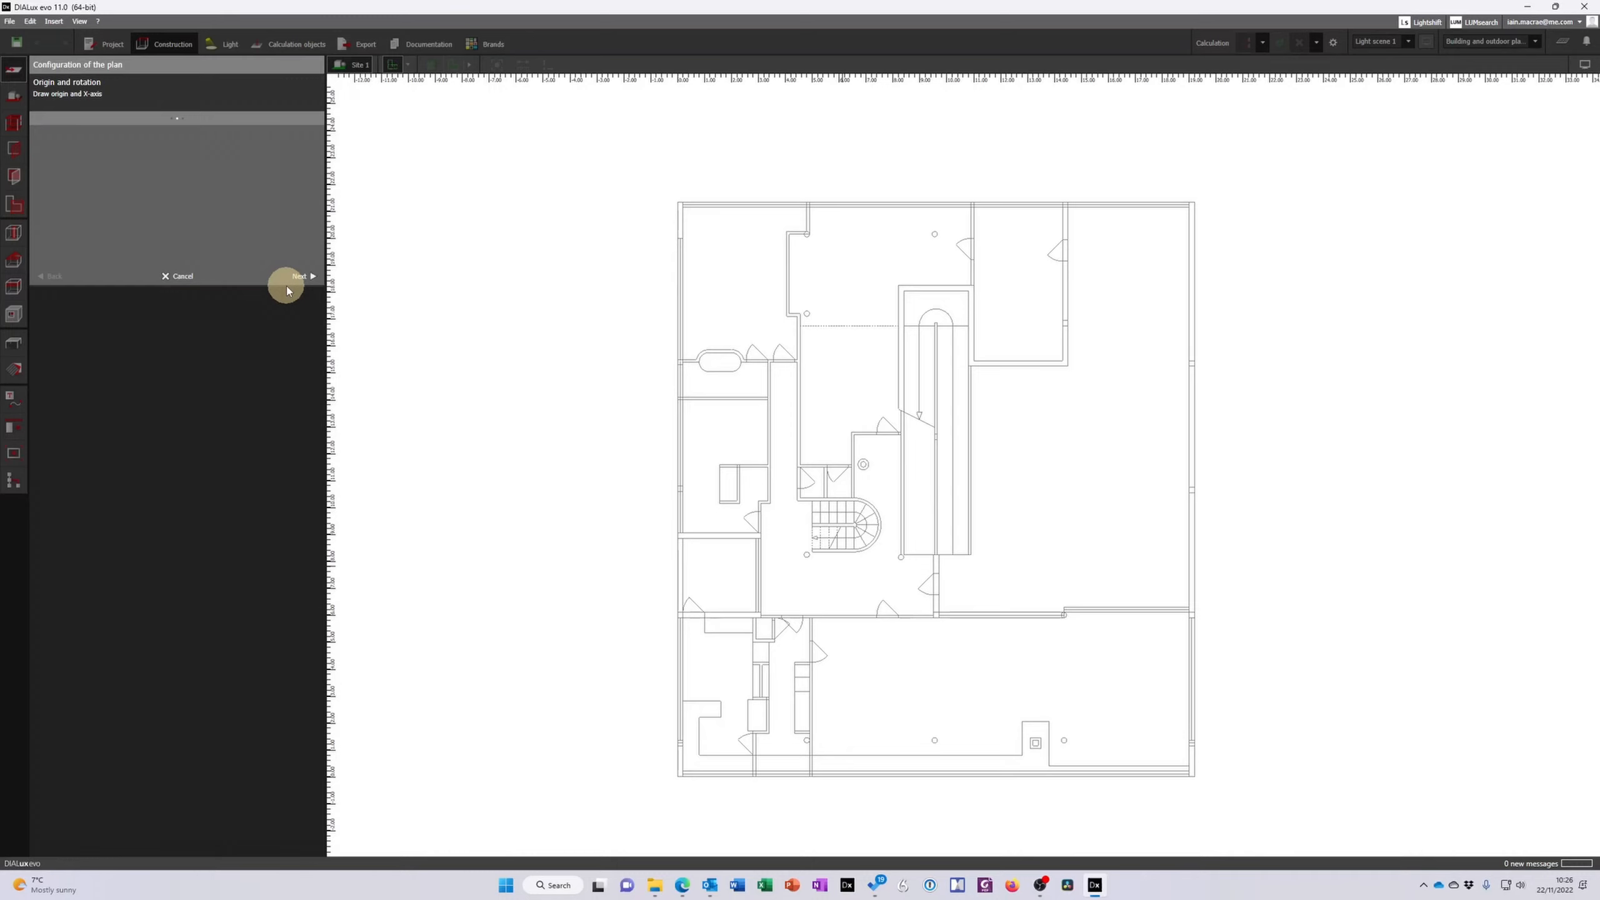
mouse_move(255, 255)
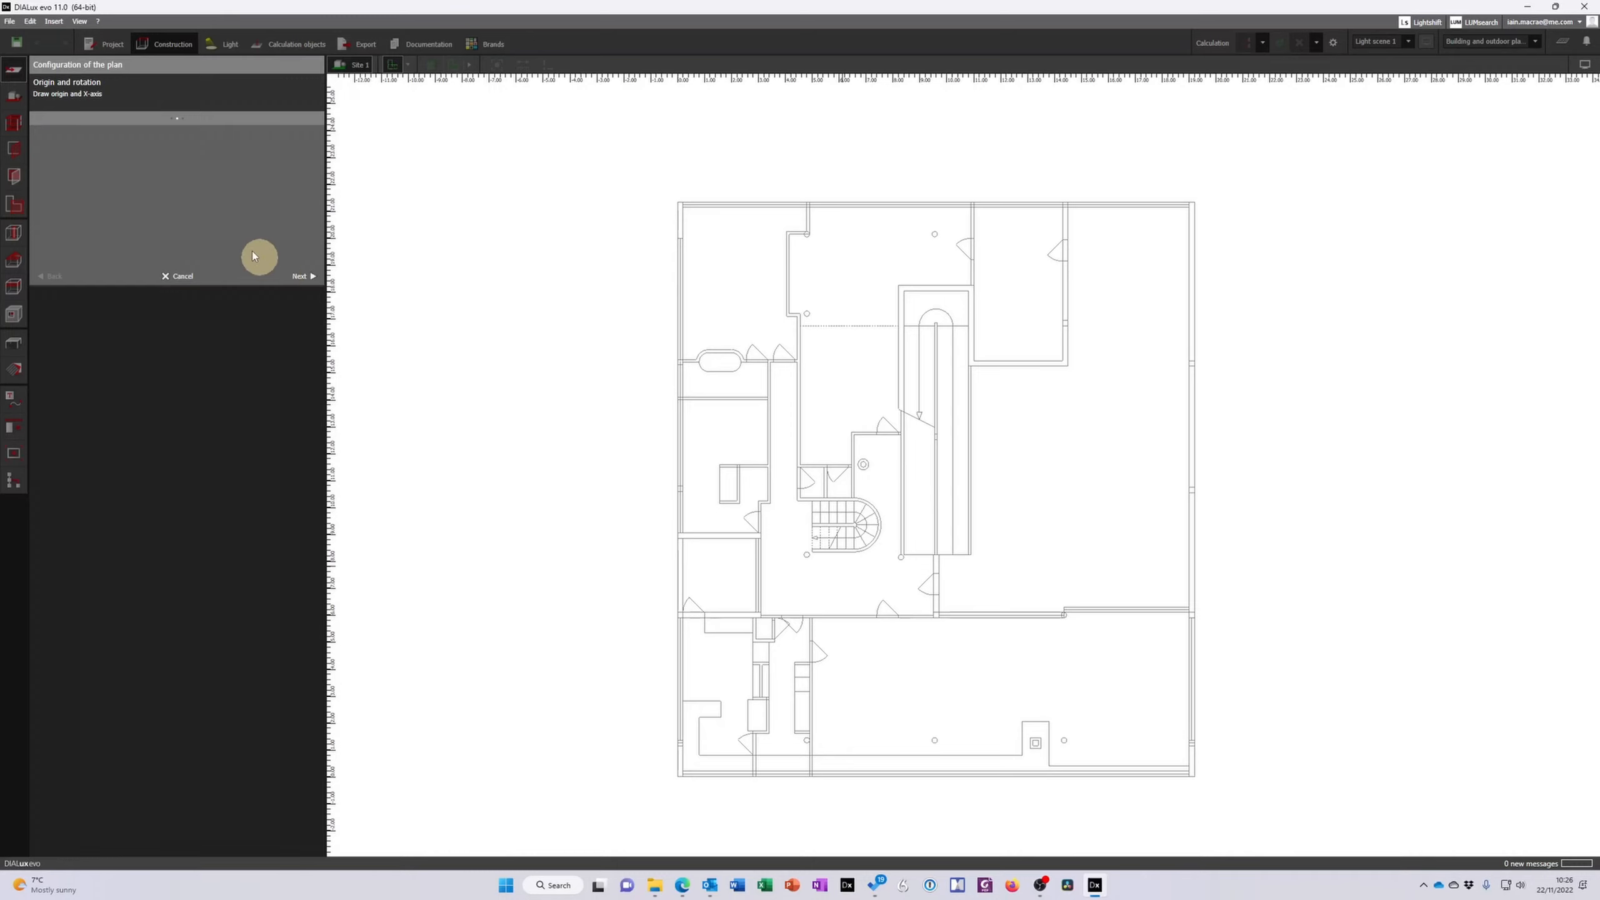
mouse_move(65, 120)
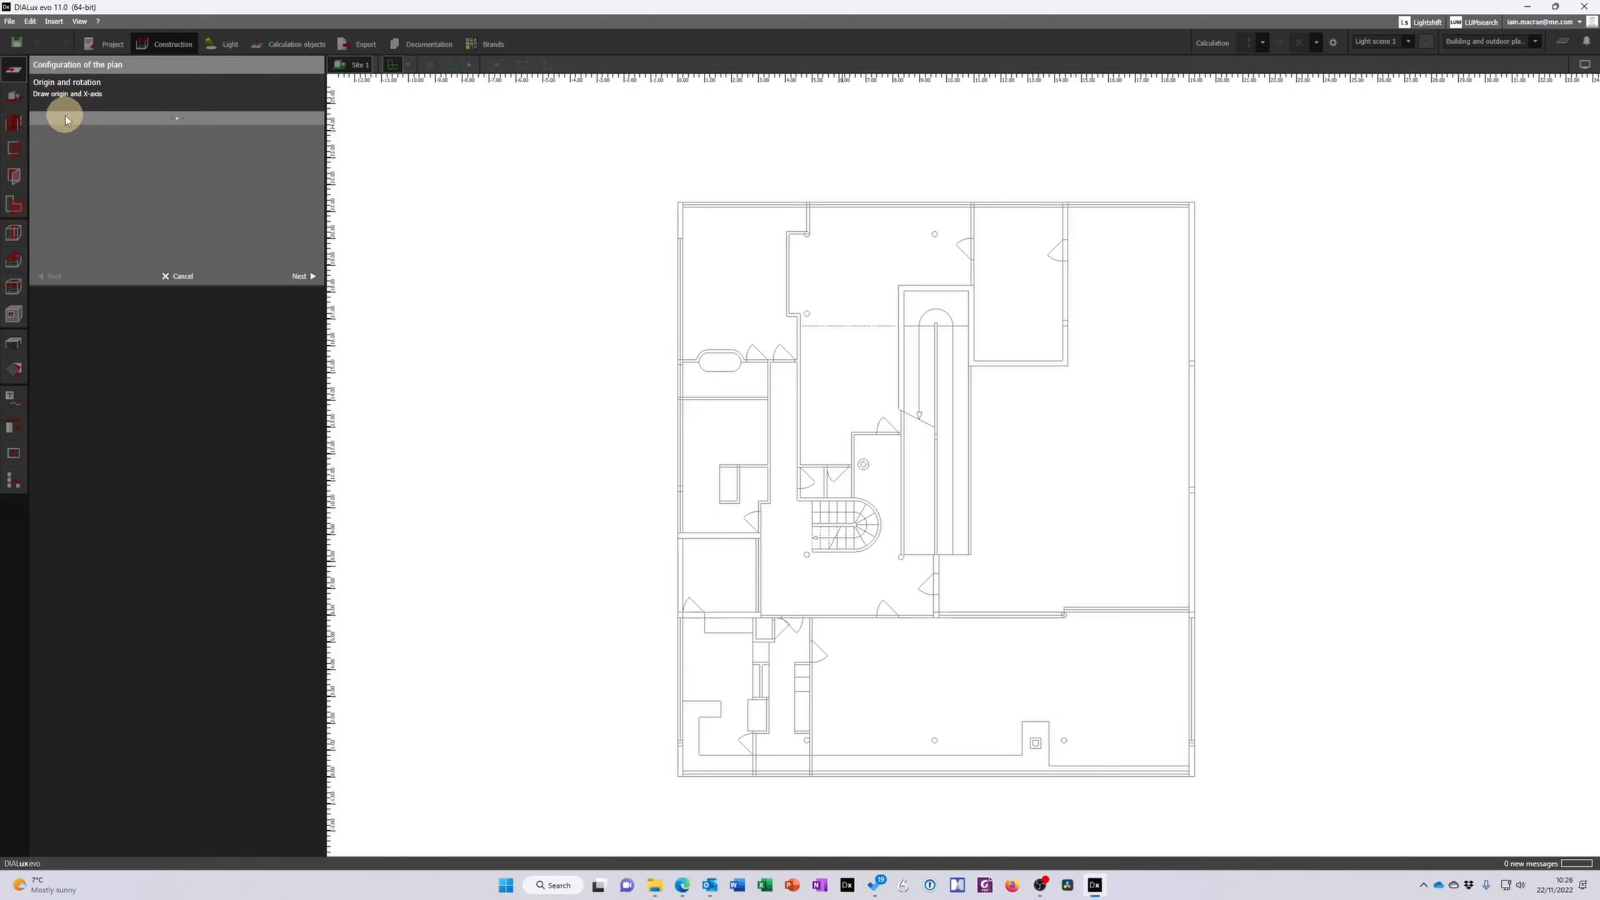
mouse_move(709, 714)
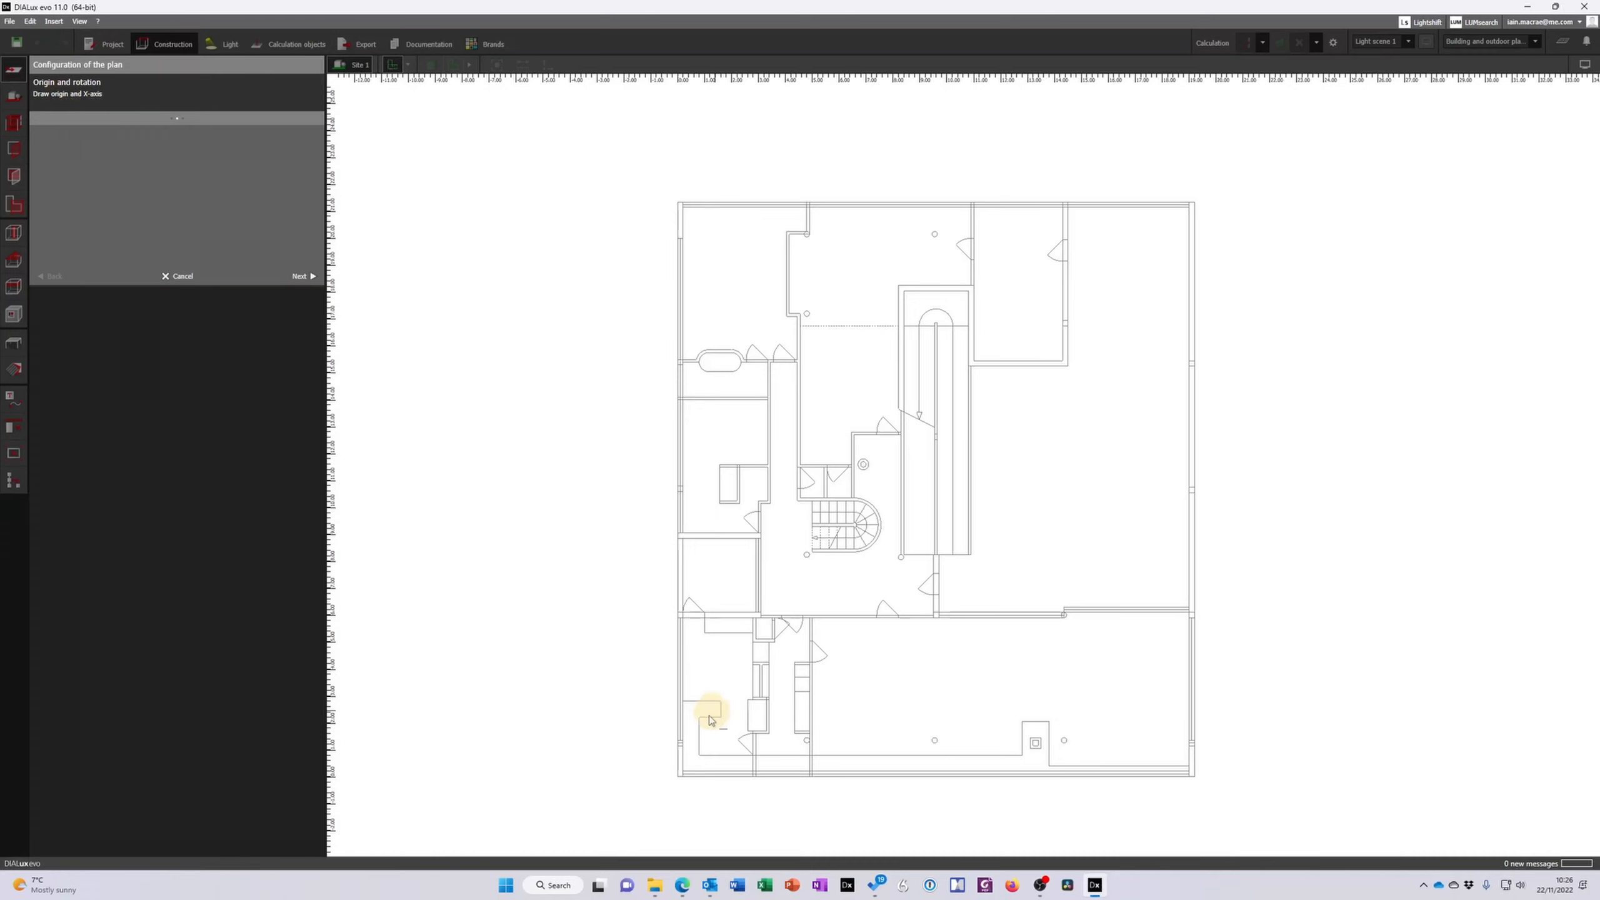
mouse_move(684, 786)
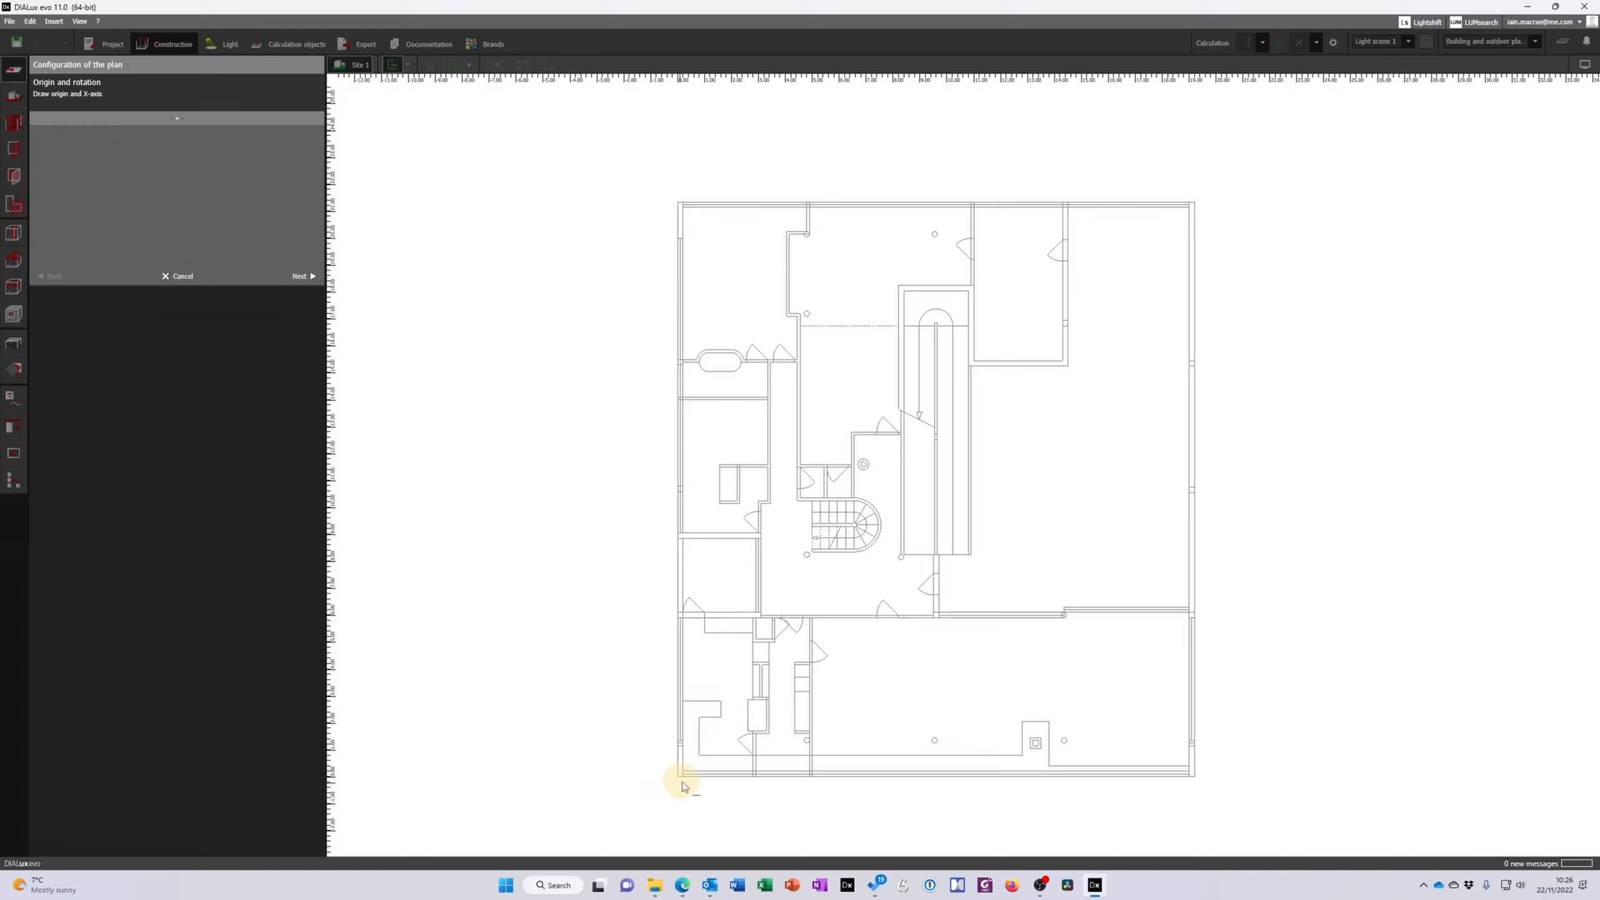
left_click(678, 776)
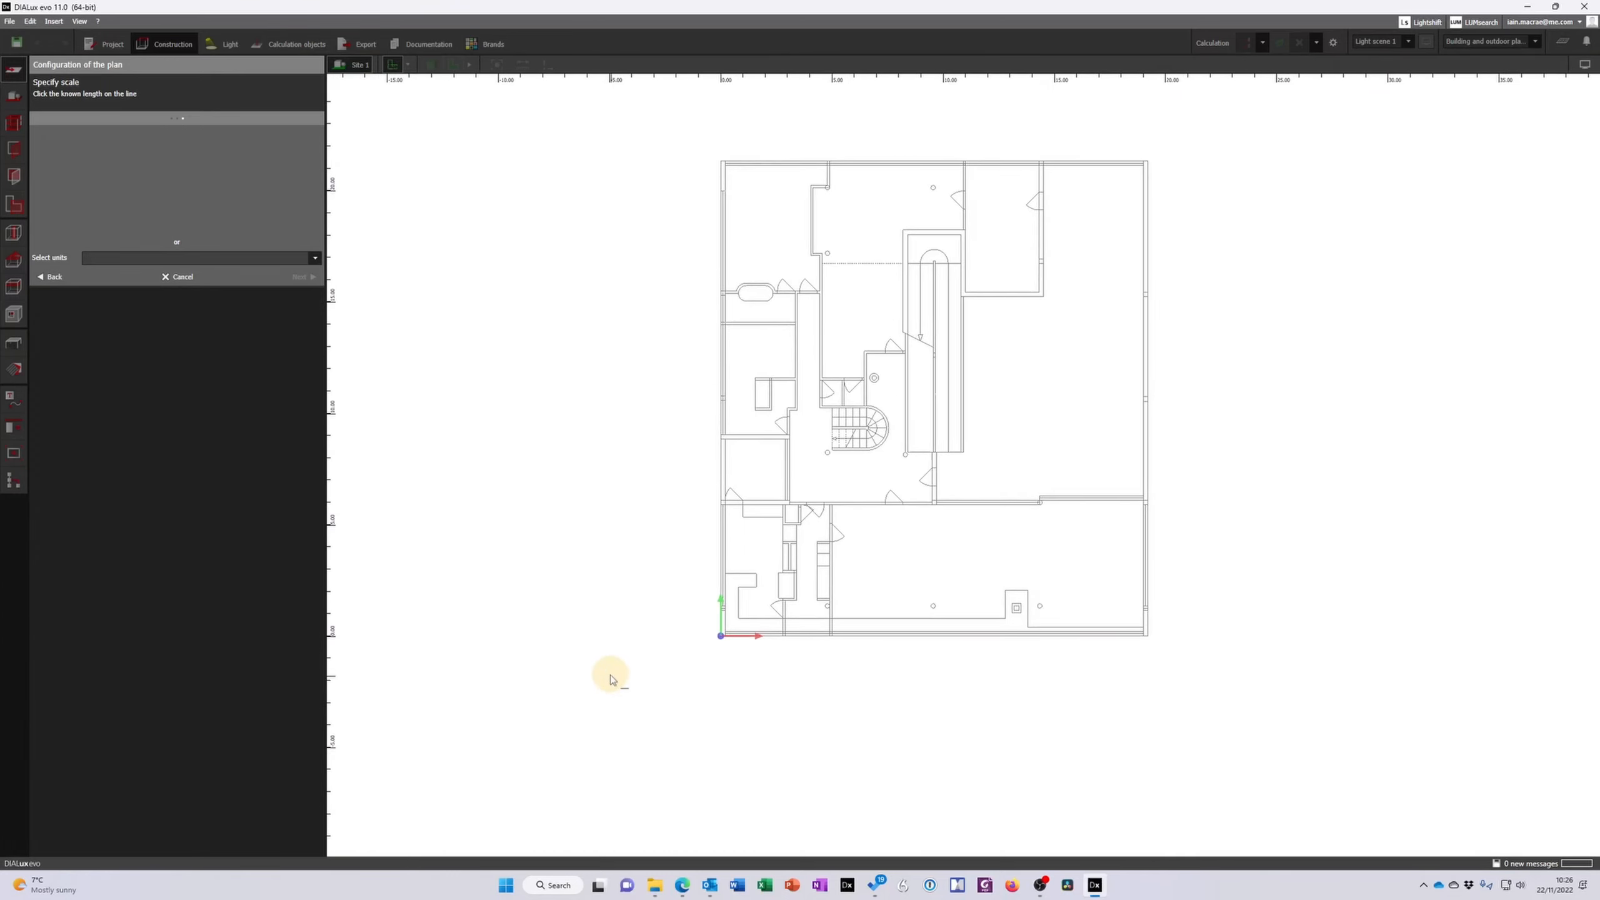
mouse_move(607, 671)
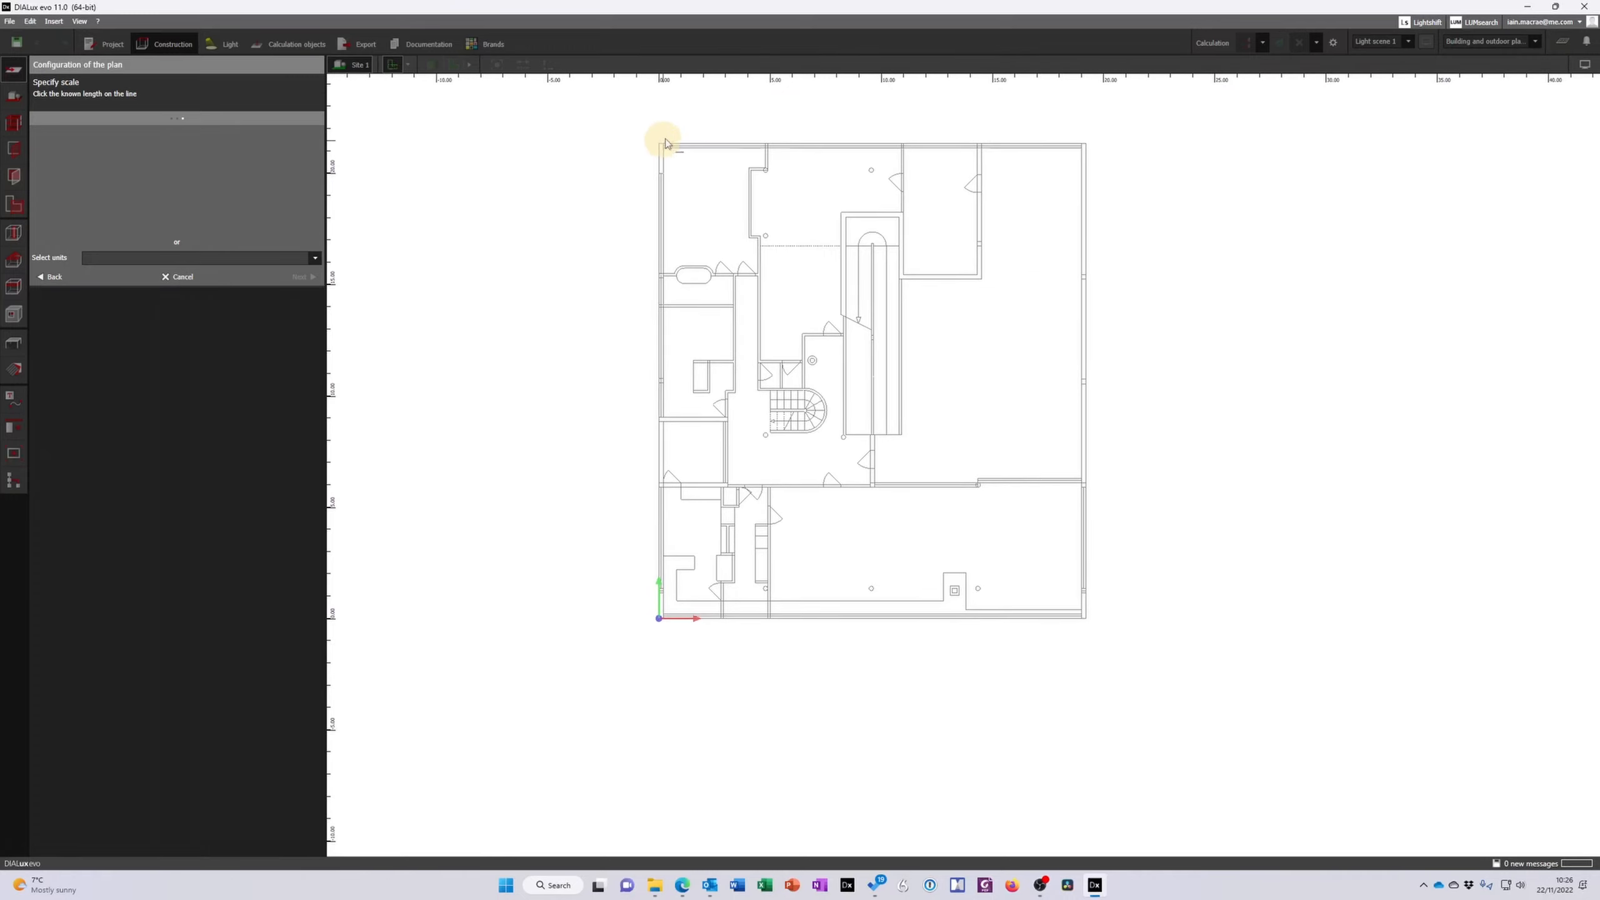
mouse_move(1106, 105)
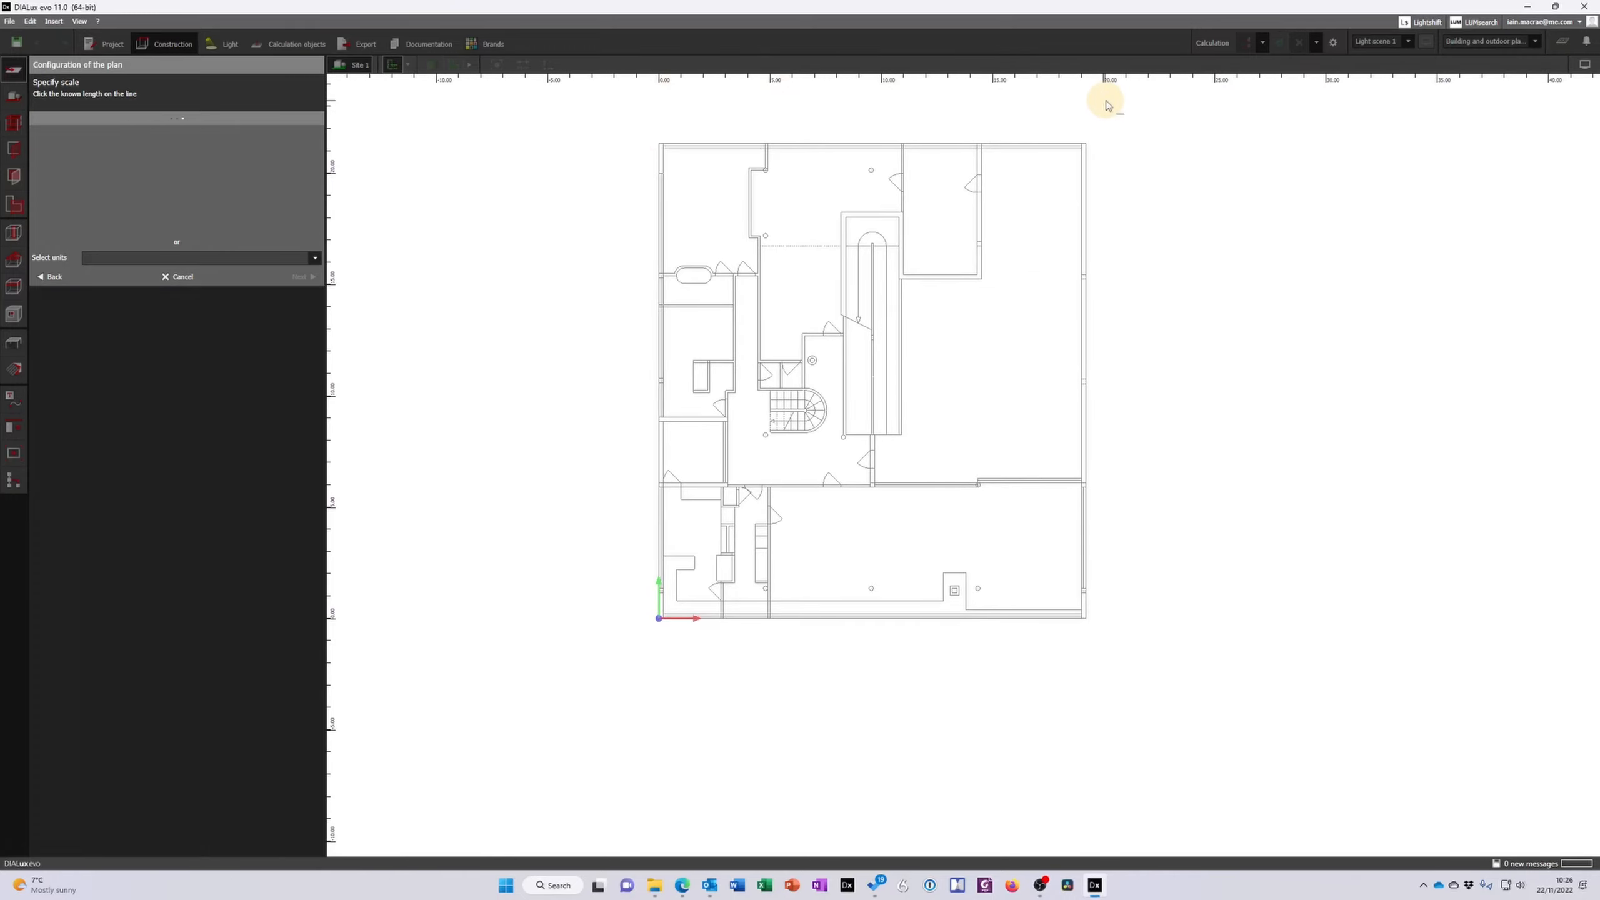
Switch the plan units from millimetres to metres and finish plan setup
left_click(309, 257)
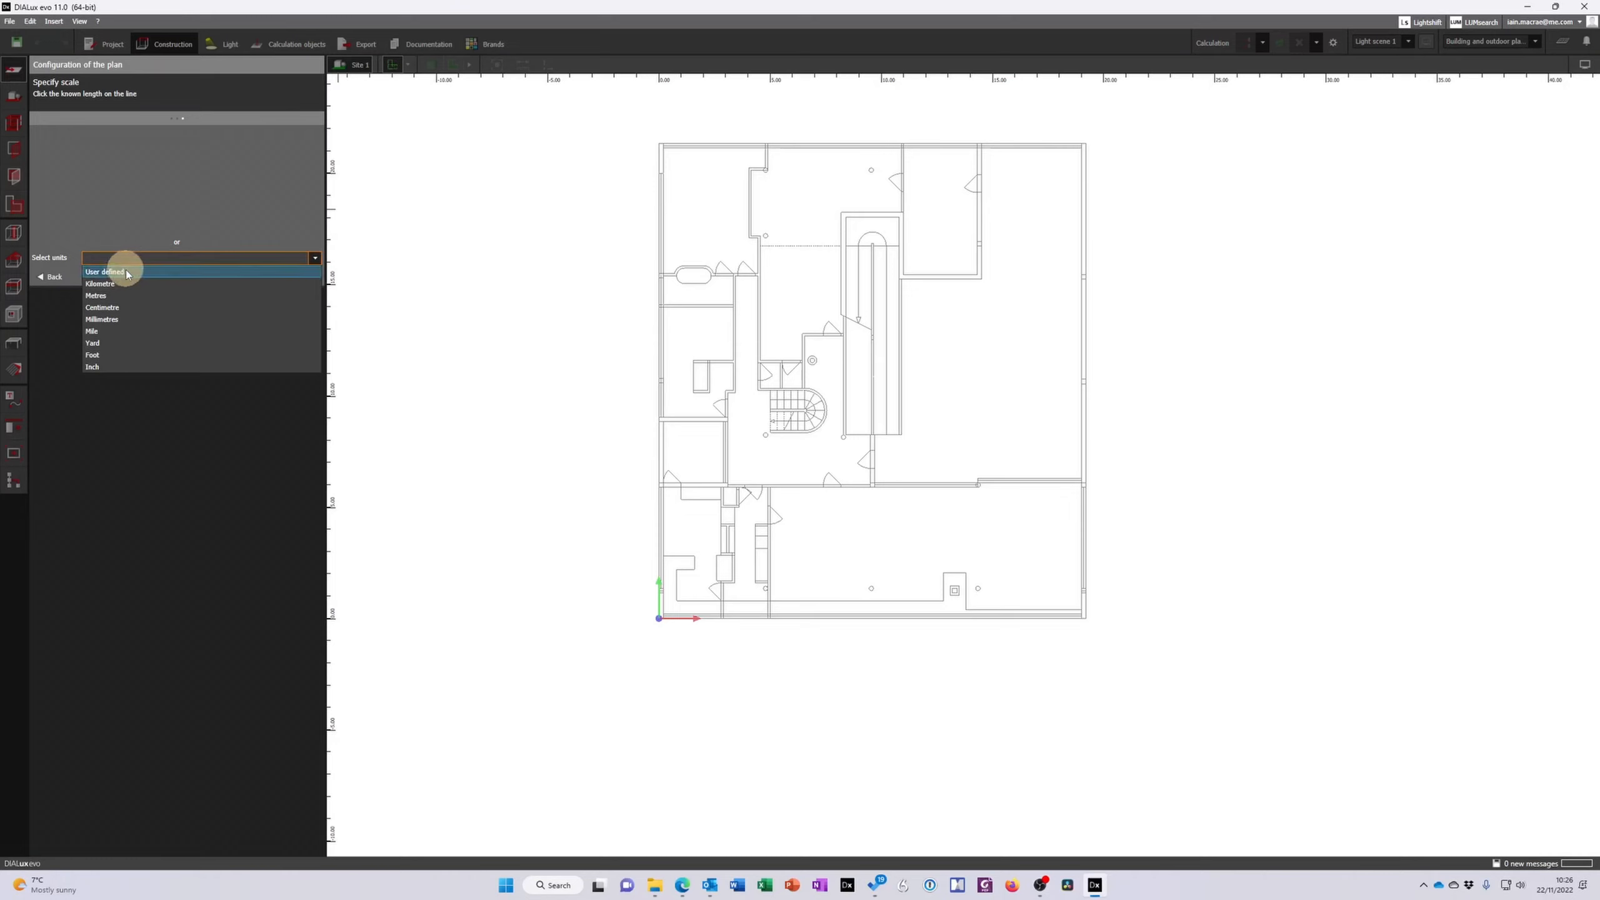
mouse_move(117, 307)
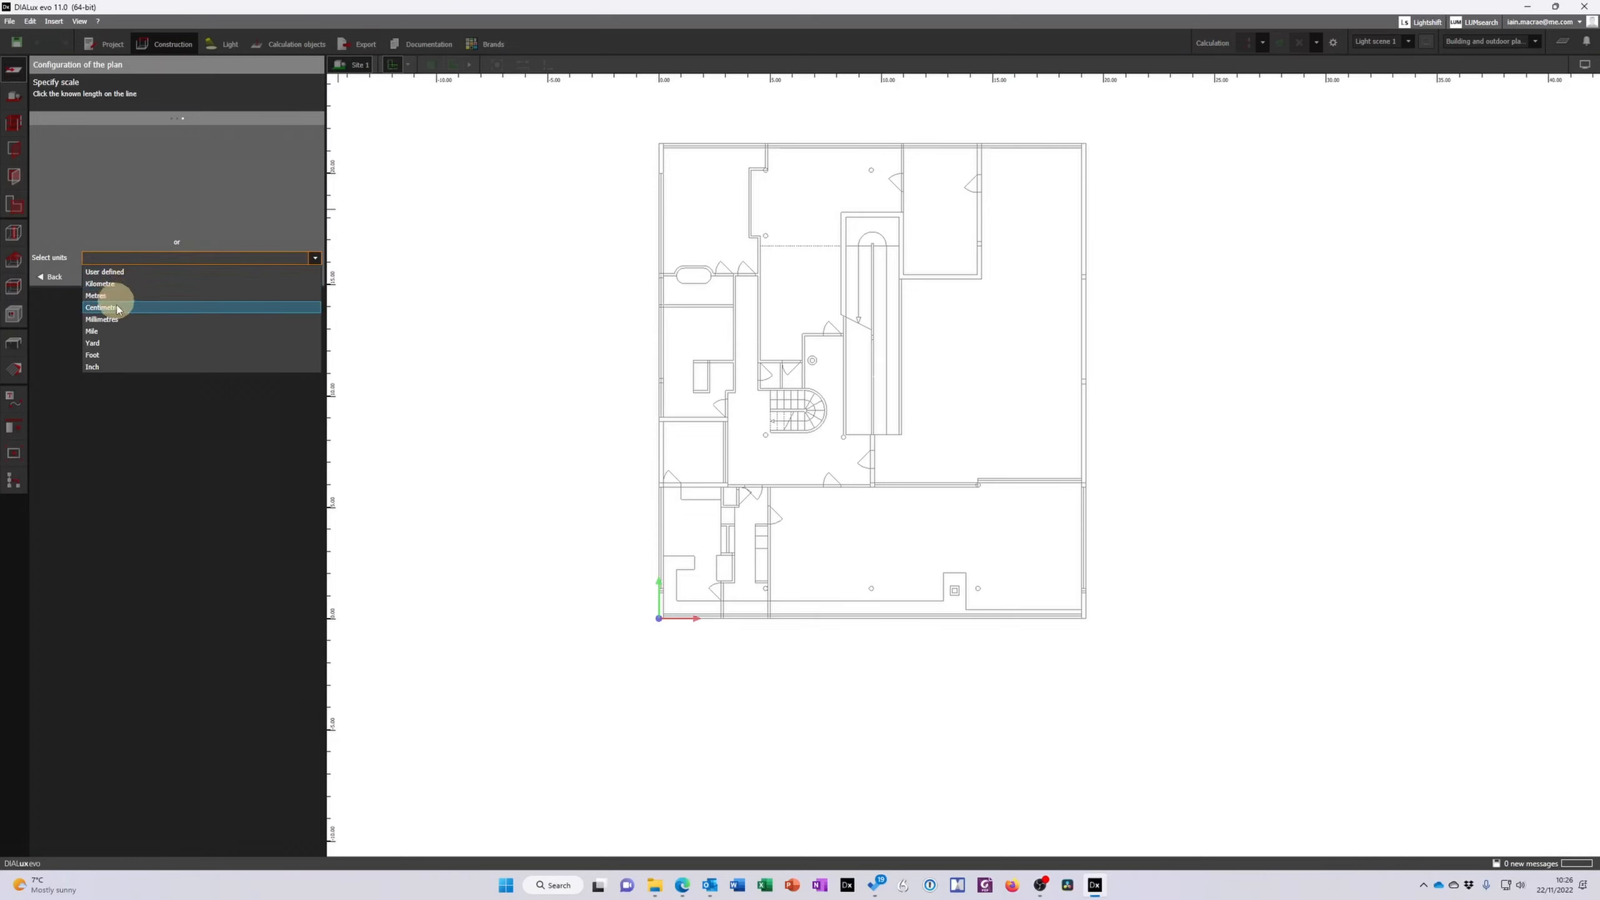
mouse_move(122, 295)
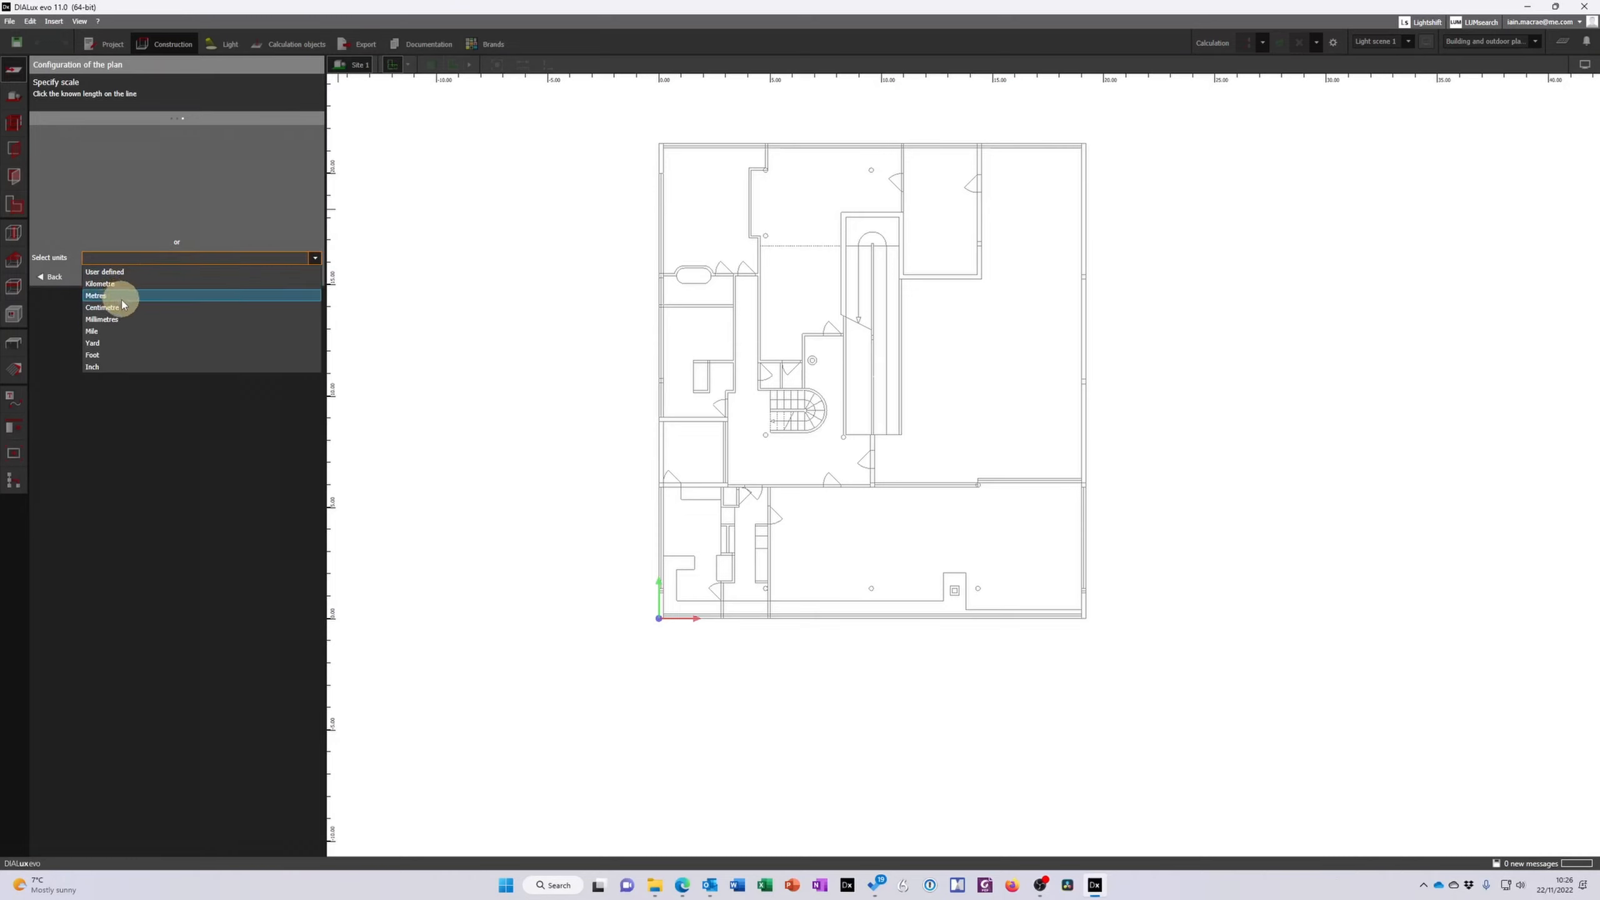
left_click(102, 320)
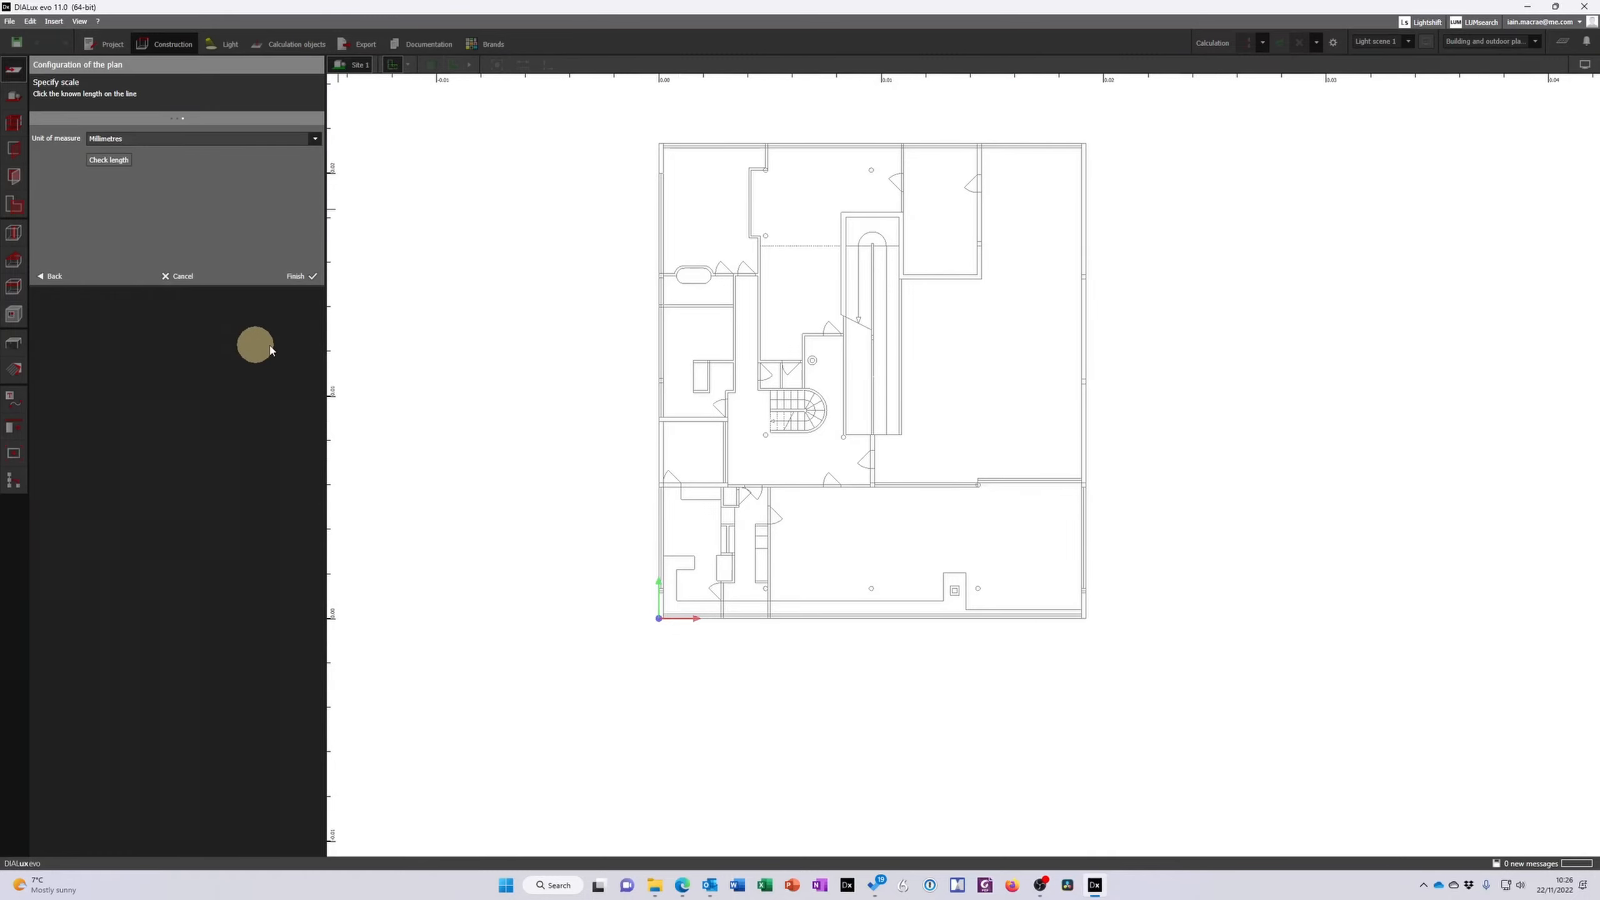
mouse_move(1096, 115)
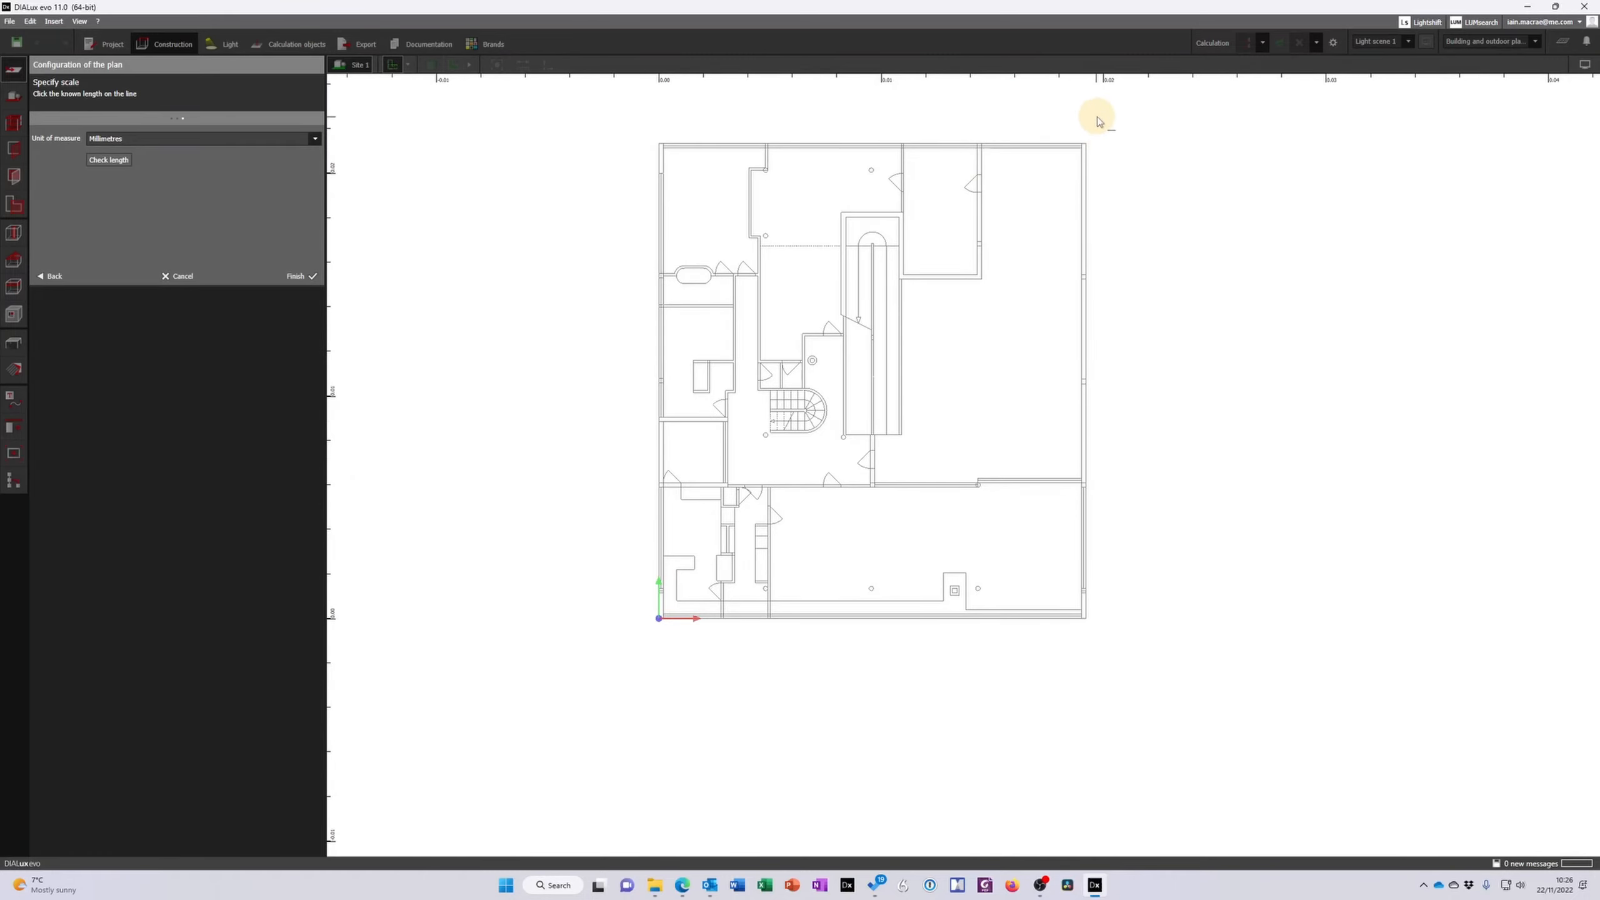
left_click(313, 138)
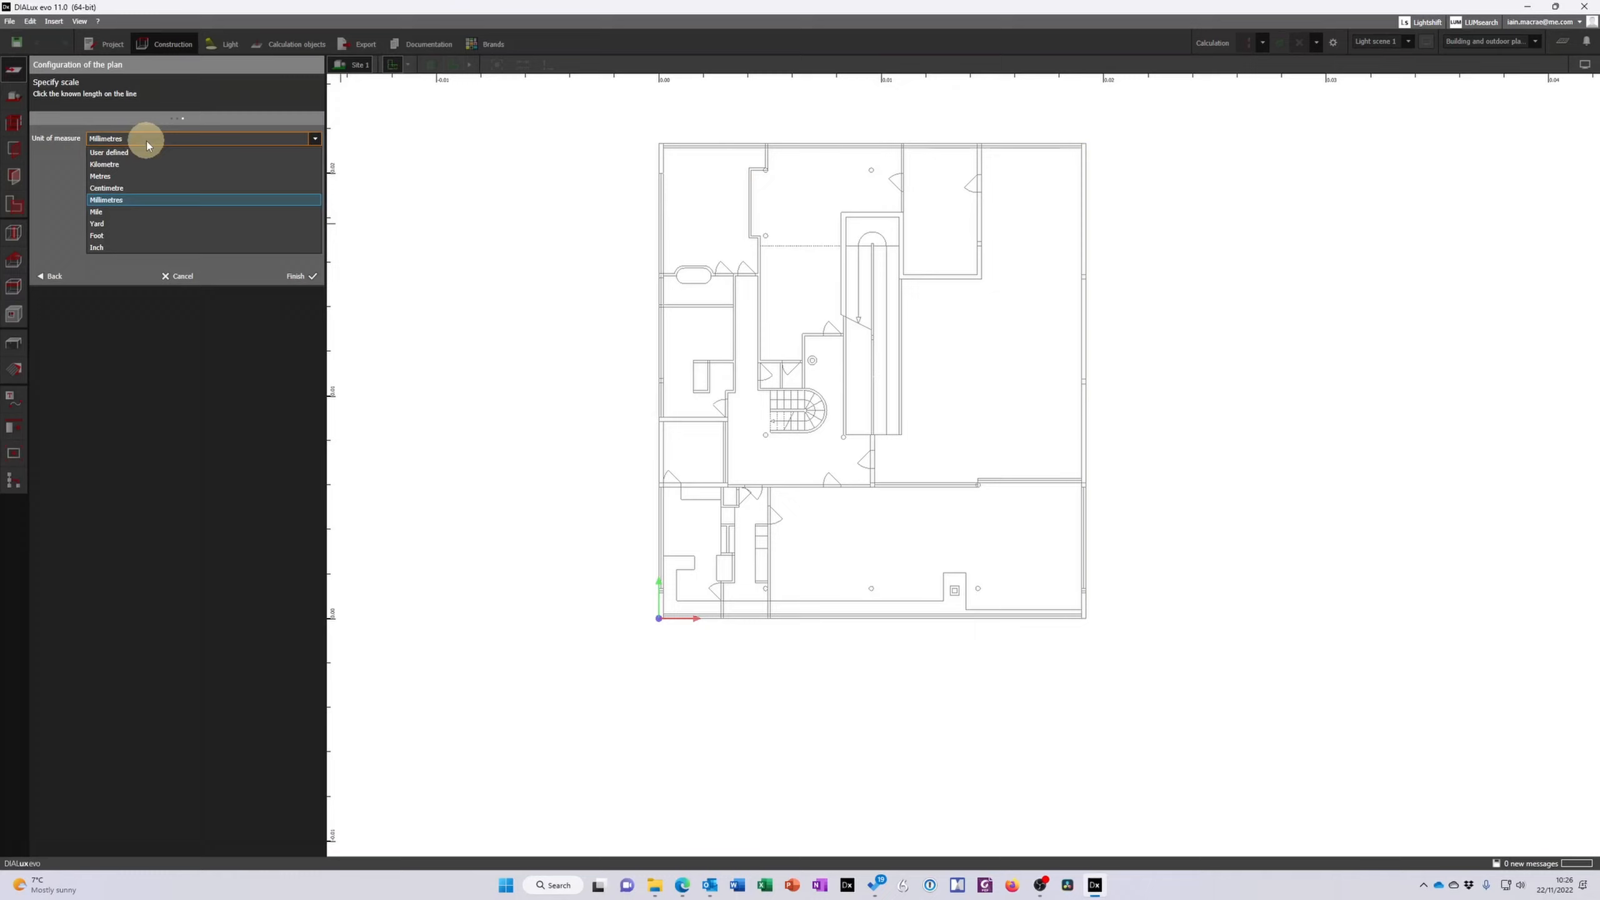
left_click(100, 176)
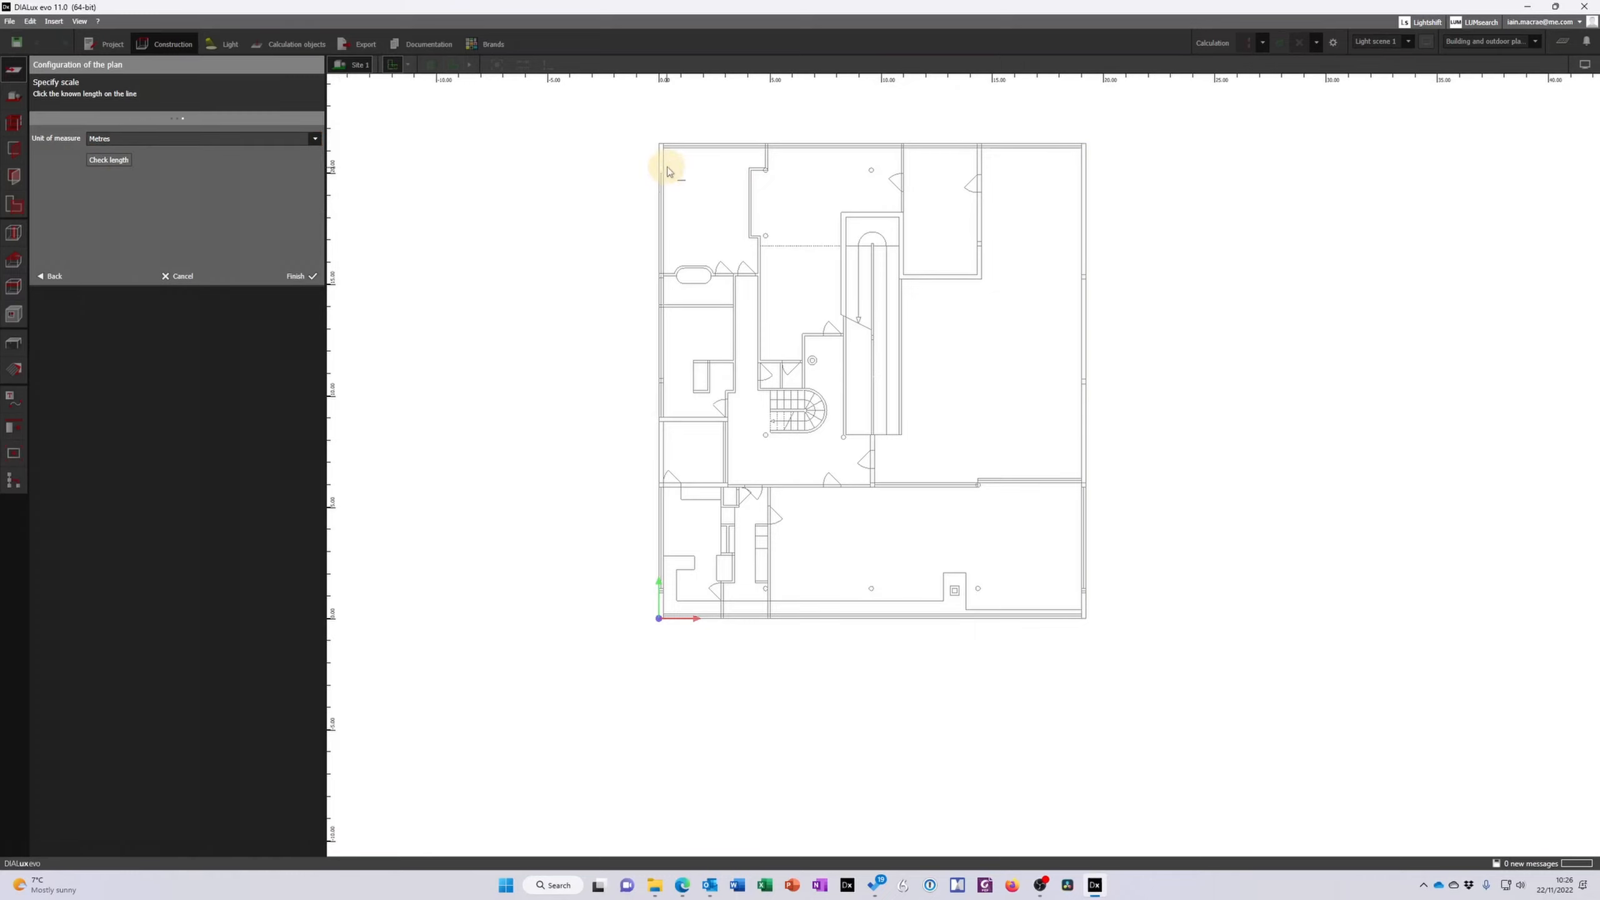
mouse_move(976, 371)
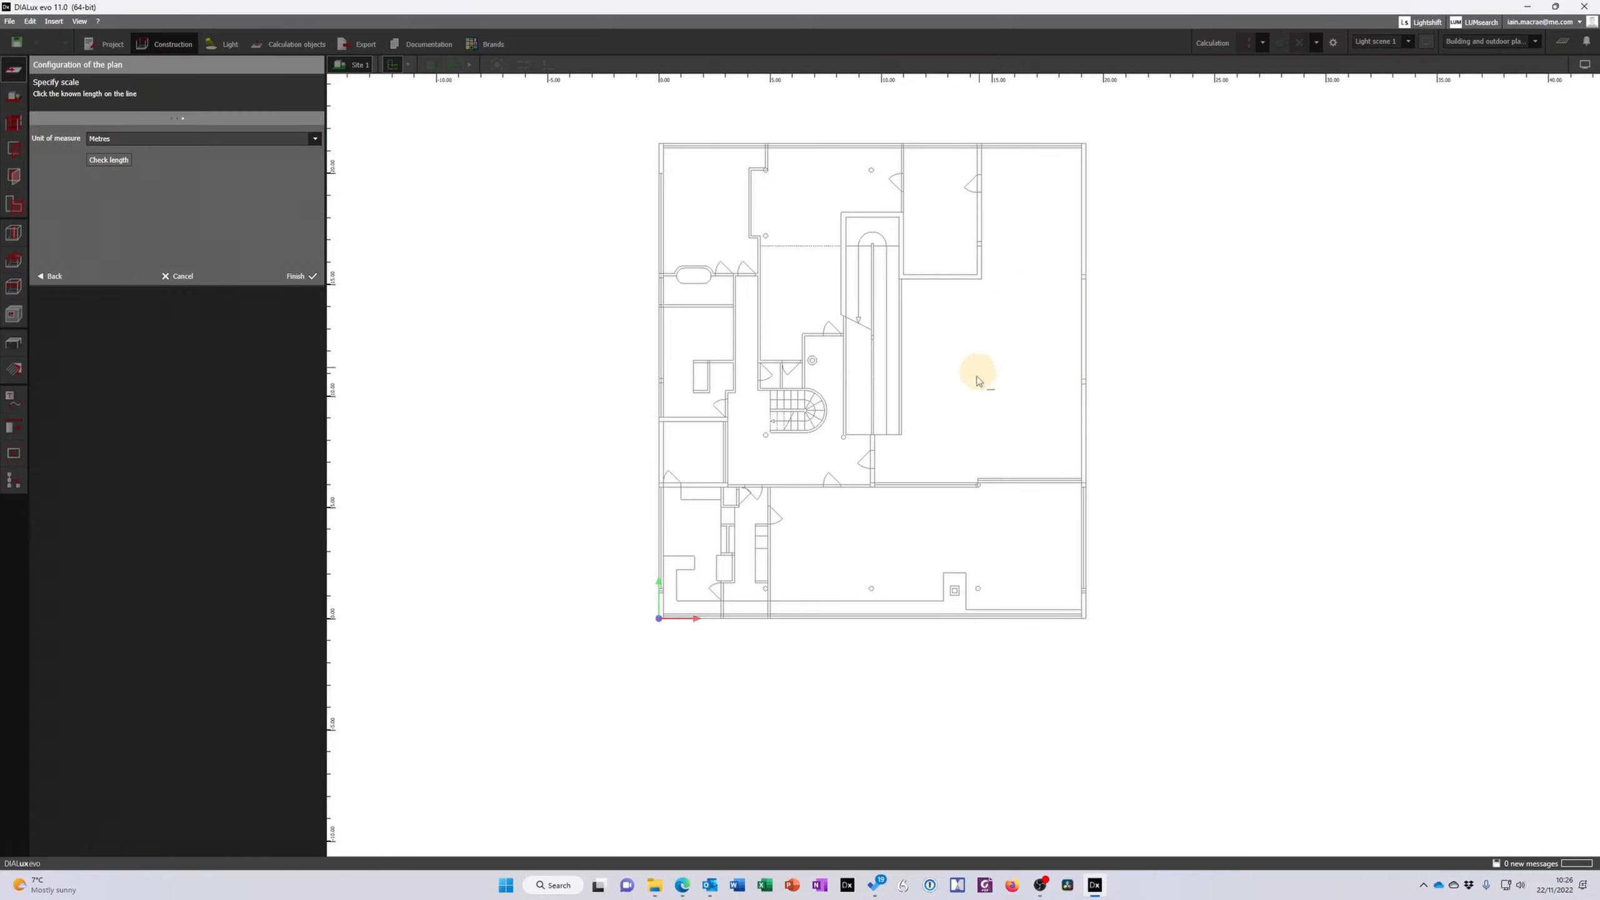
mouse_move(335, 430)
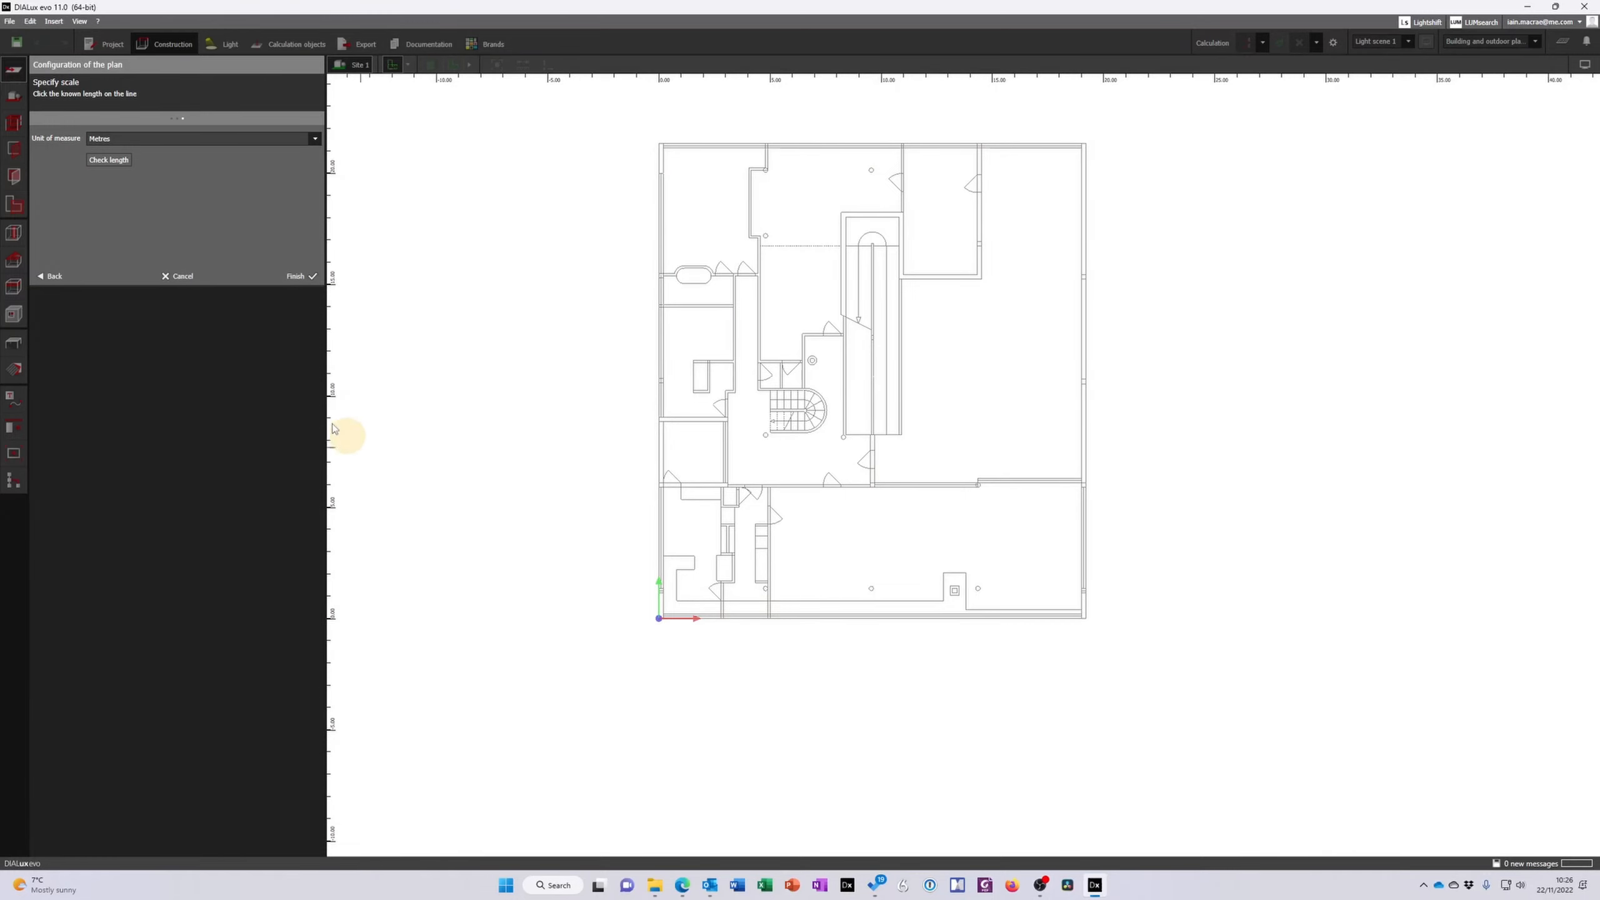
left_click(297, 276)
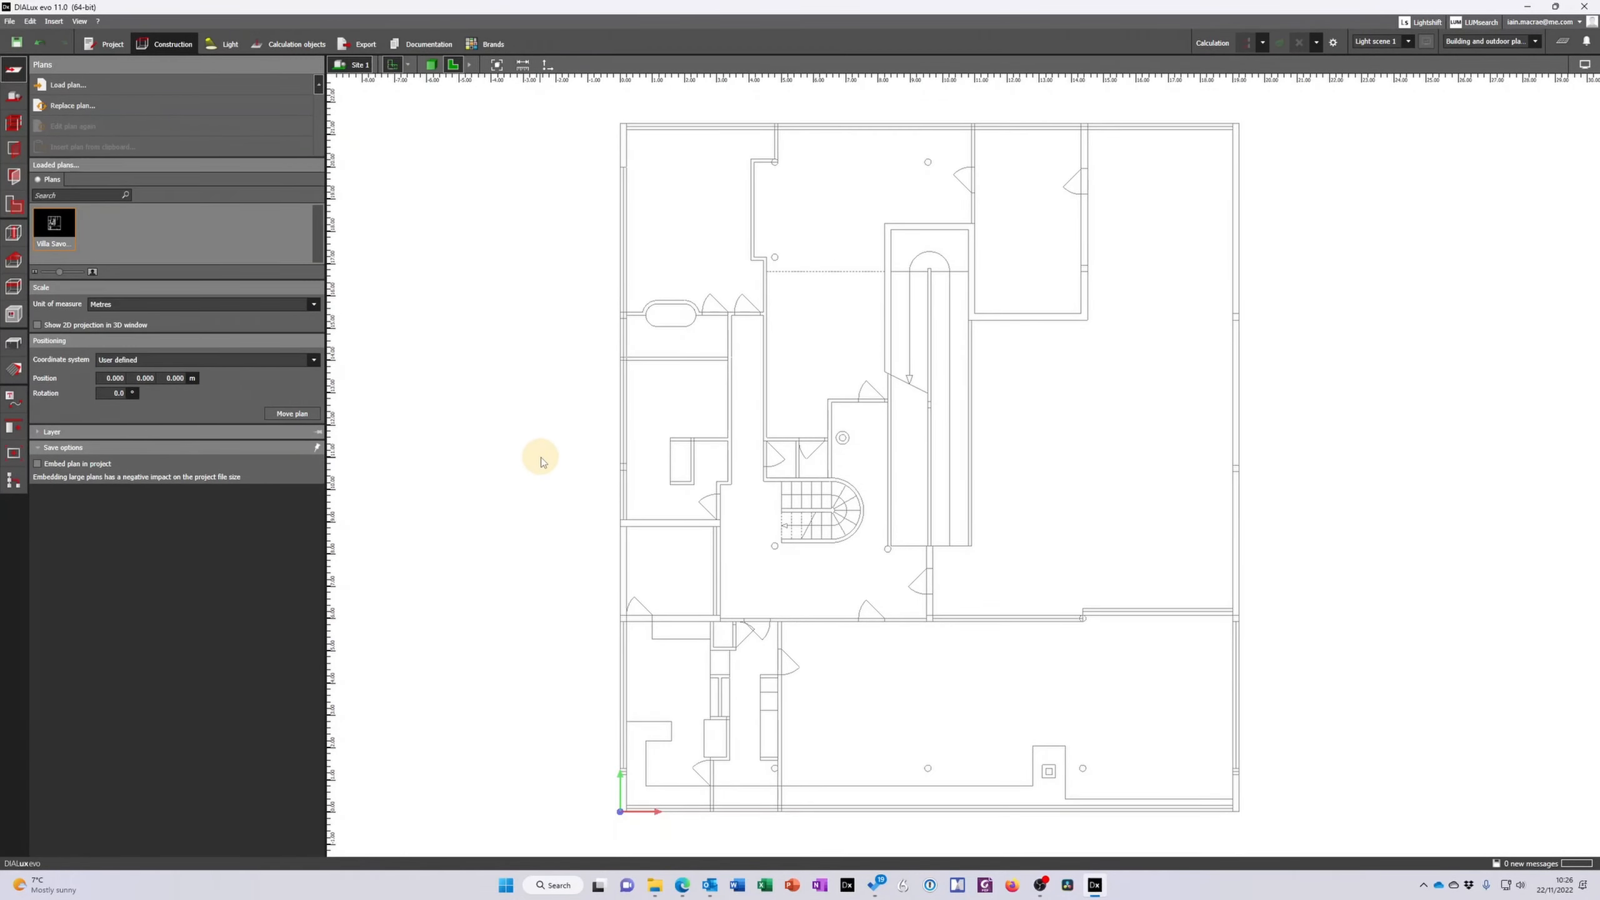
mouse_move(151, 236)
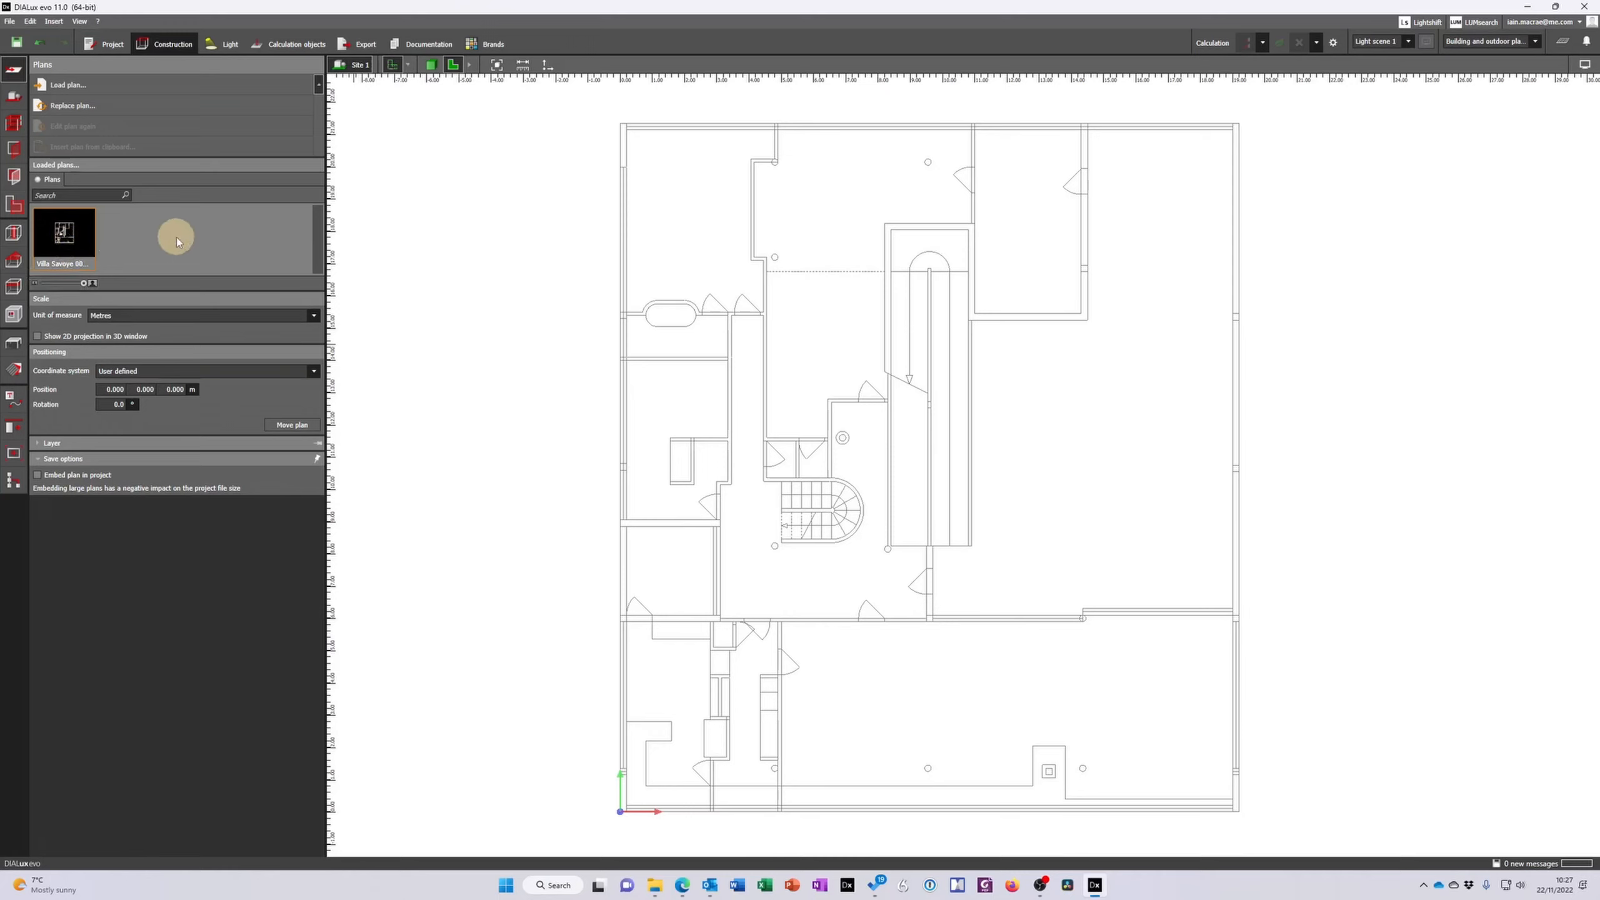
mouse_move(169, 250)
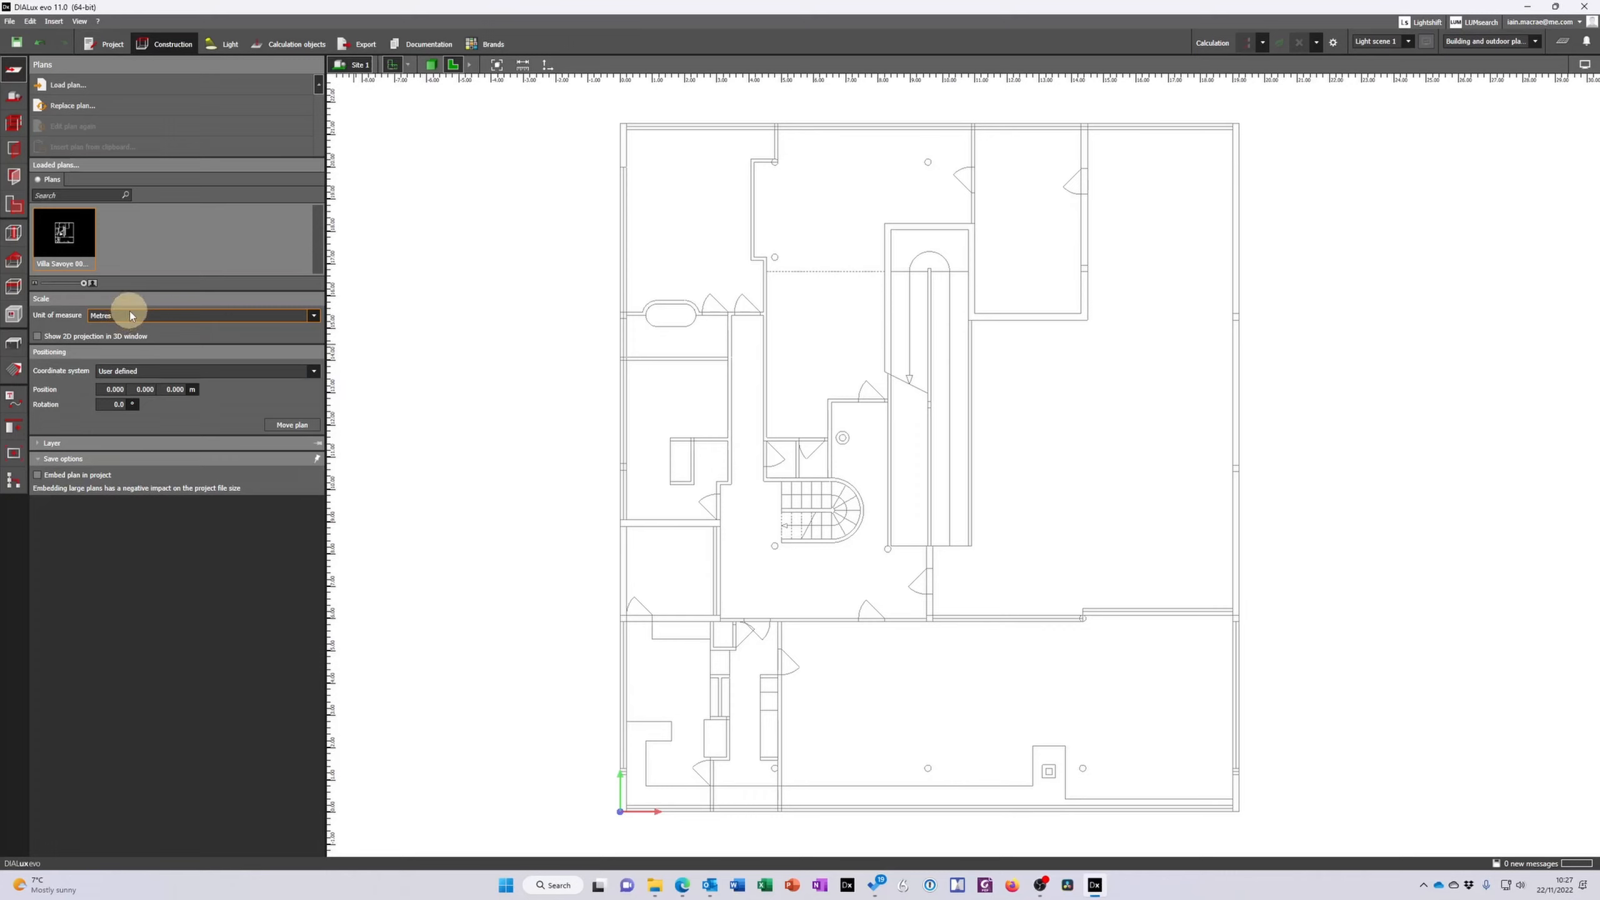
mouse_move(72, 337)
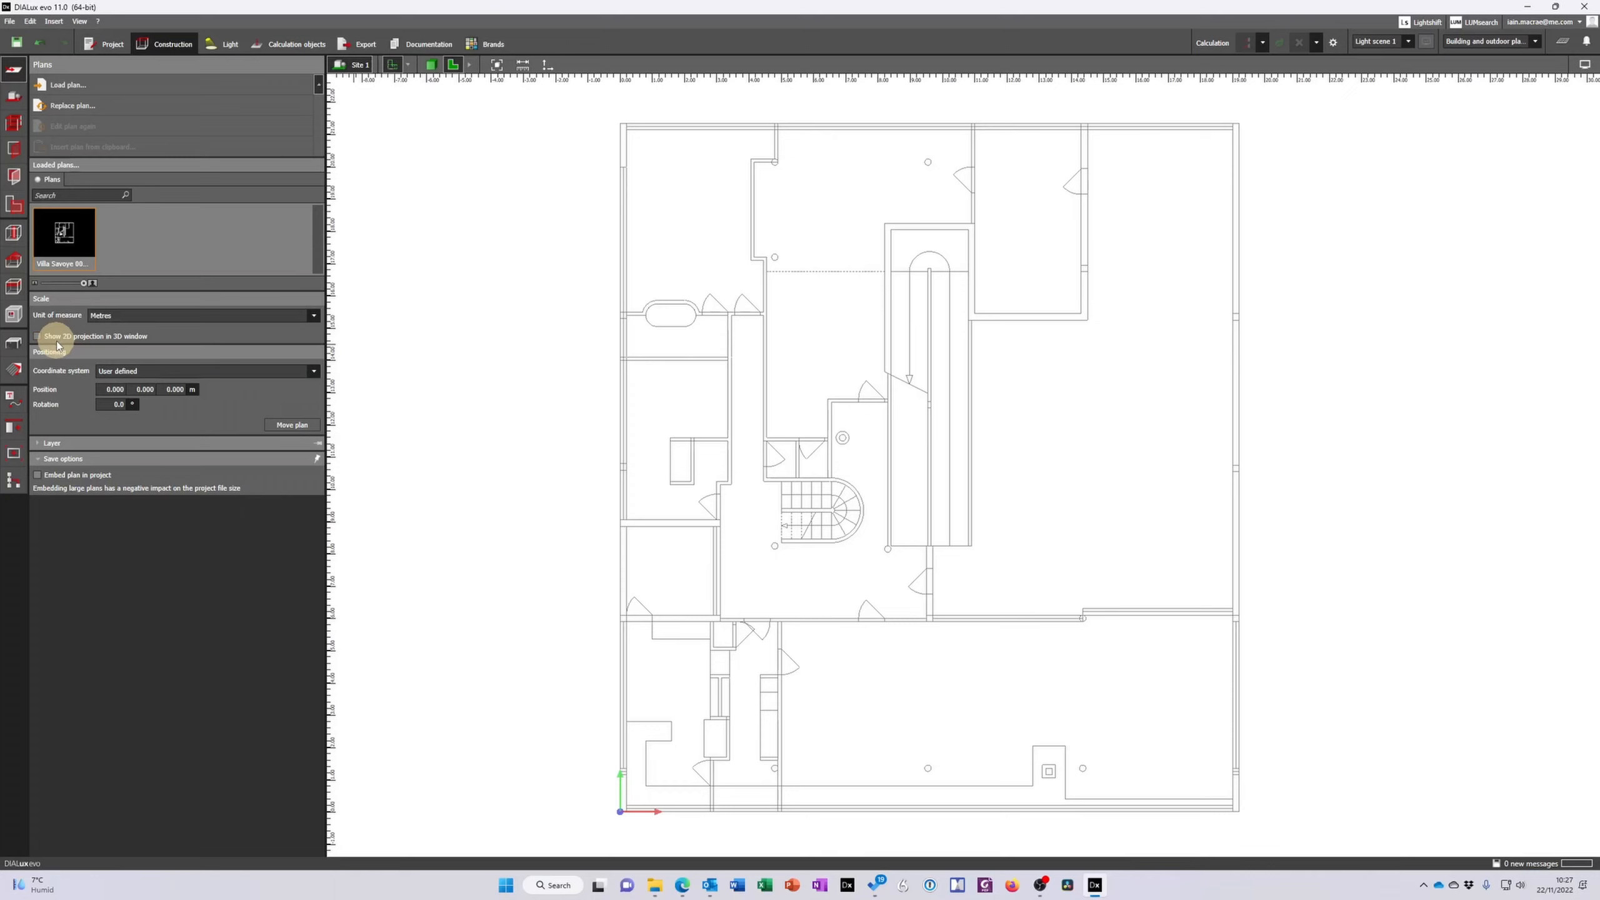
Enable 'Show 2D projection in 3D window' for the Villa Savoye plan
left_click(37, 335)
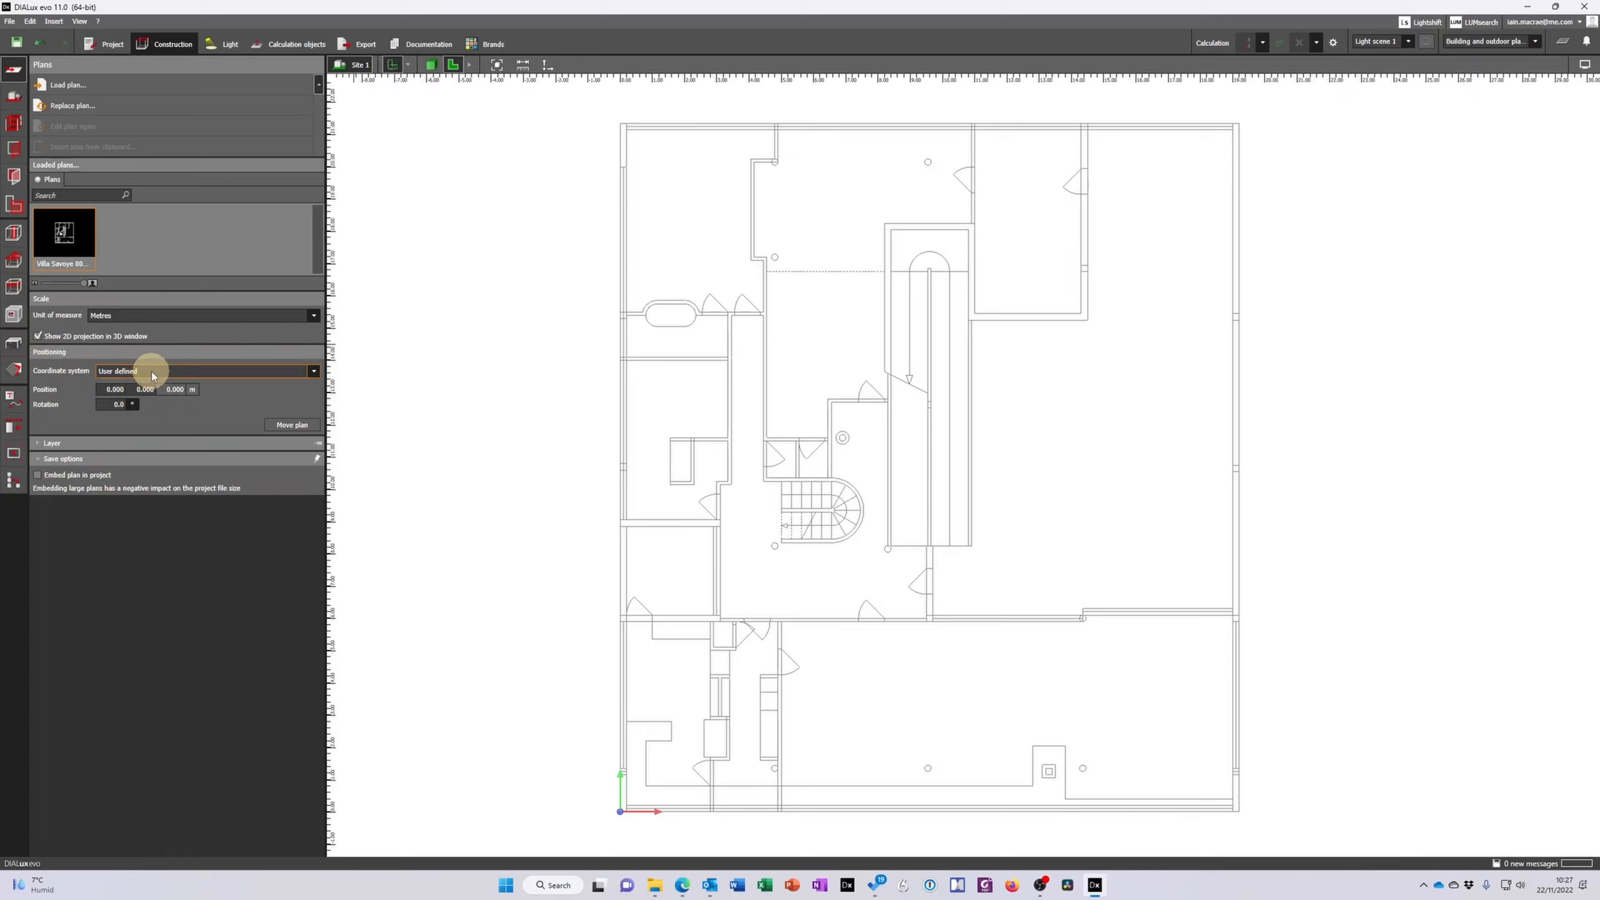
mouse_move(187, 415)
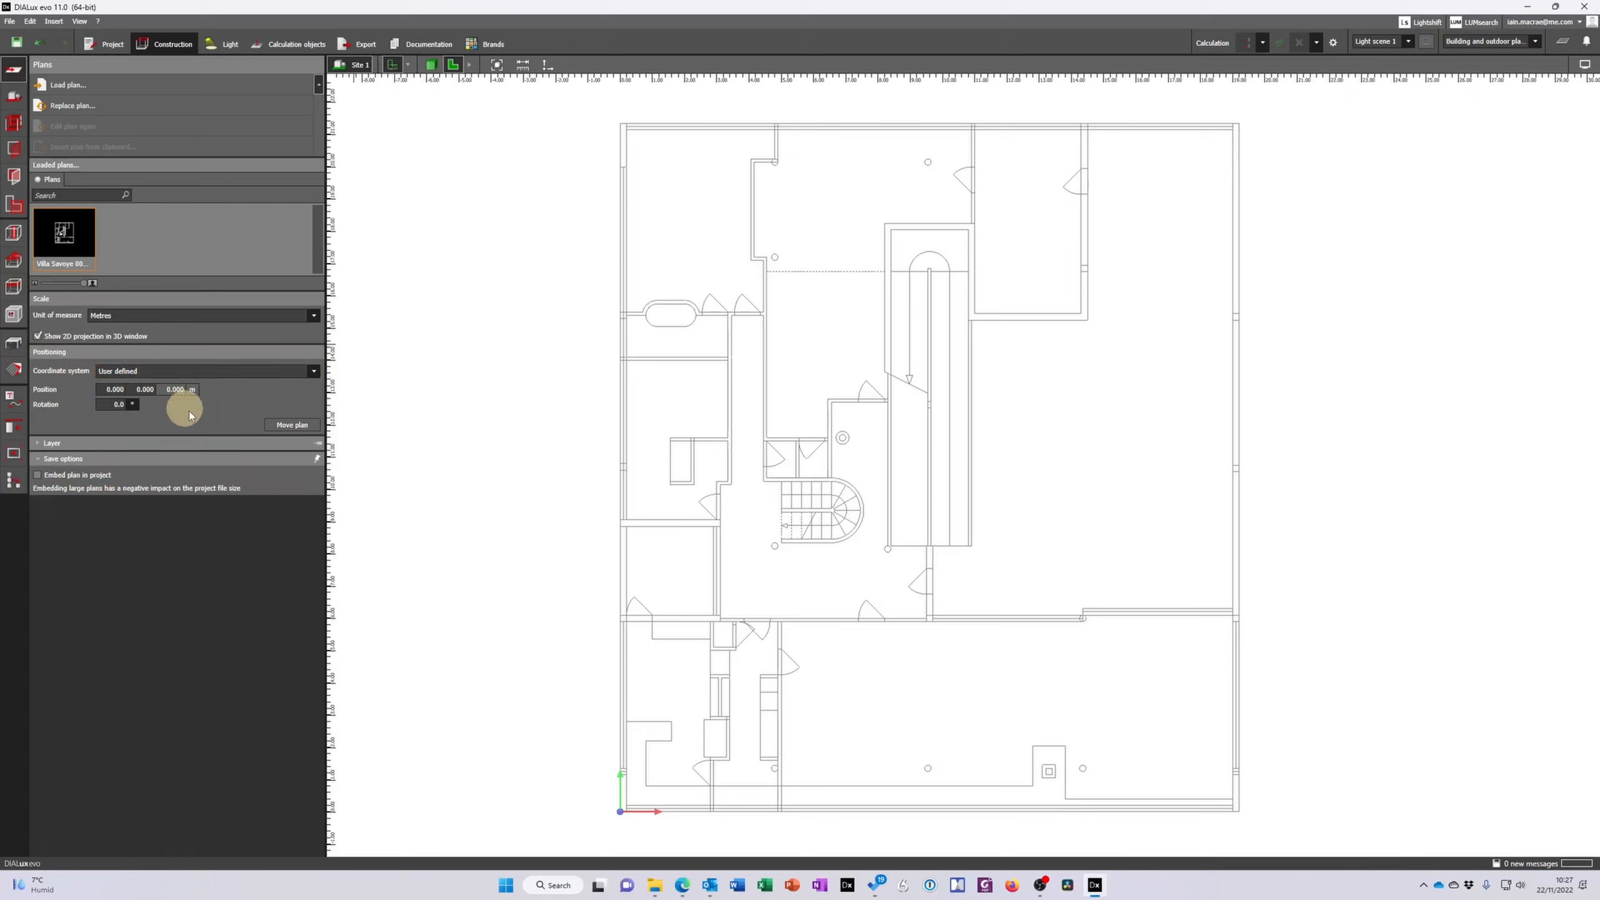
mouse_move(209, 423)
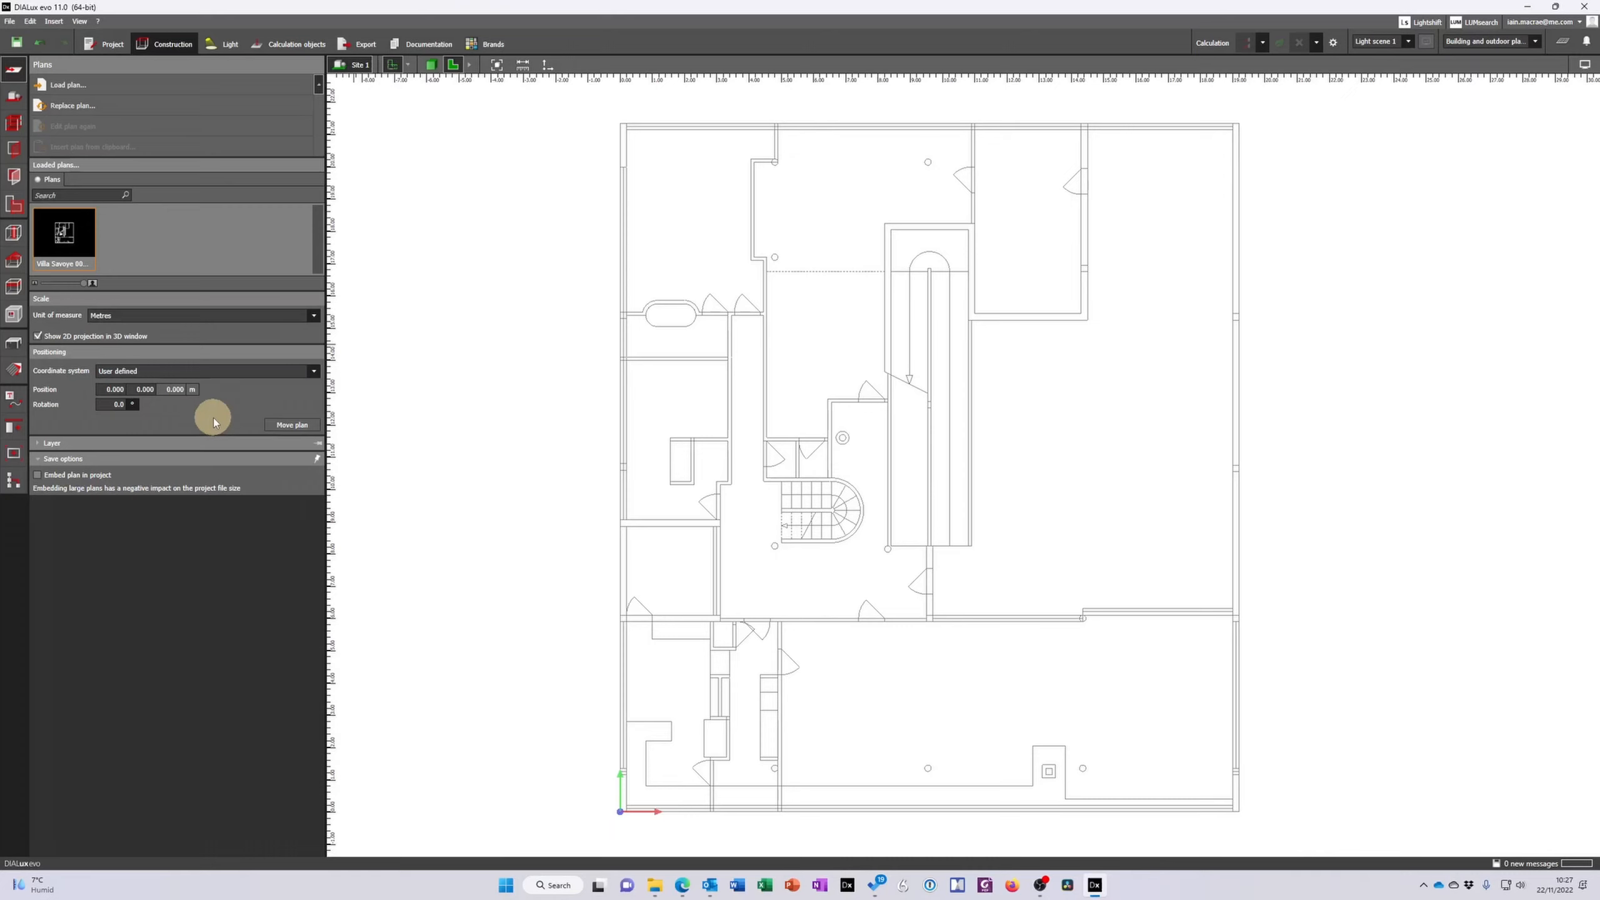
Expand layers 0, DEFPOINTS and freecads.com, hide one, then restore all
left_click(51, 442)
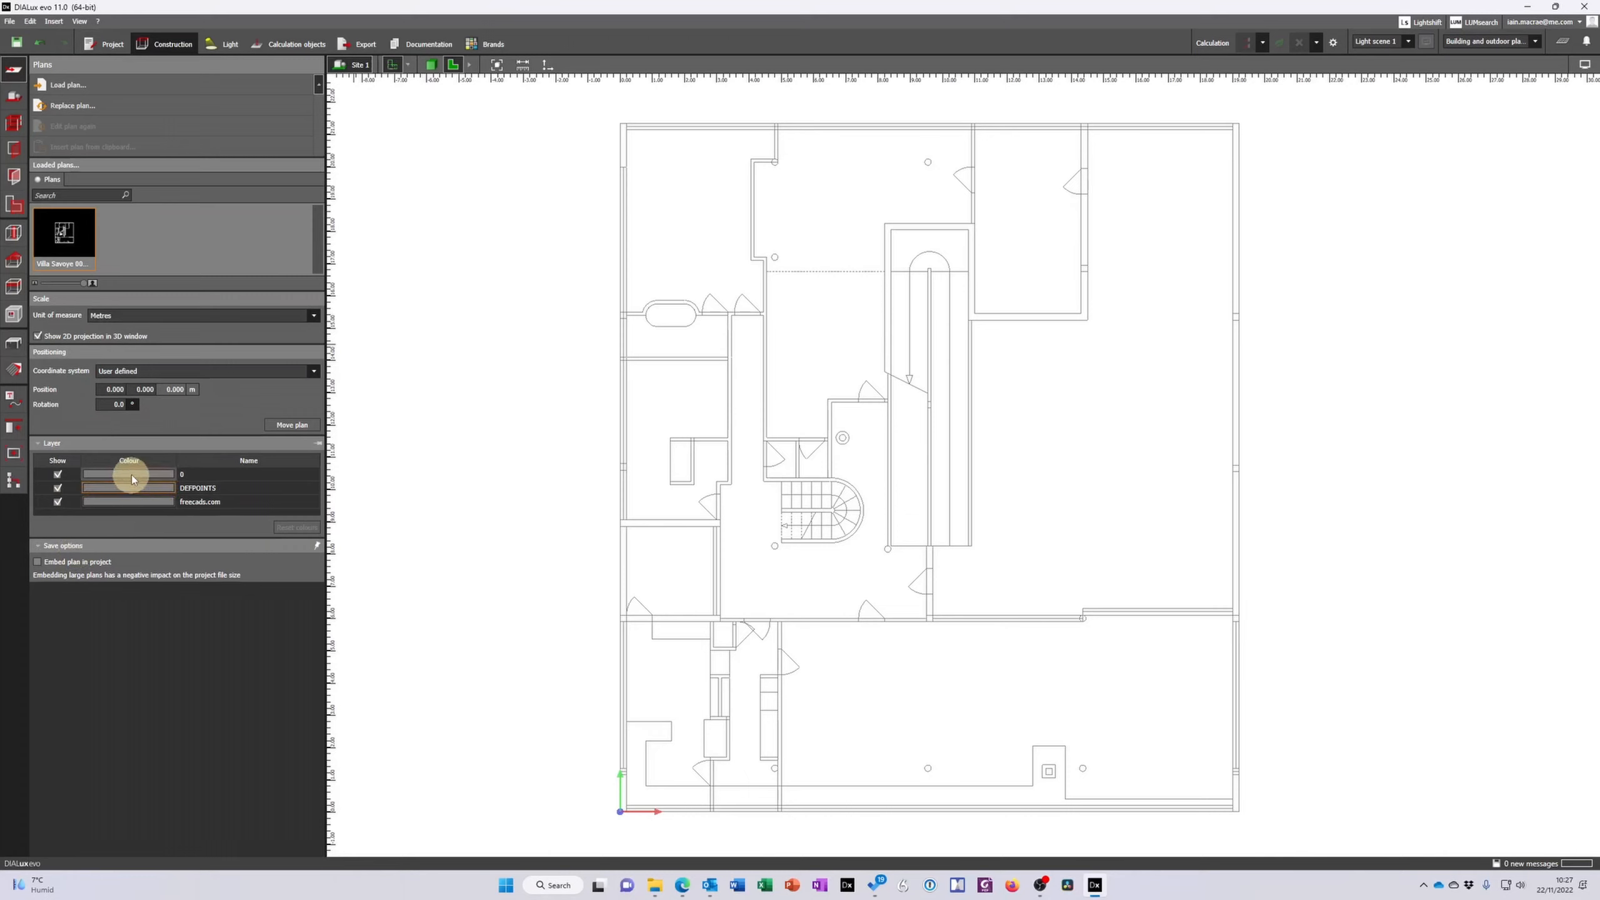
mouse_move(204, 515)
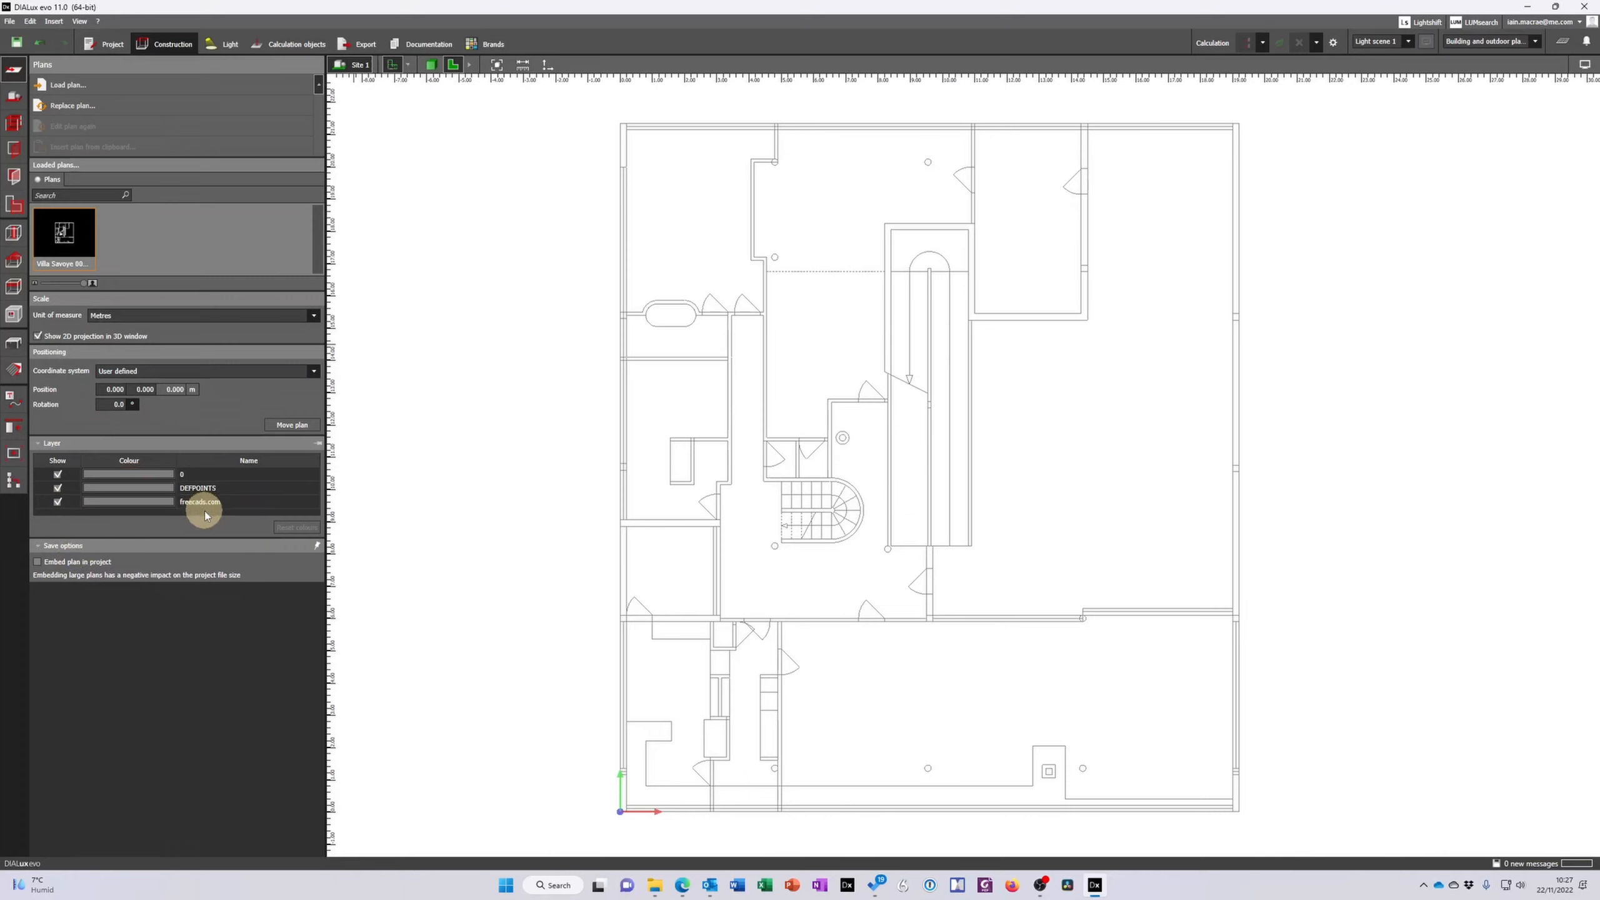
mouse_move(152, 485)
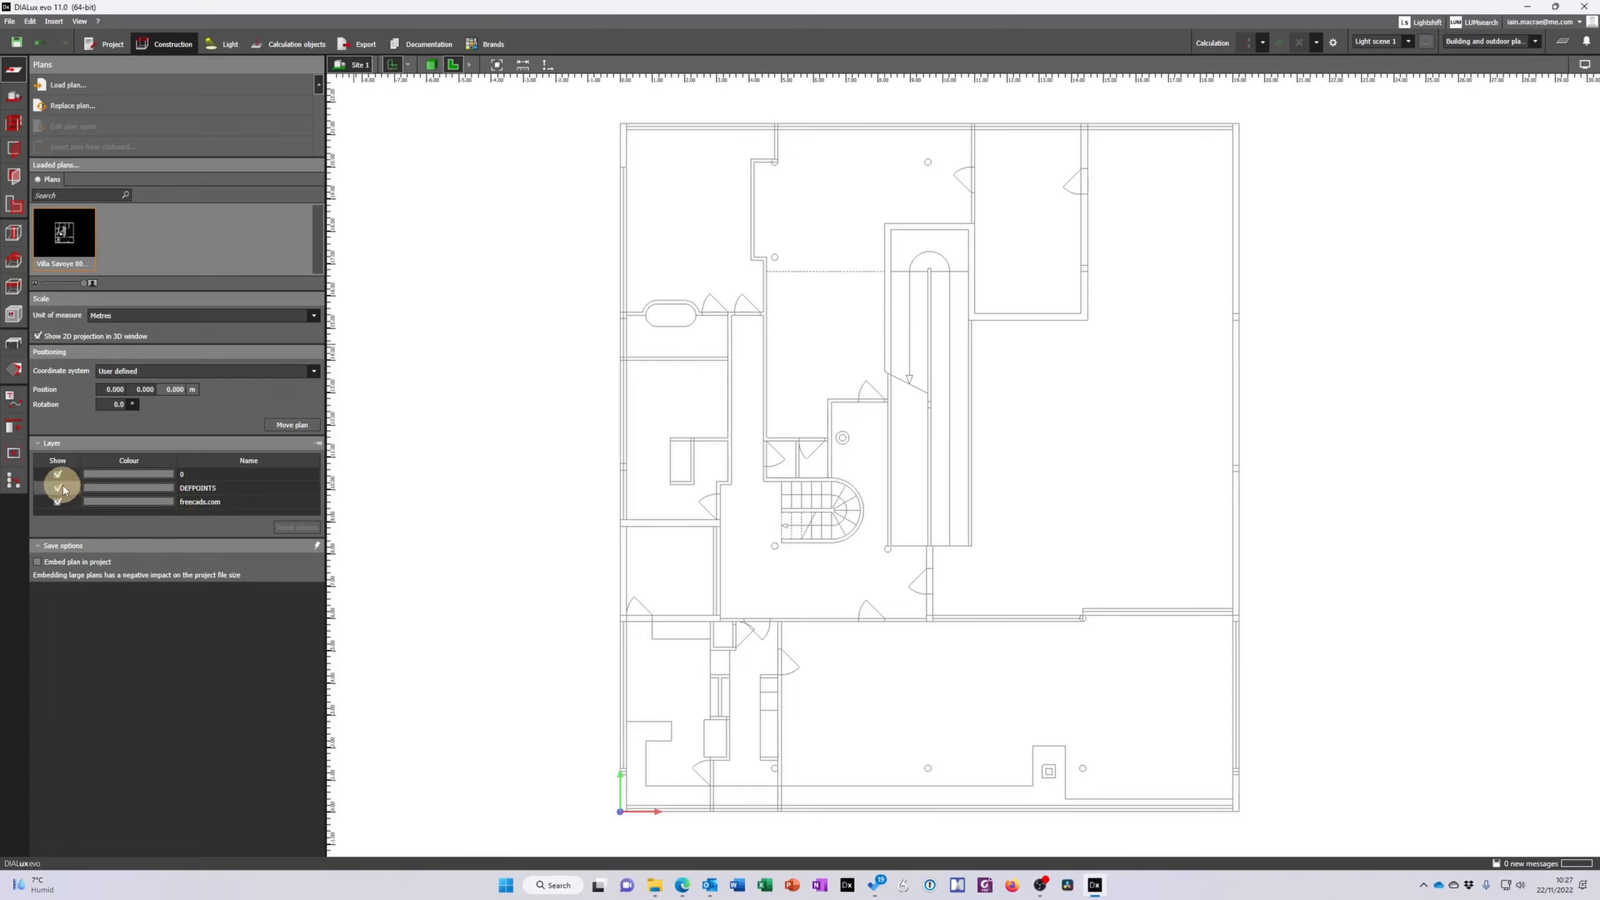
left_click(57, 474)
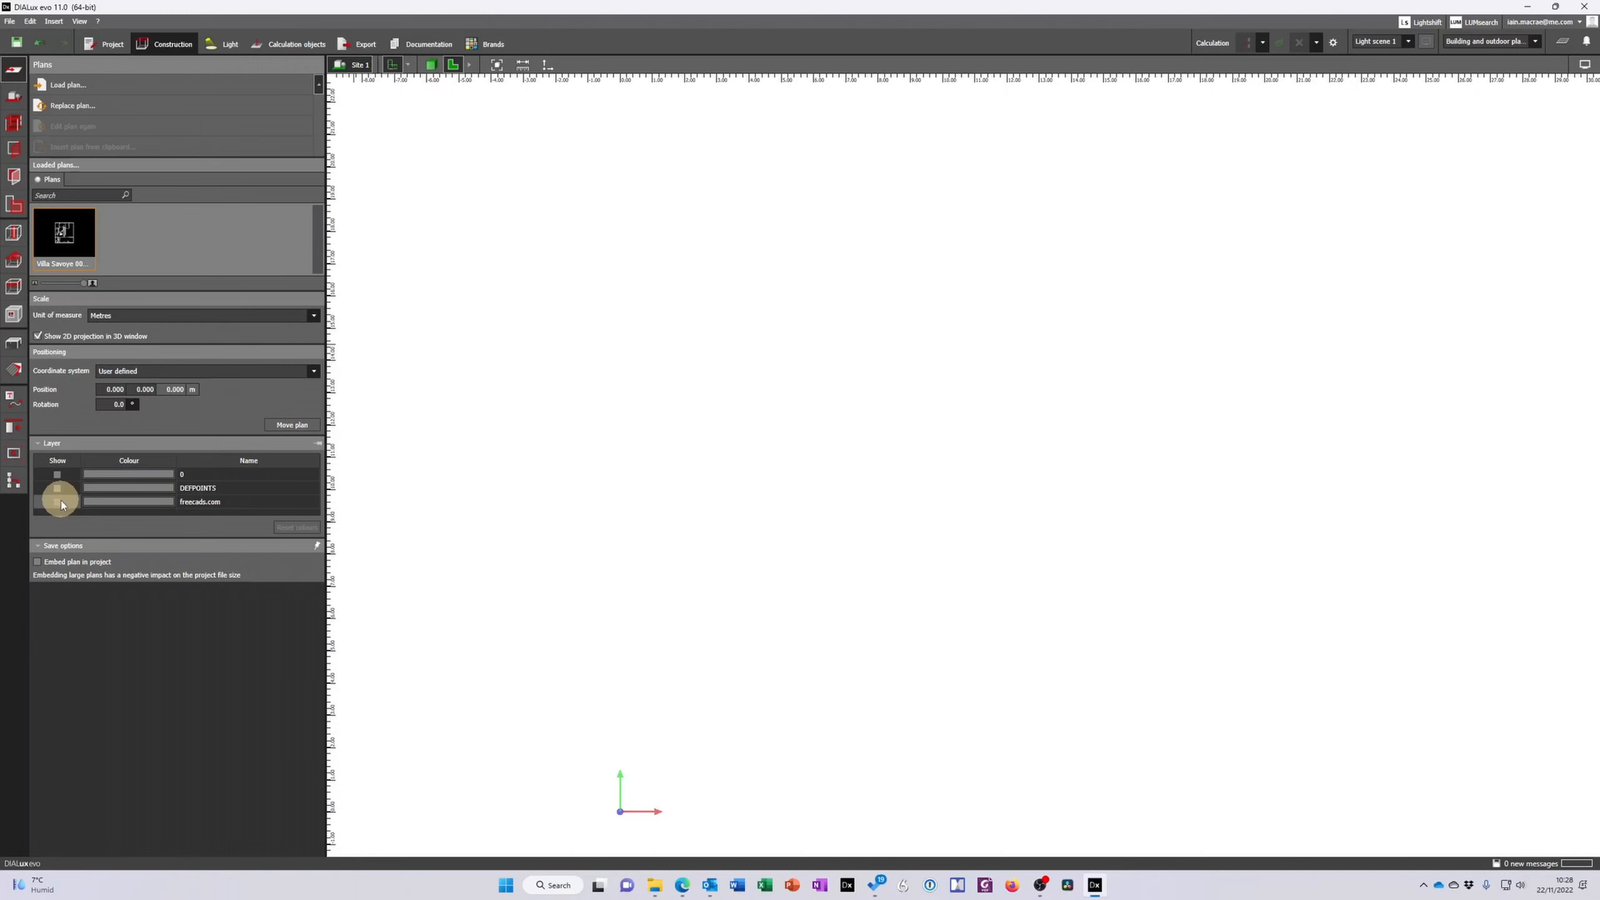
left_click(58, 501)
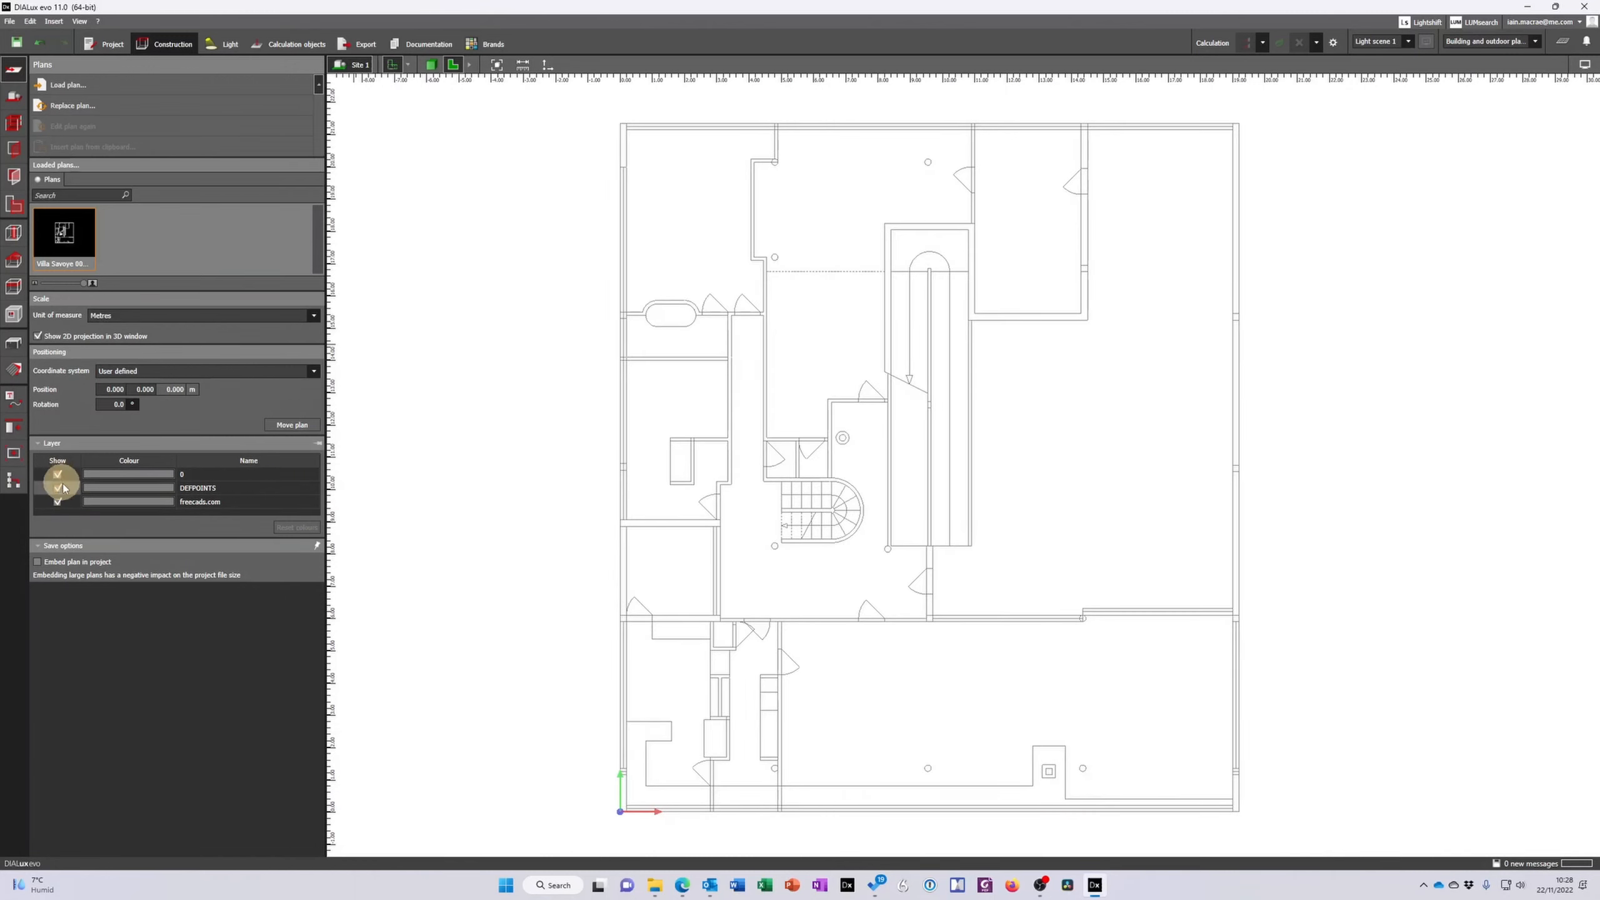
left_click(58, 474)
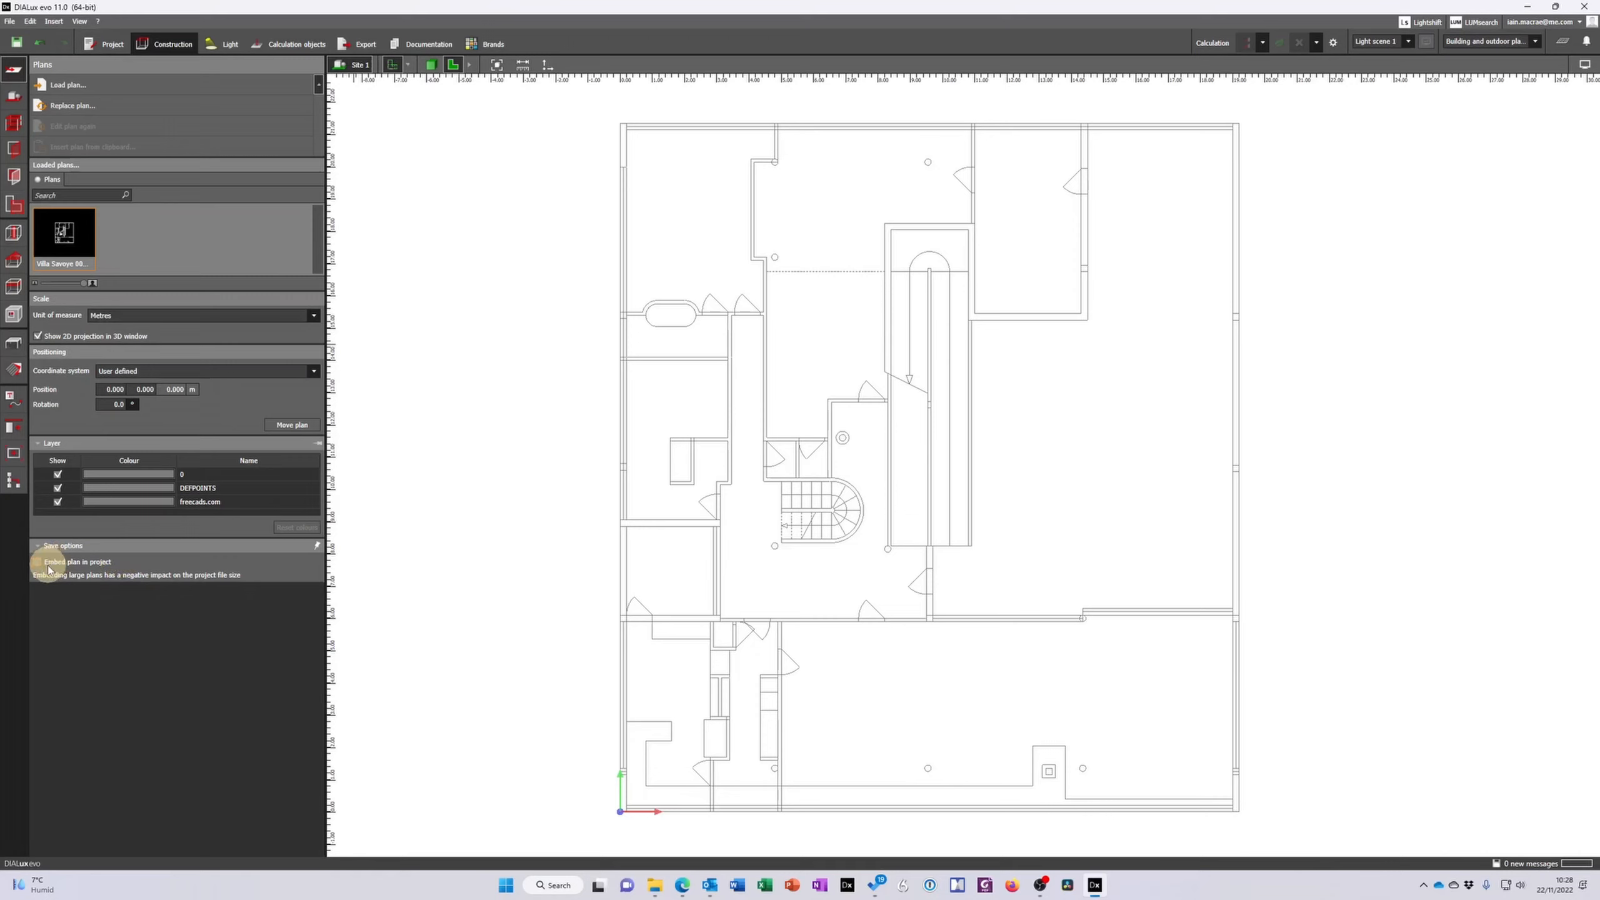
Tick 'Embed plan in project' under Save options
left_click(38, 562)
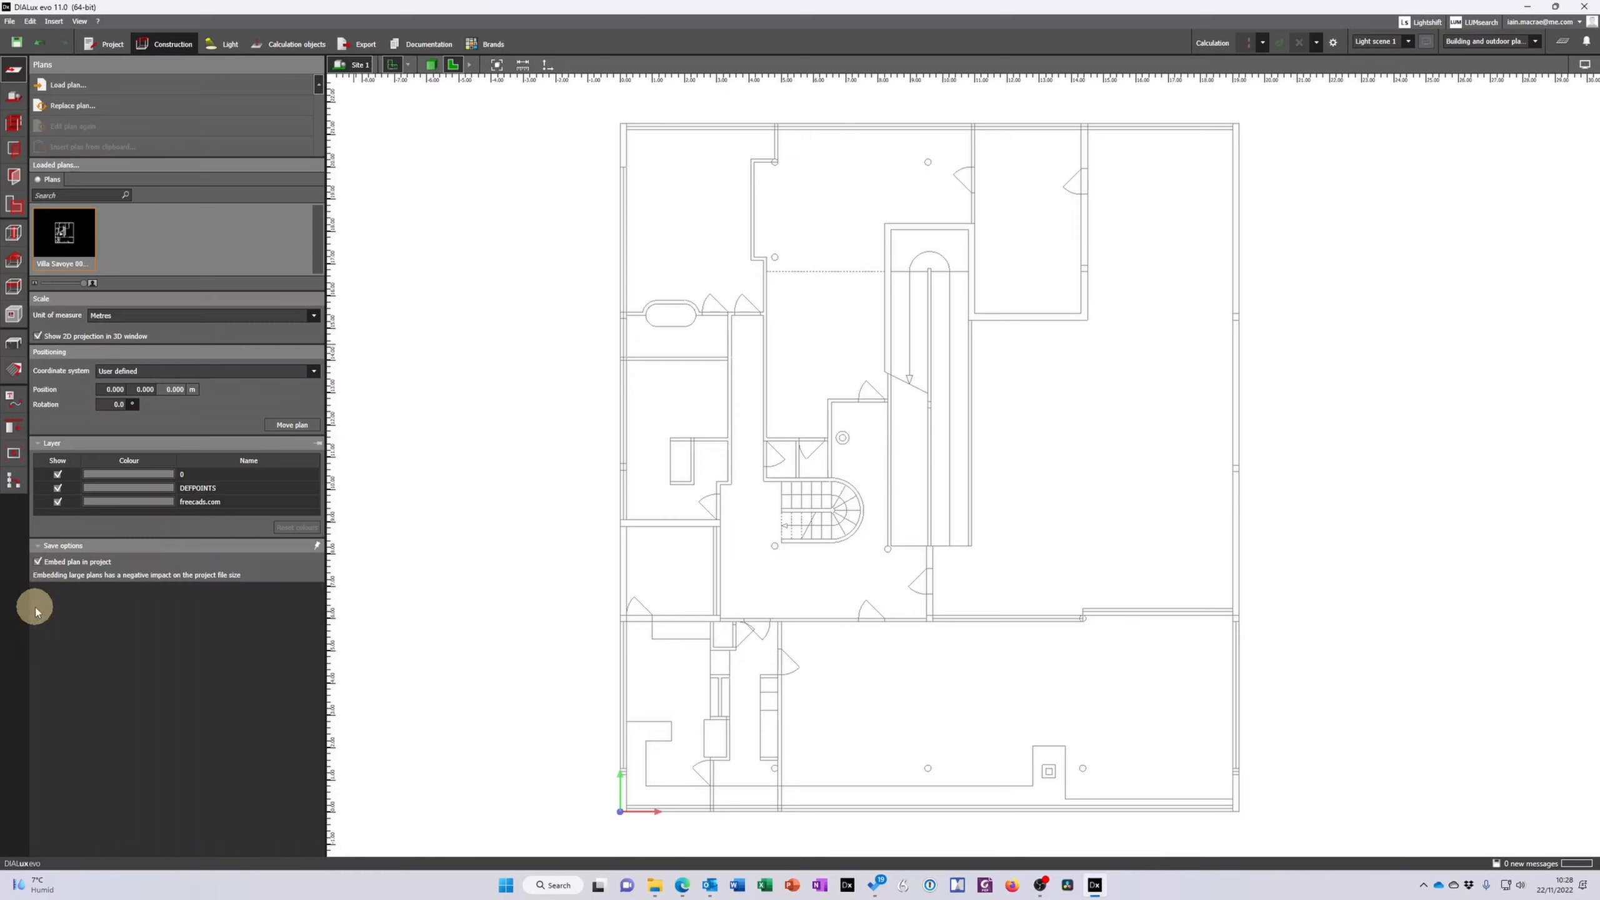
mouse_move(1045, 730)
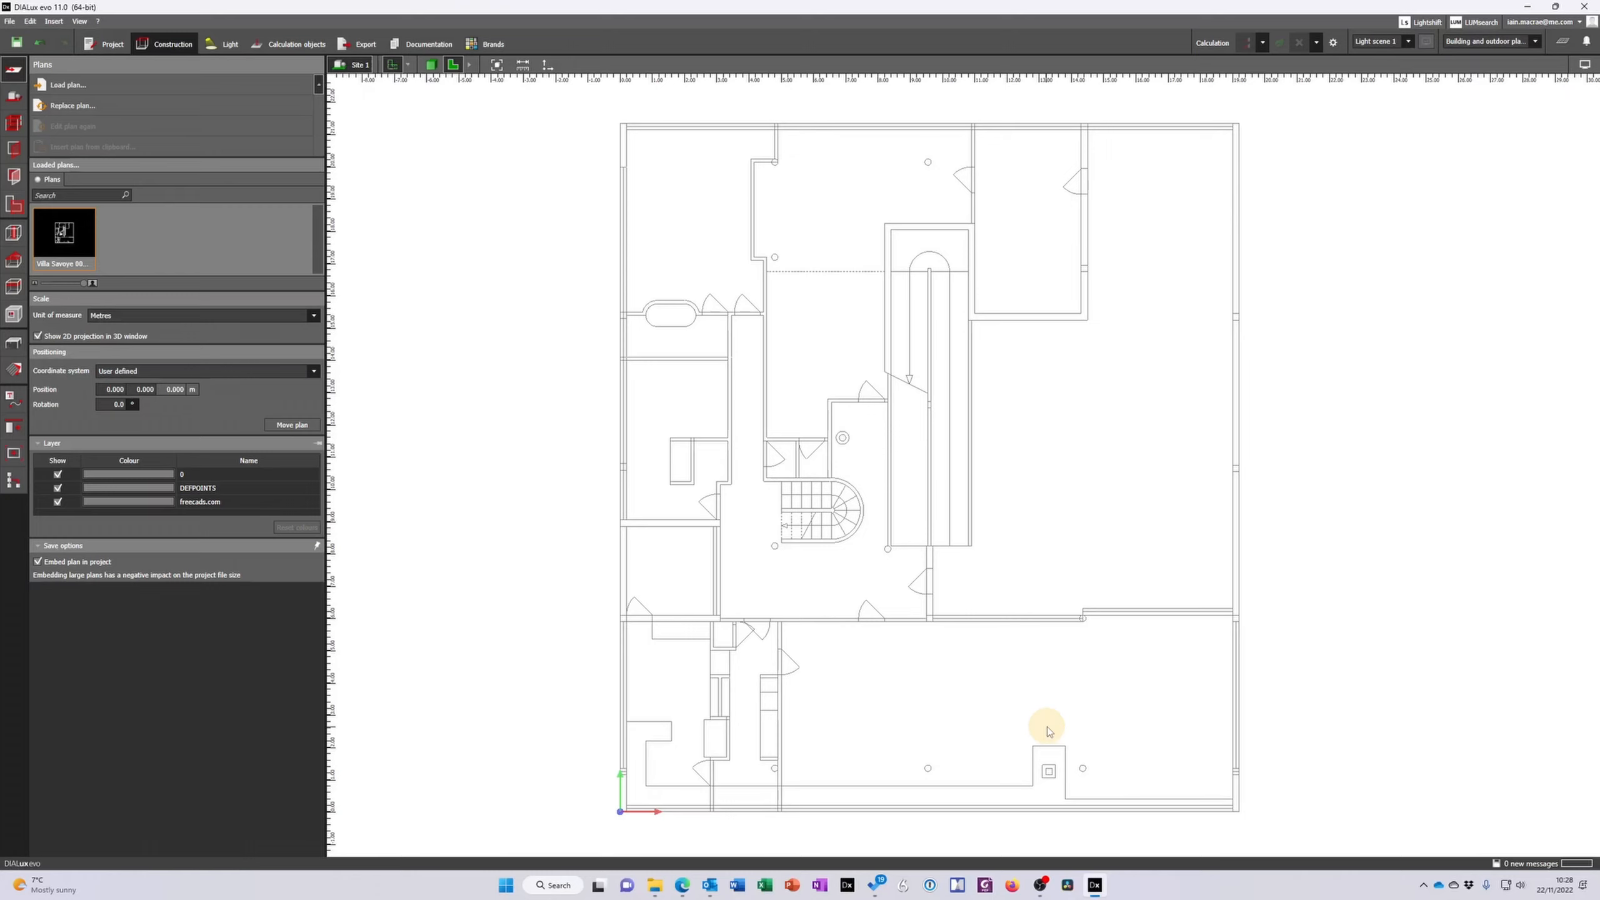
mouse_move(1059, 721)
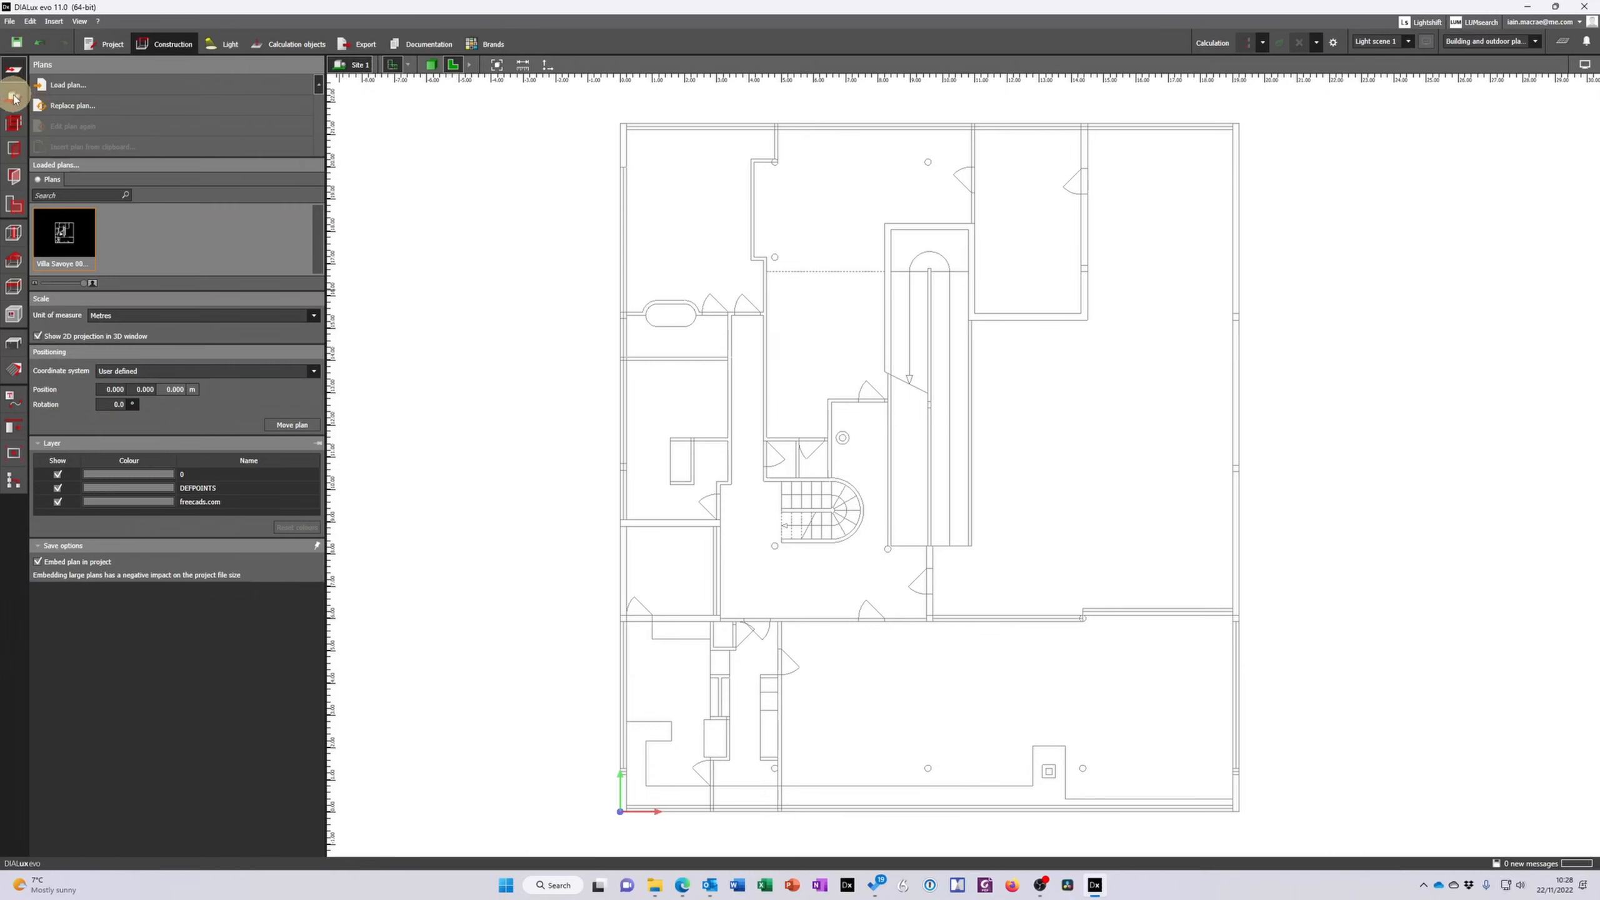
Trace a closed rectangular building outline along the plan's outer walls
left_click(15, 95)
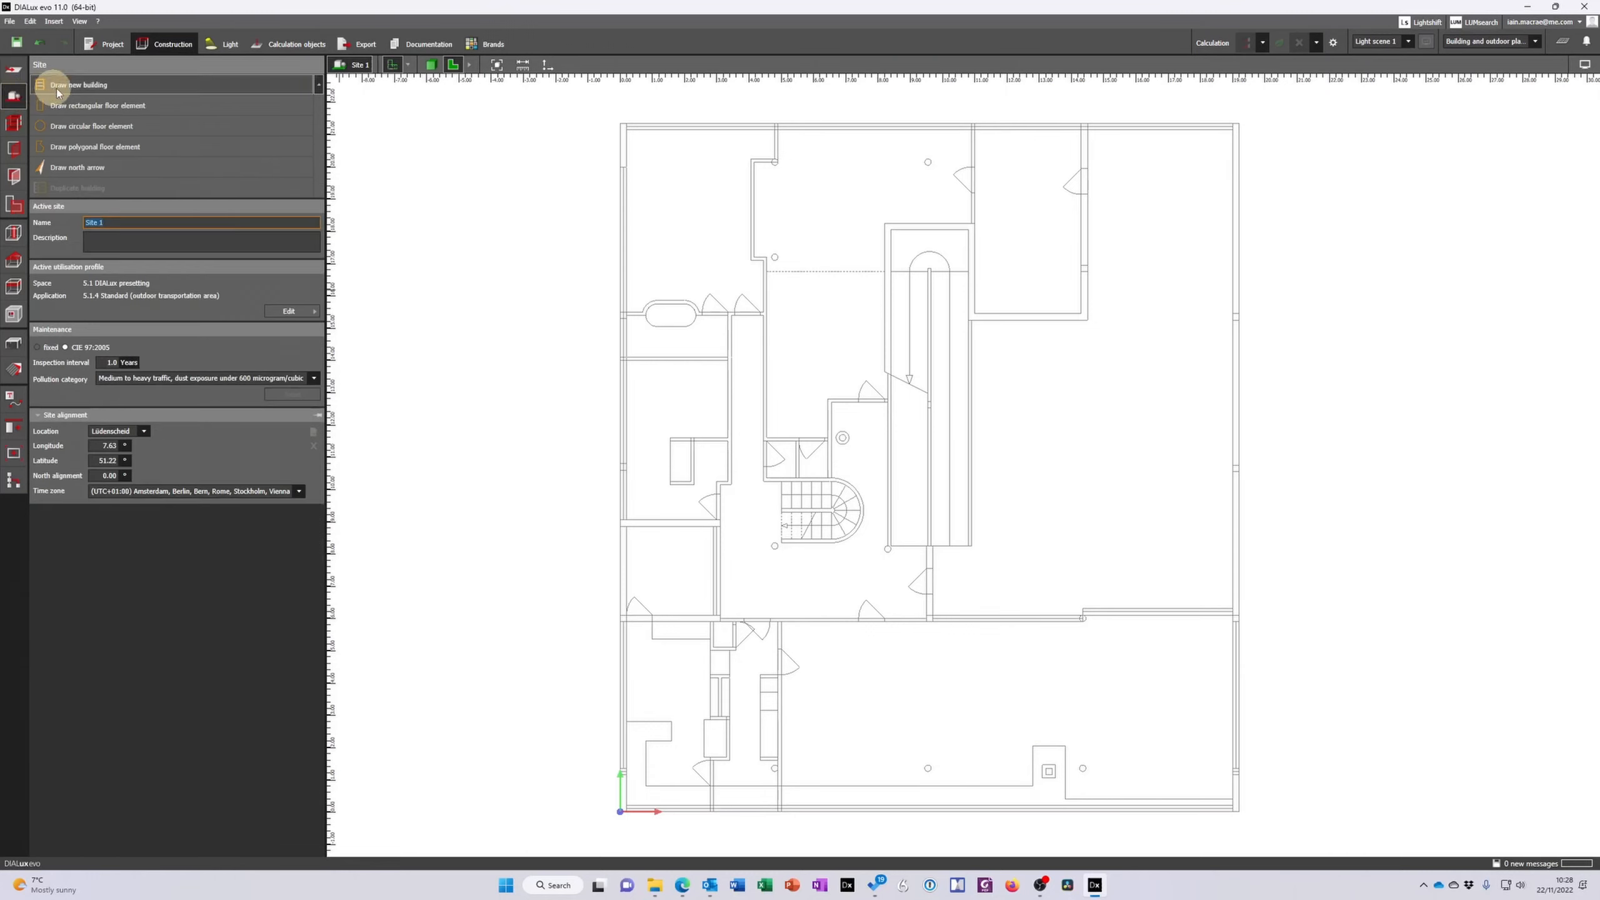
left_click(79, 85)
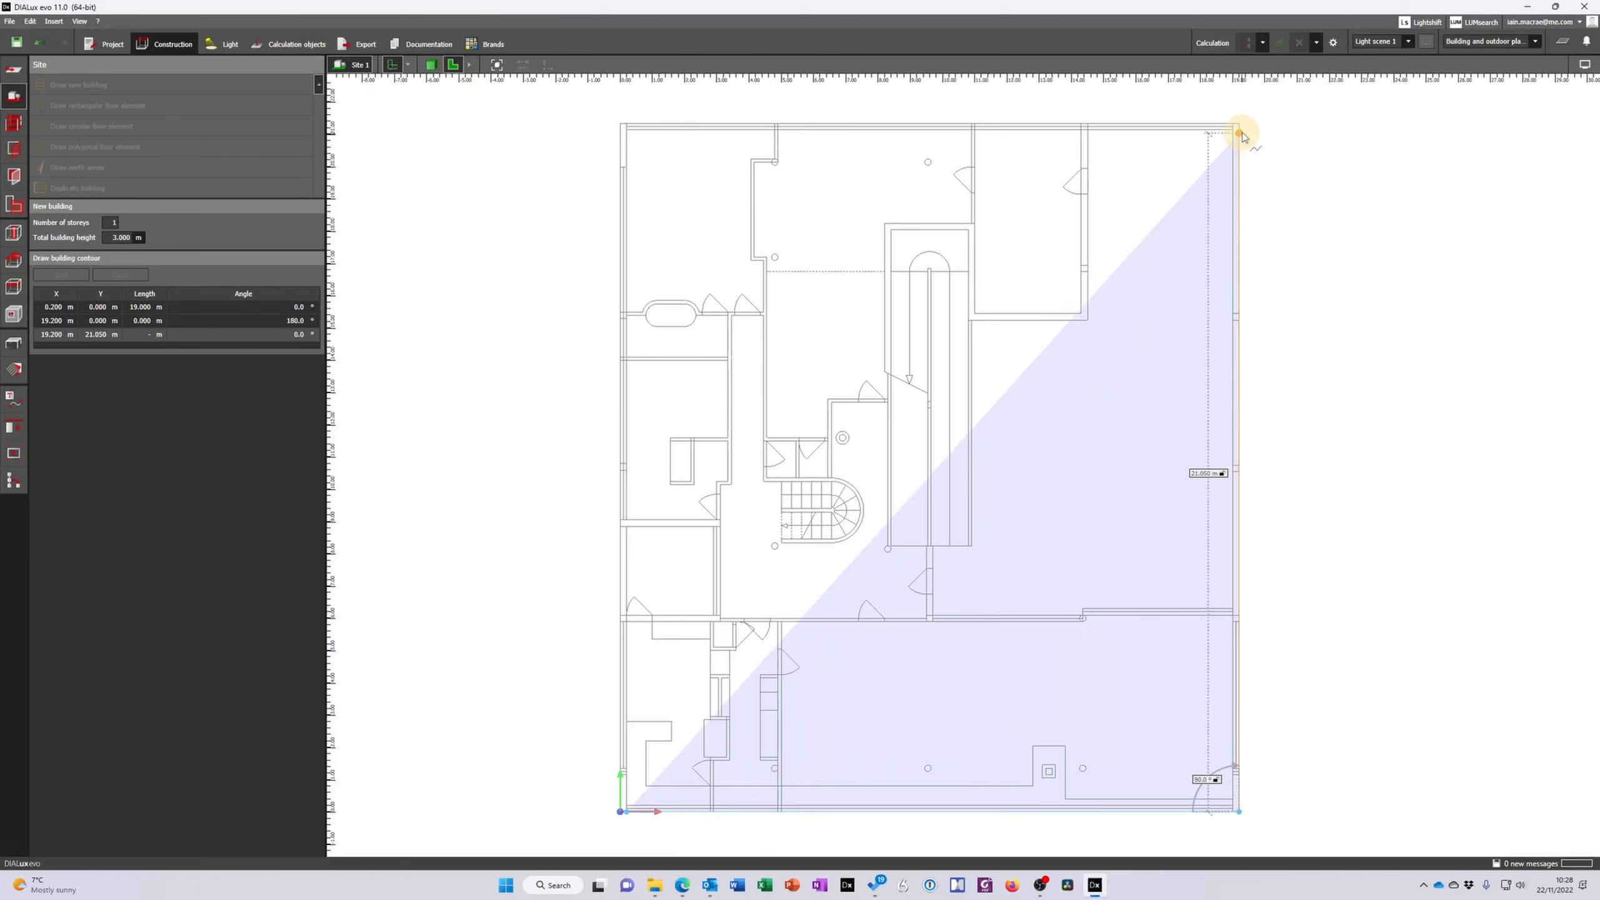
left_click(619, 126)
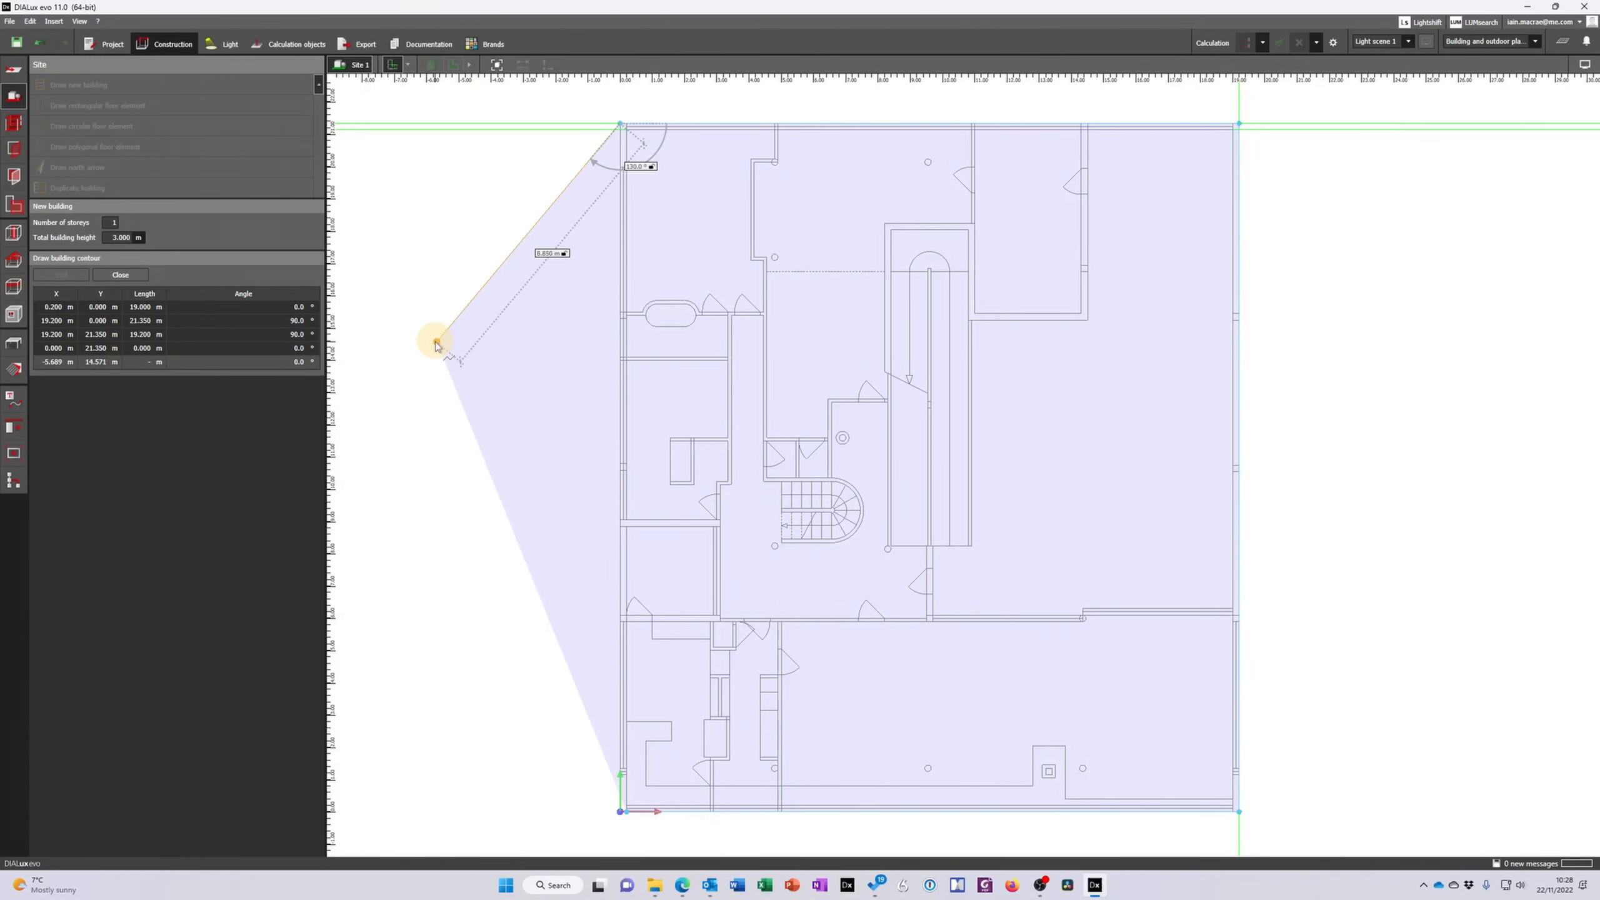
mouse_move(435, 344)
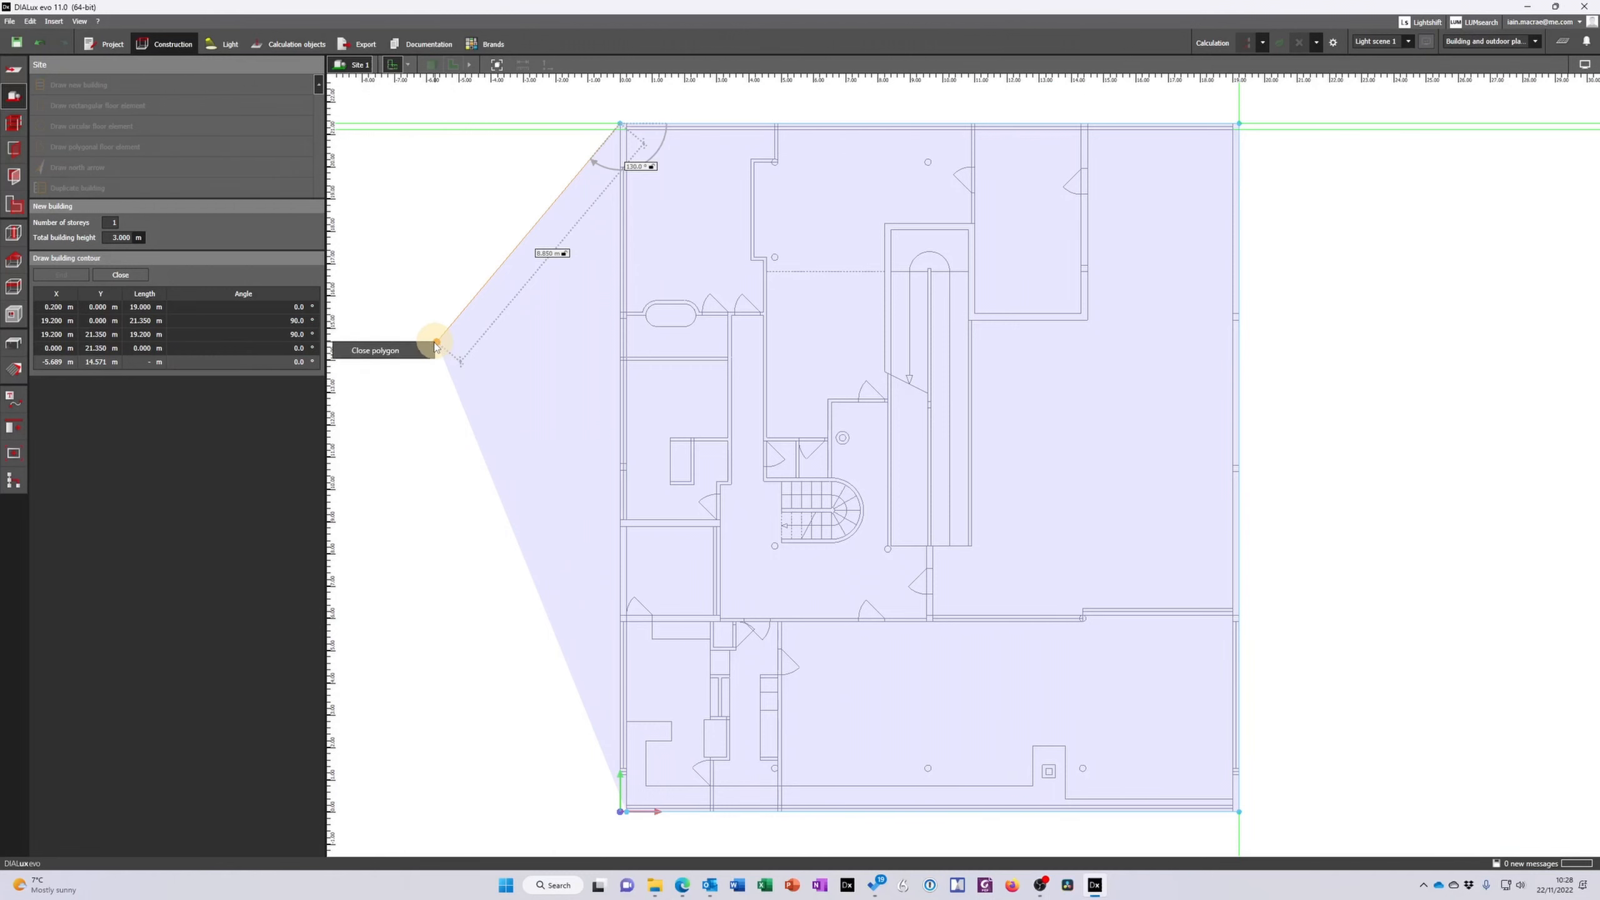
left_click(433, 342)
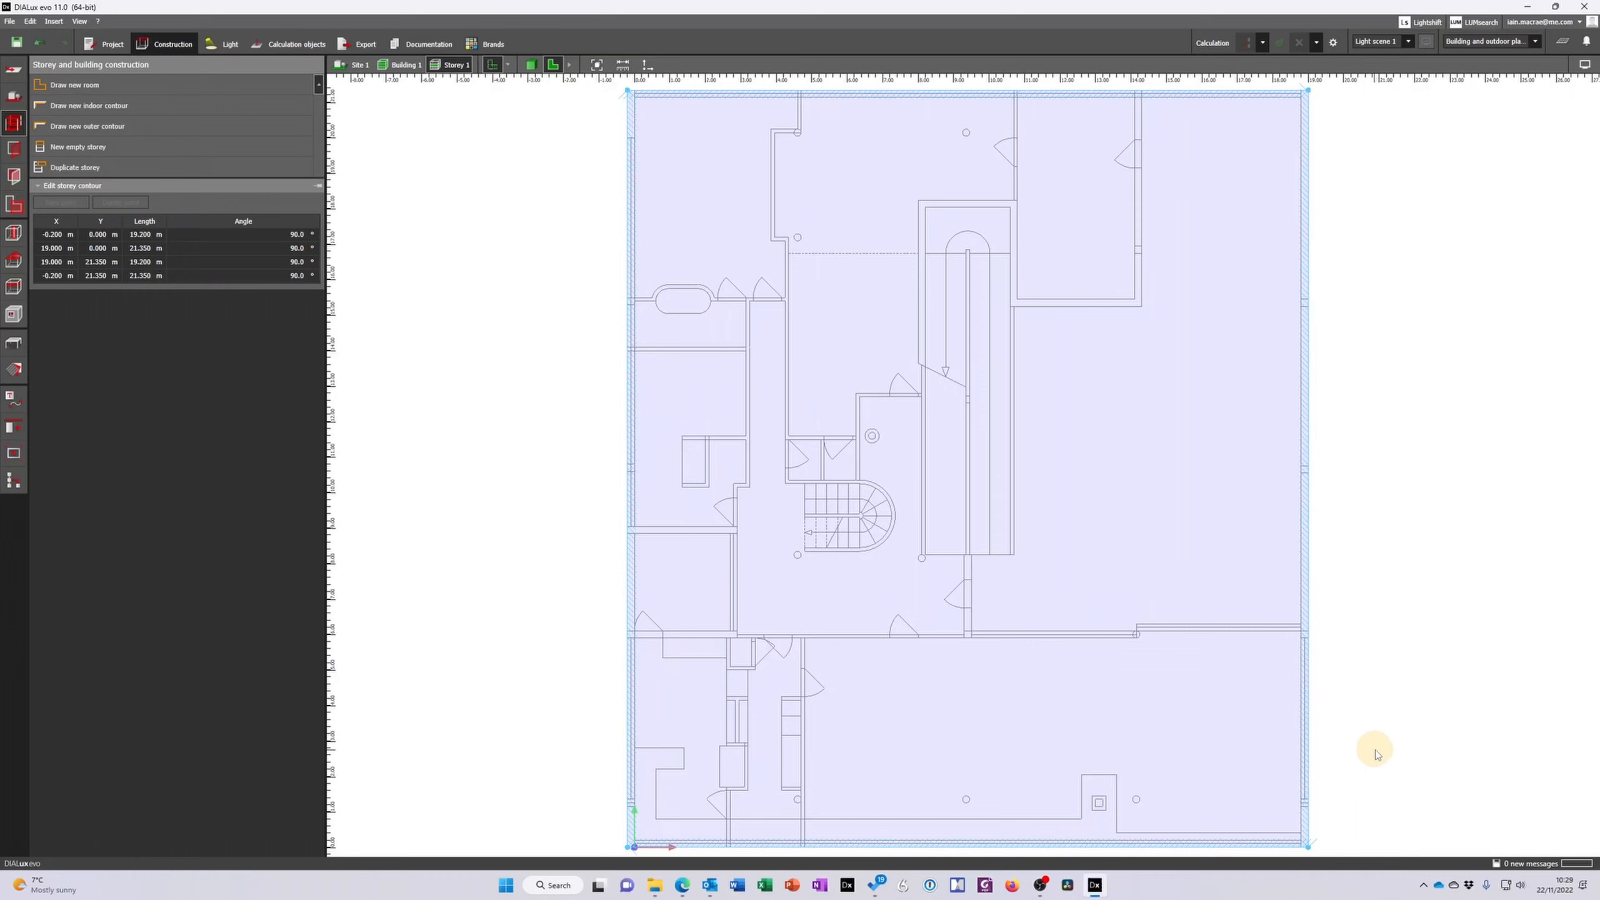
mouse_move(679, 356)
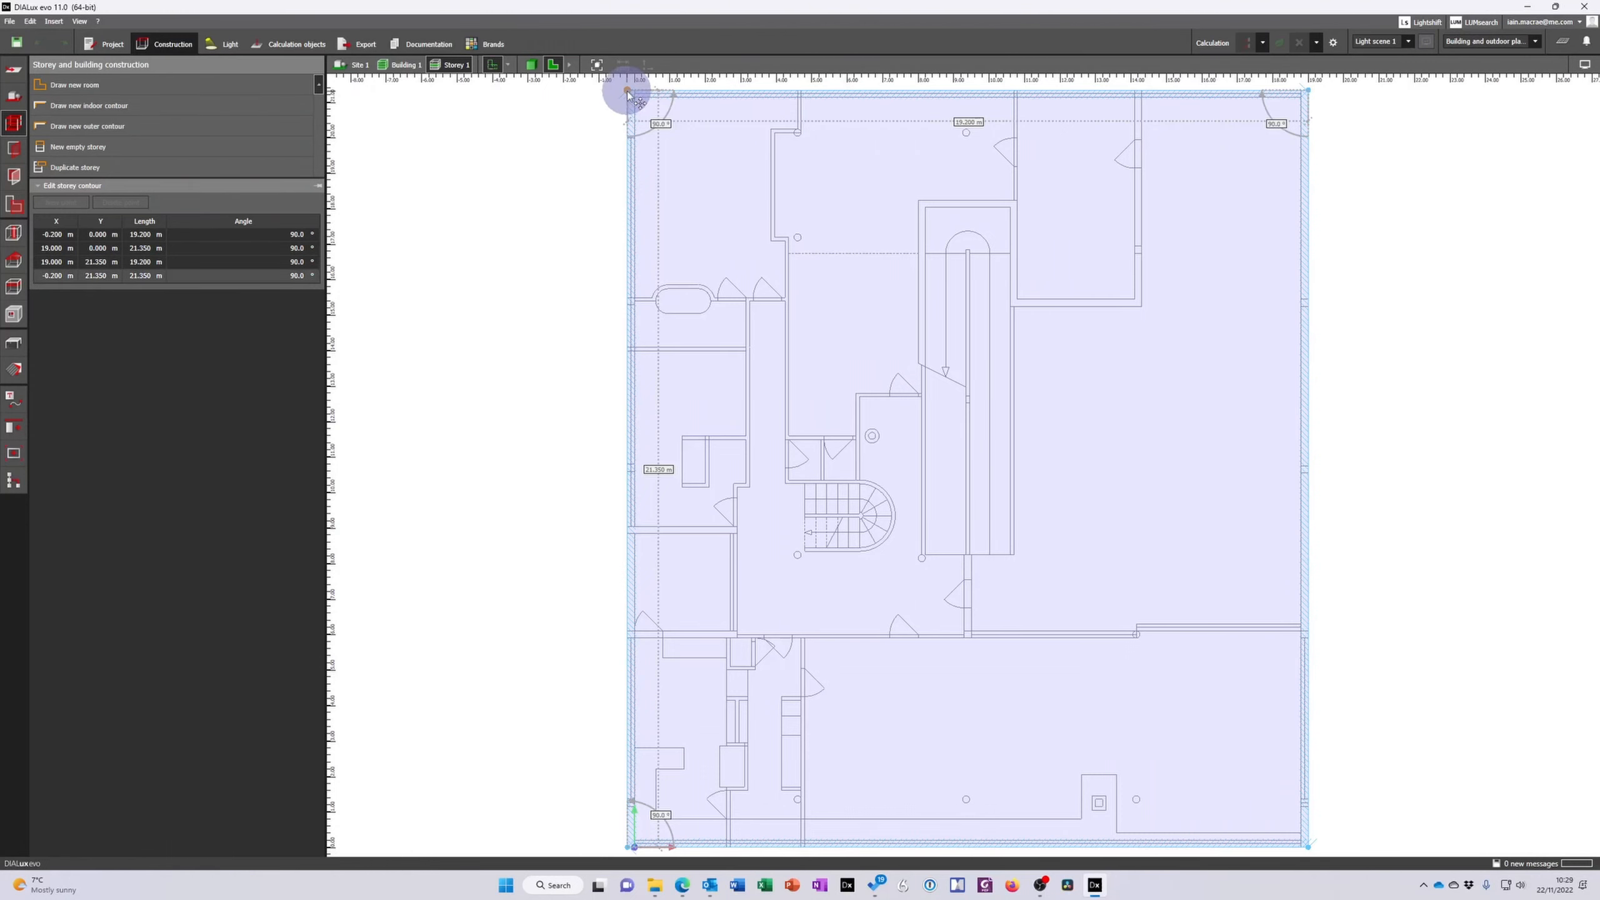
left_click_drag(630, 94, 776, 199)
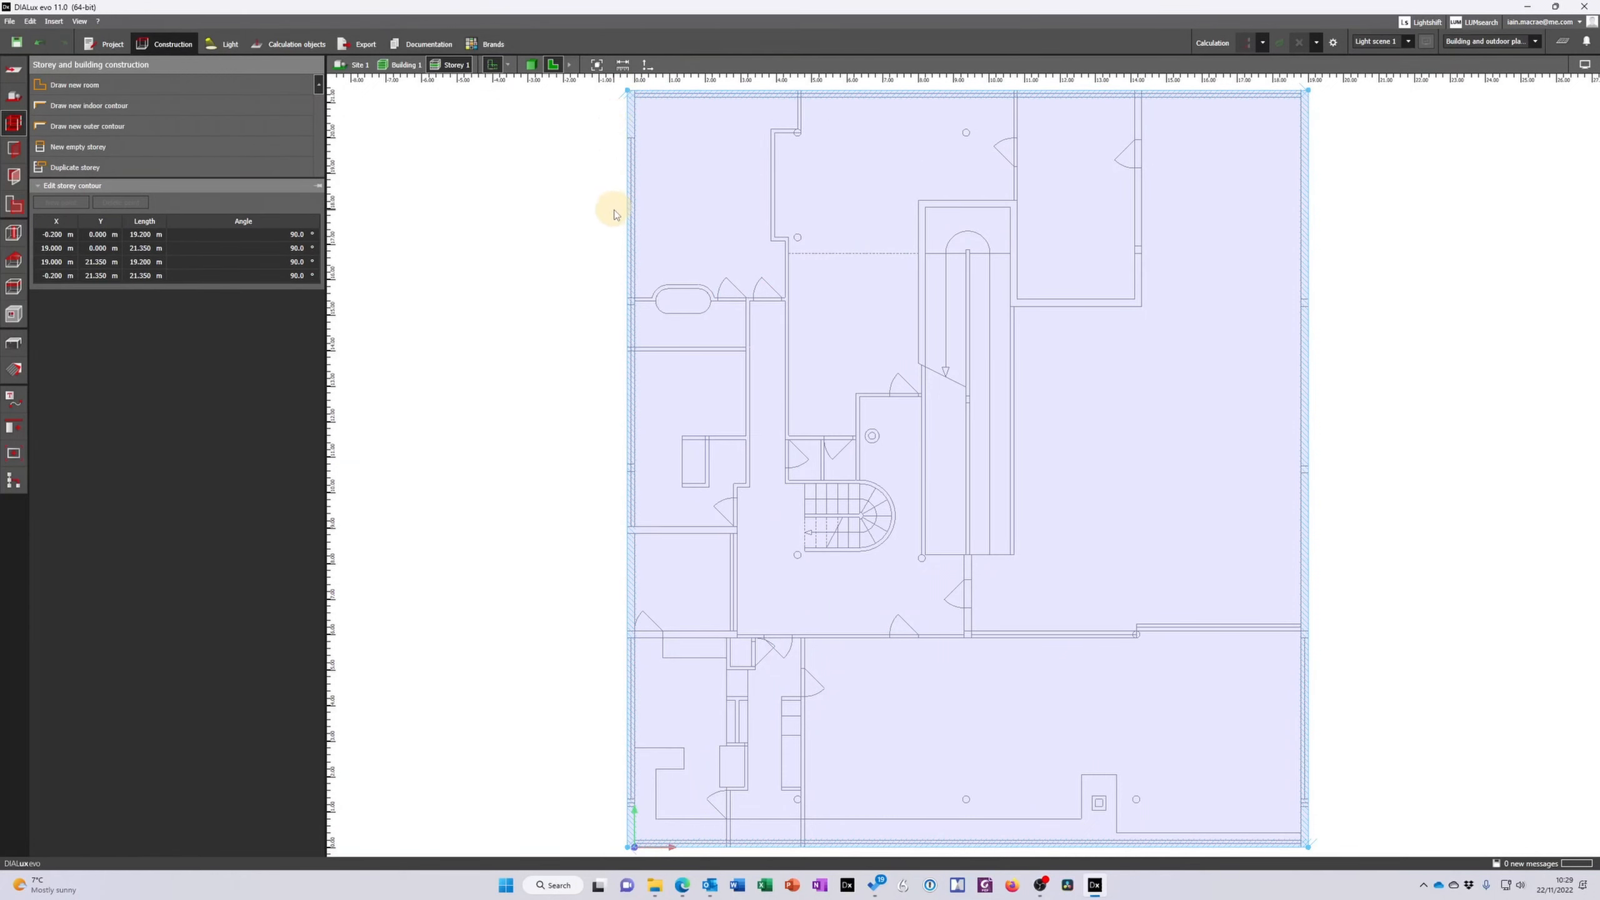
mouse_move(622, 329)
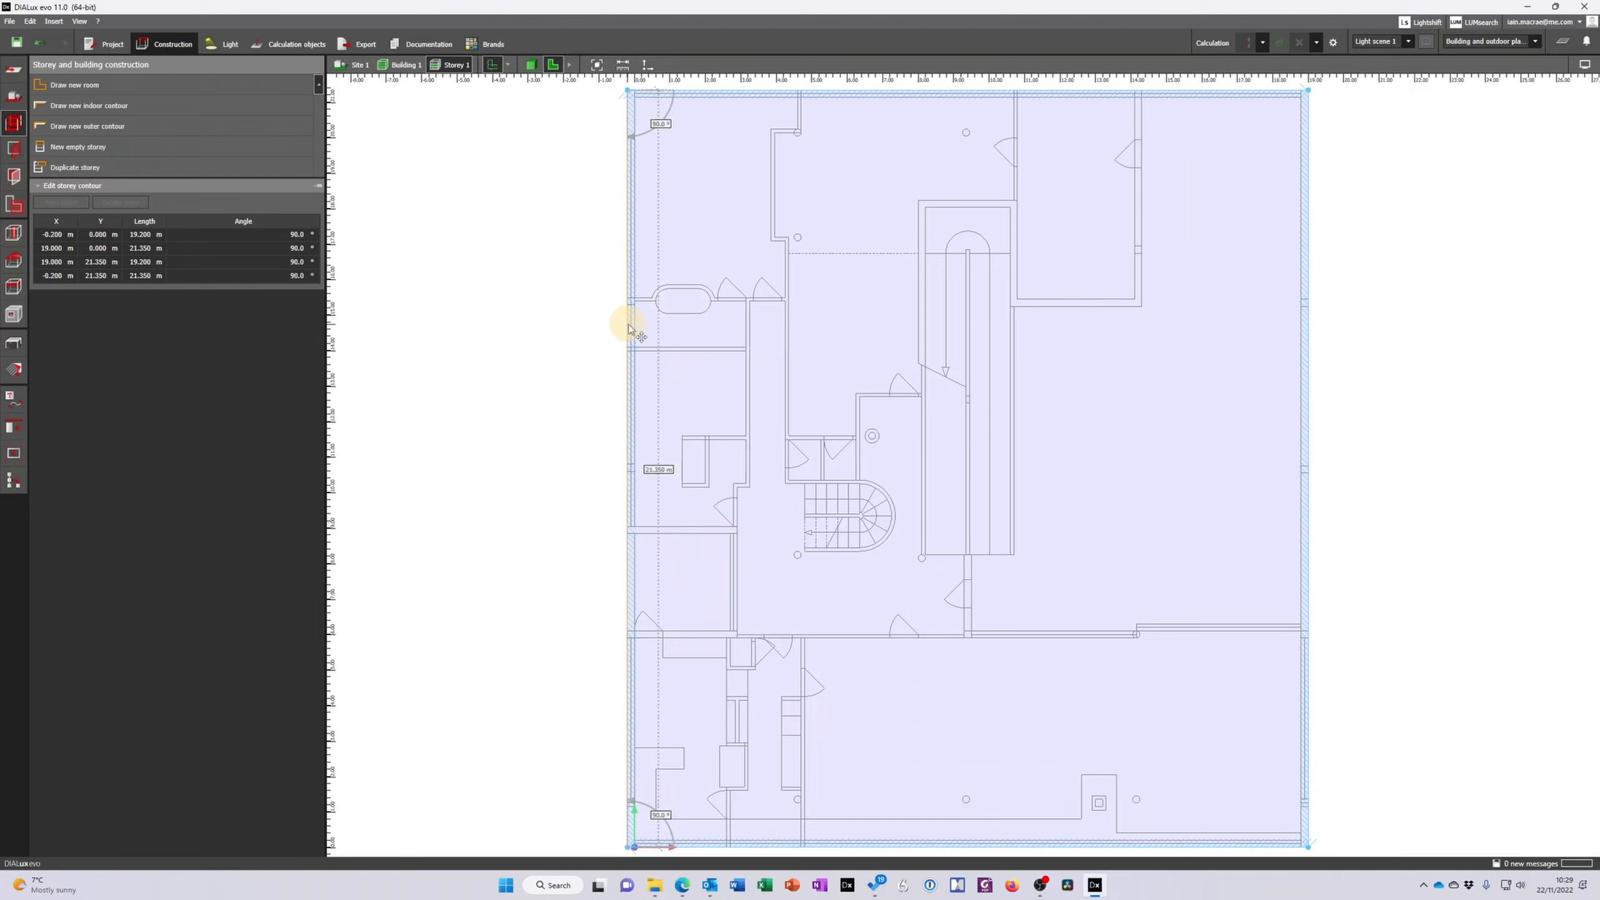
right_click(632, 335)
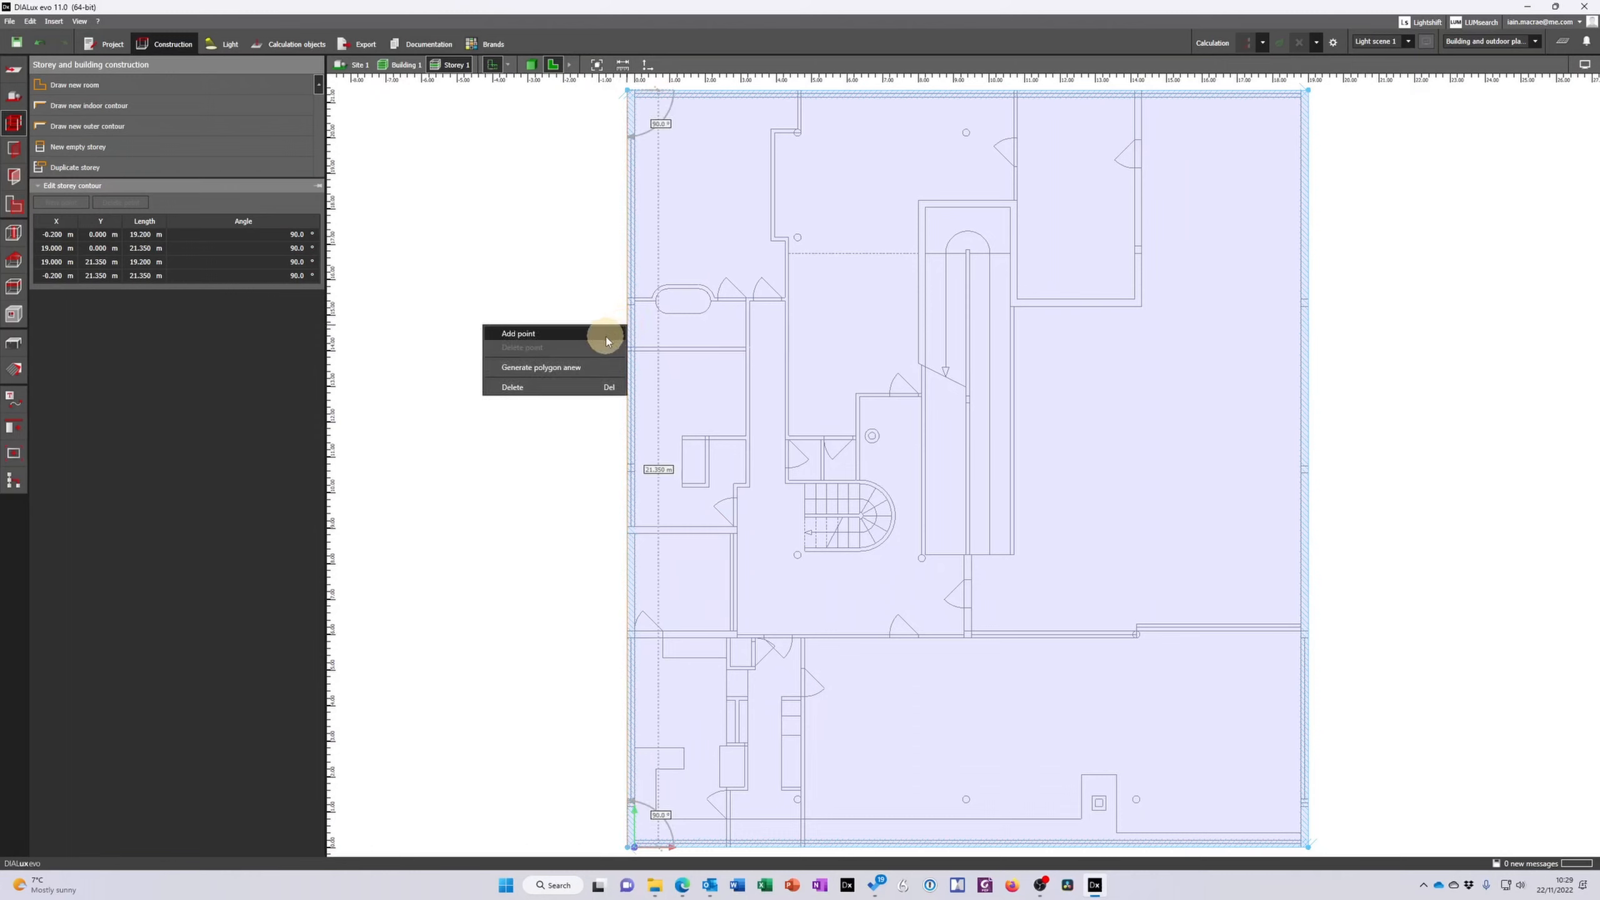
left_click(518, 333)
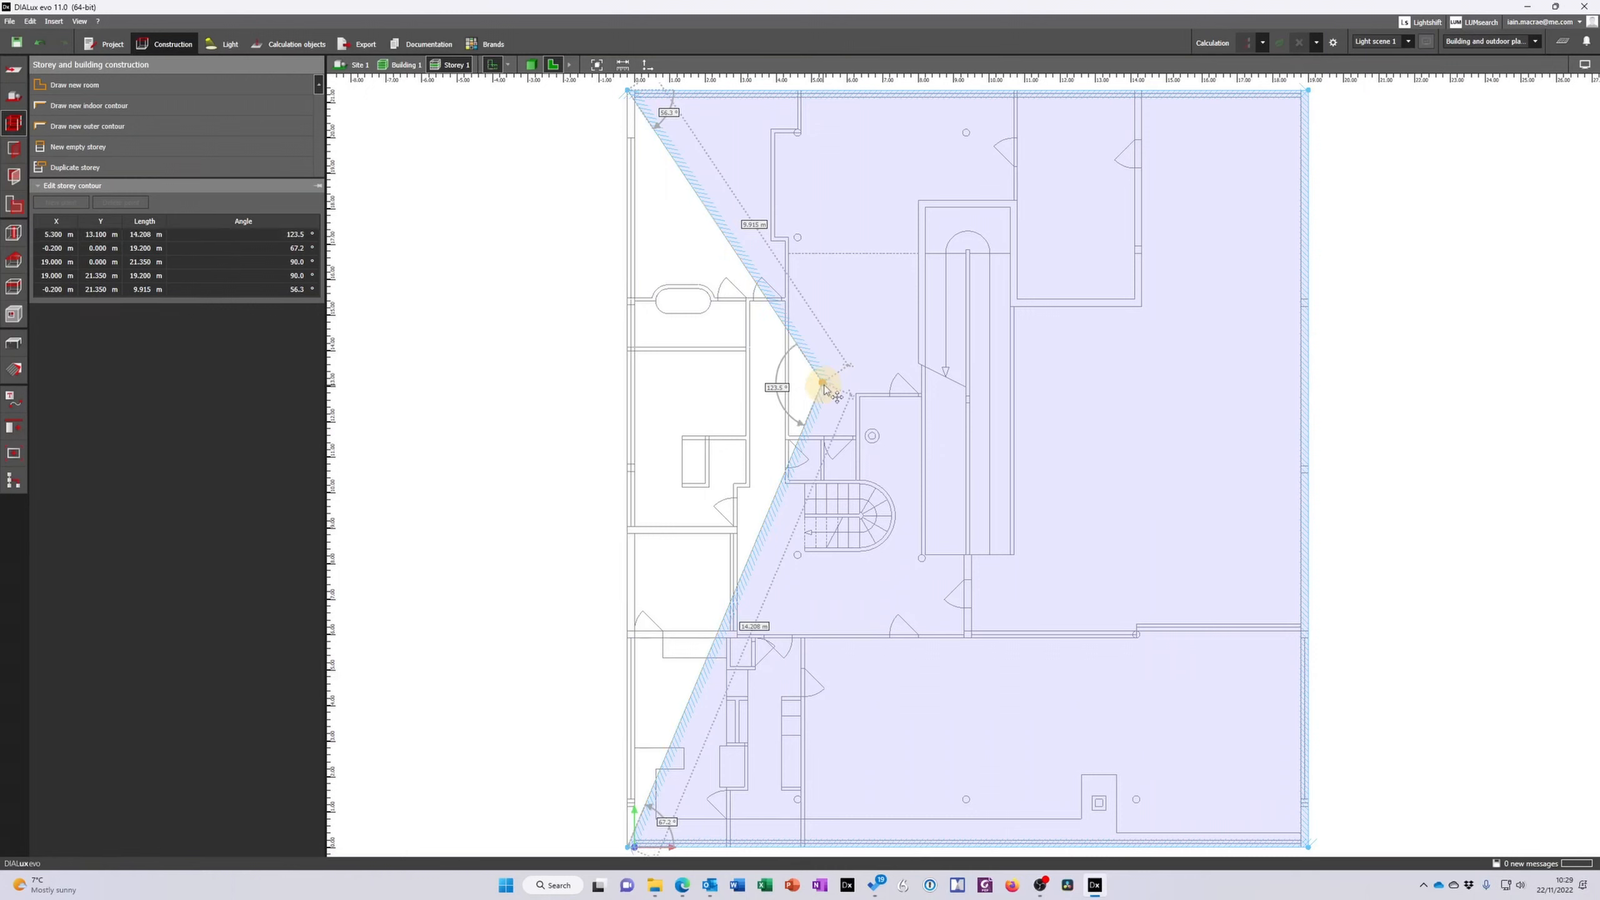
right_click(824, 382)
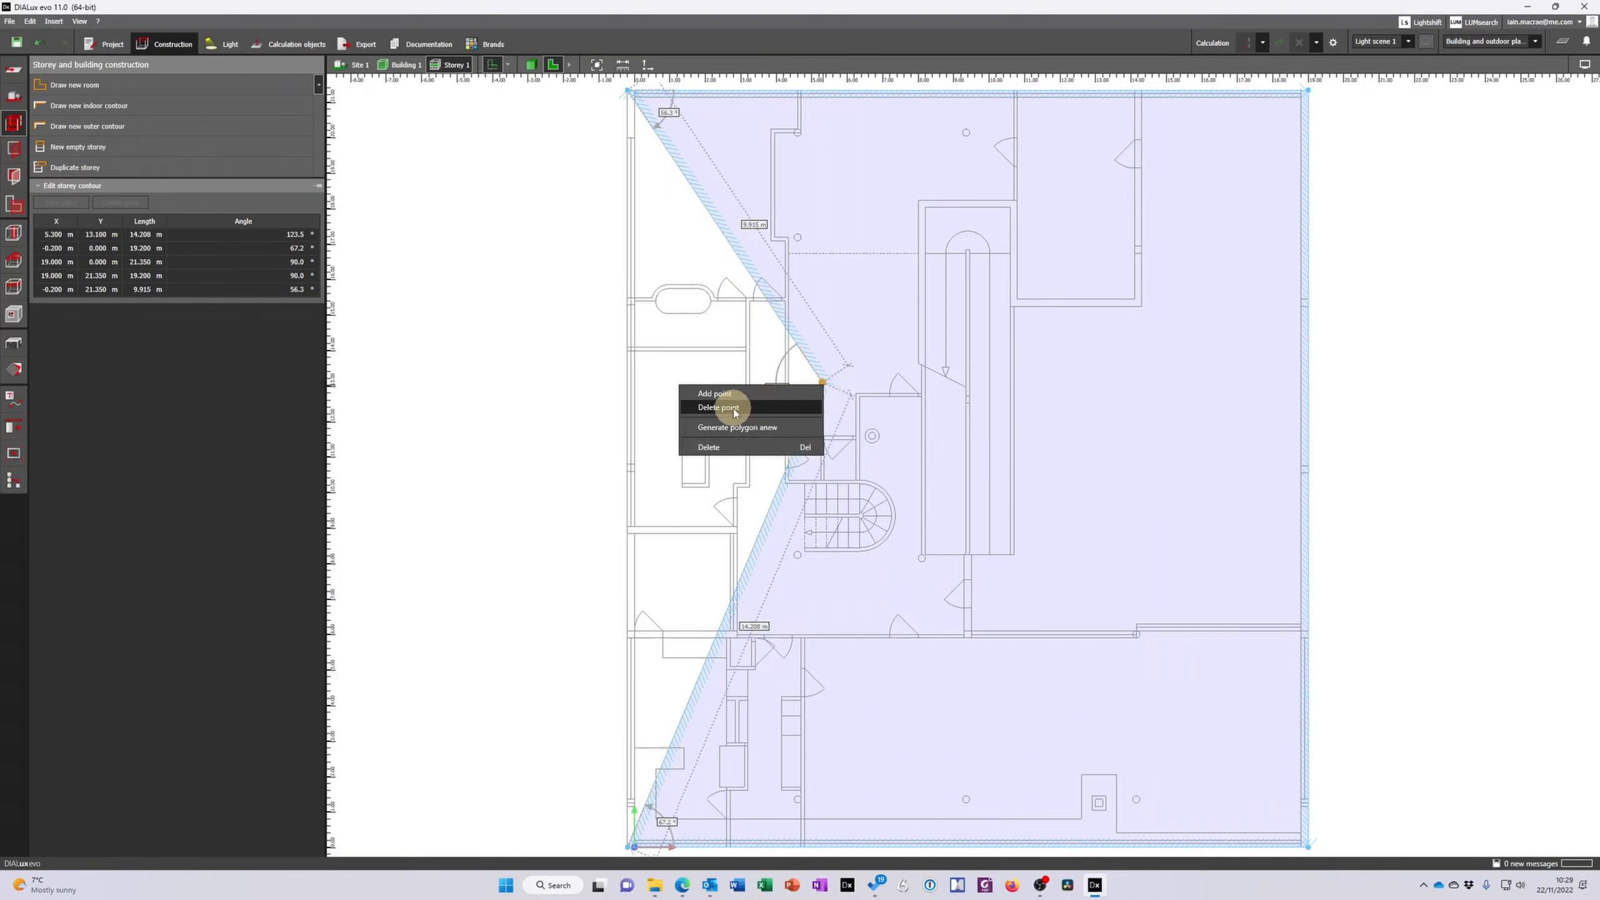
left_click(716, 407)
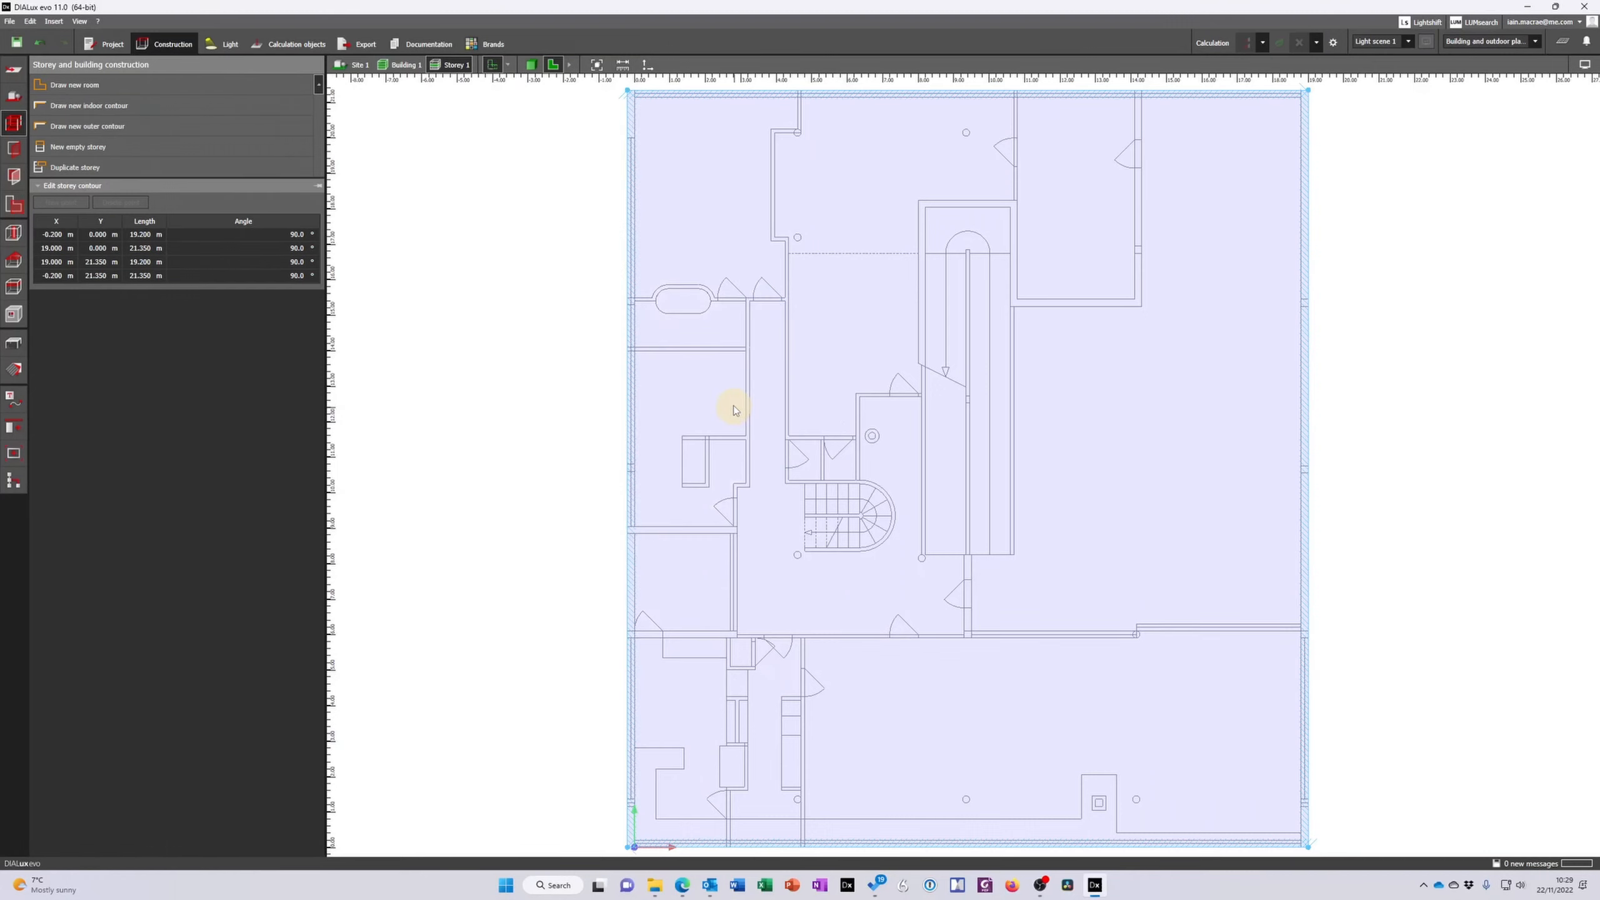
mouse_move(107, 85)
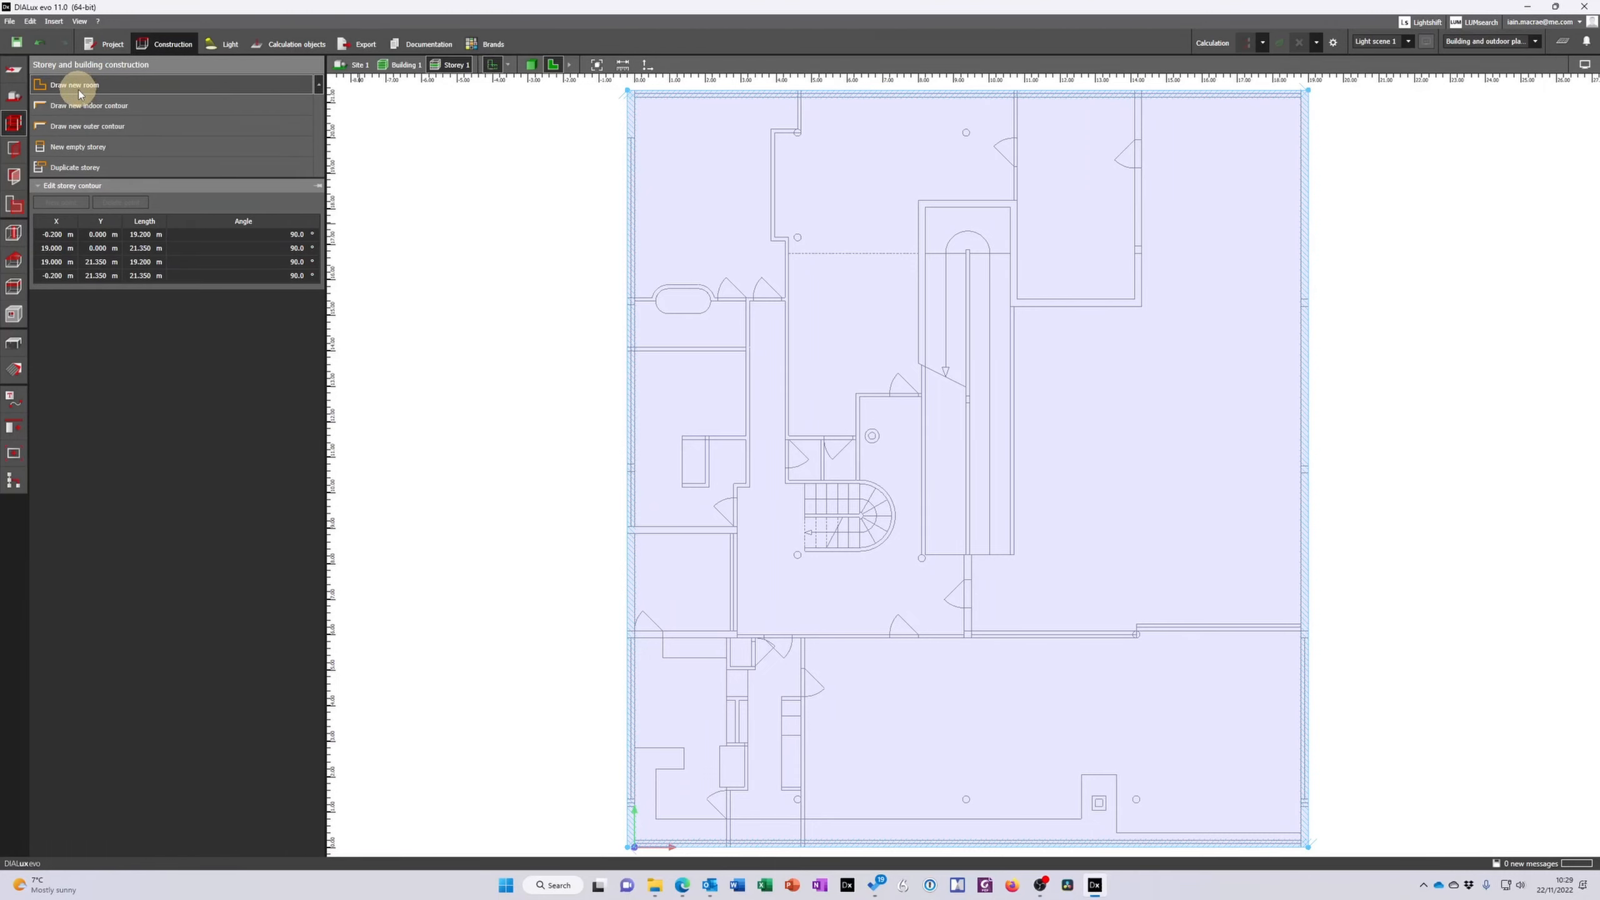
mouse_move(87, 105)
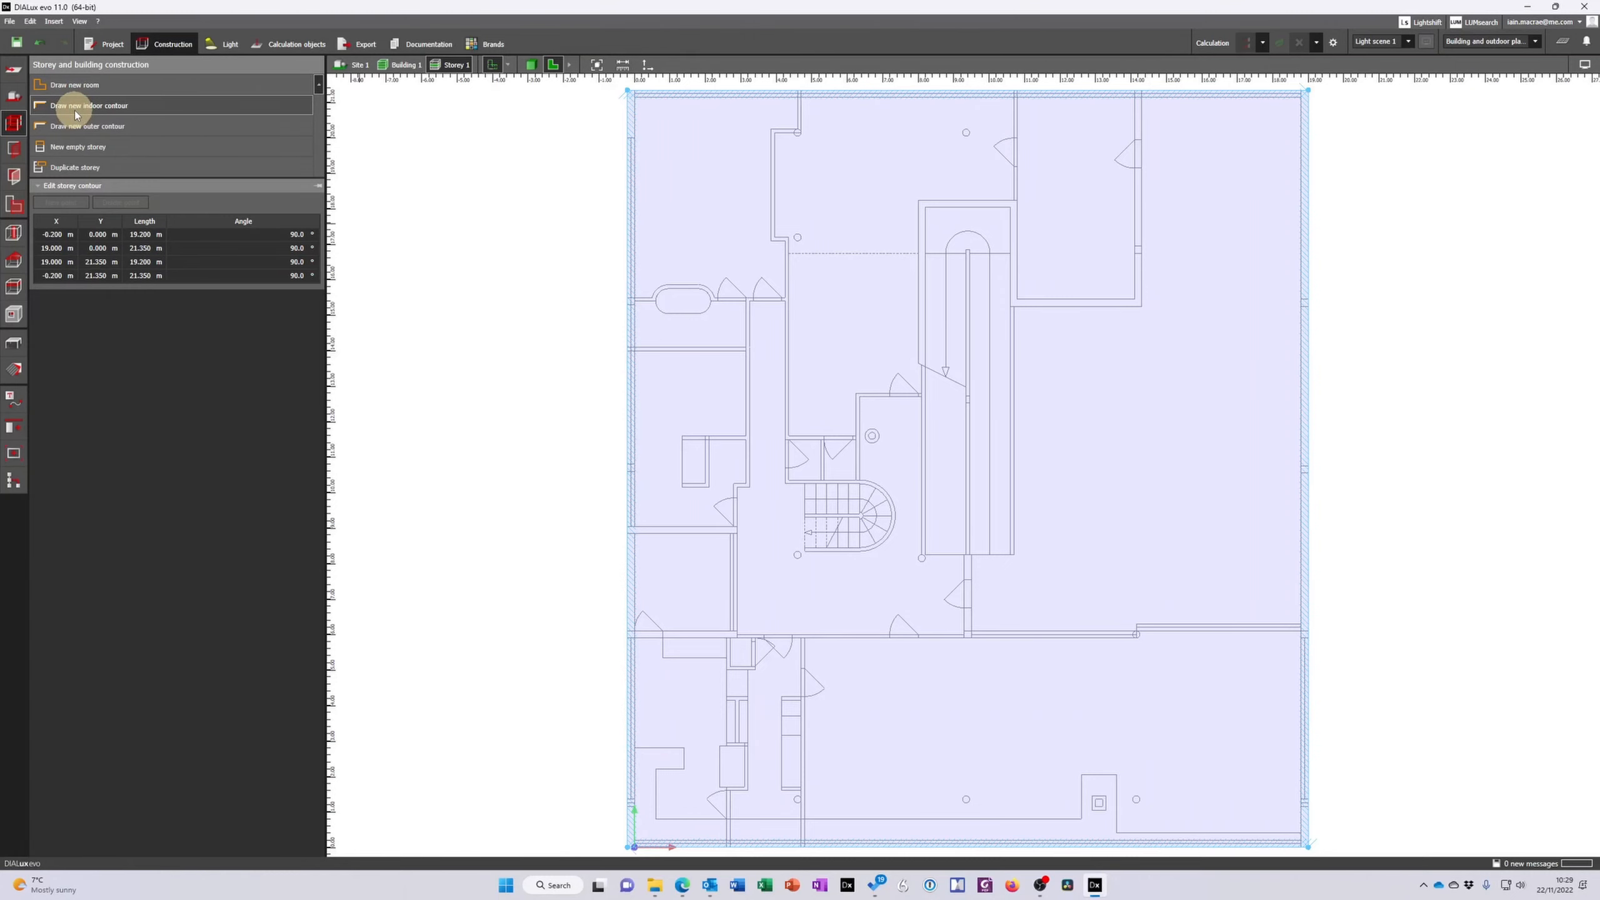
mouse_move(74, 113)
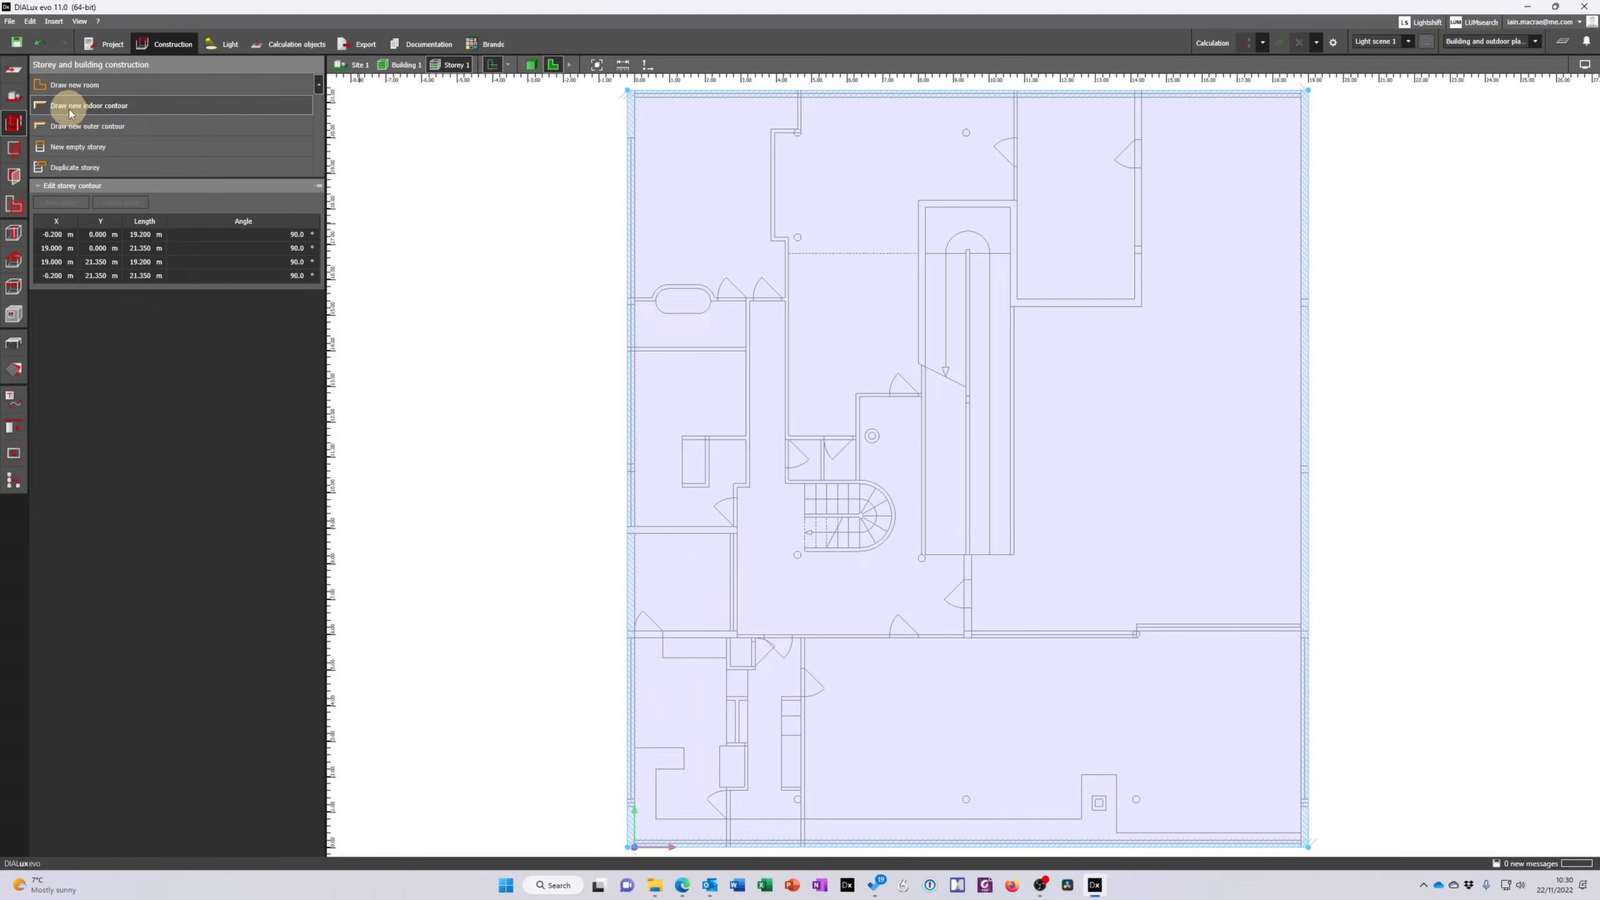
mouse_move(74, 85)
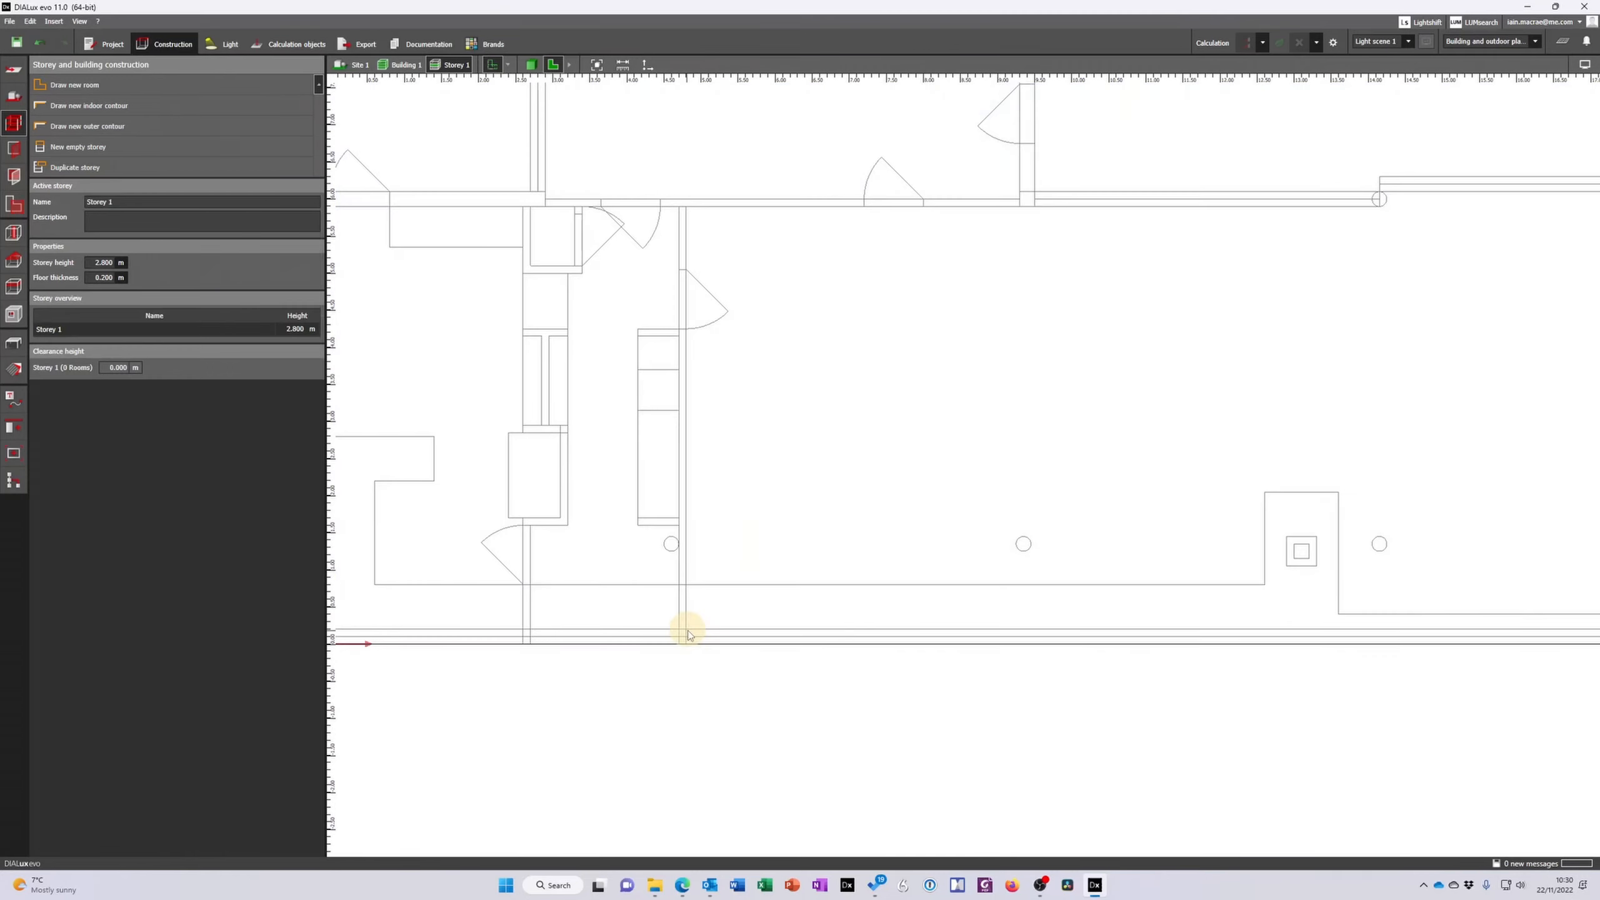
Trace and close Room 1's outline over the plan's lower-right space
left_click(74, 85)
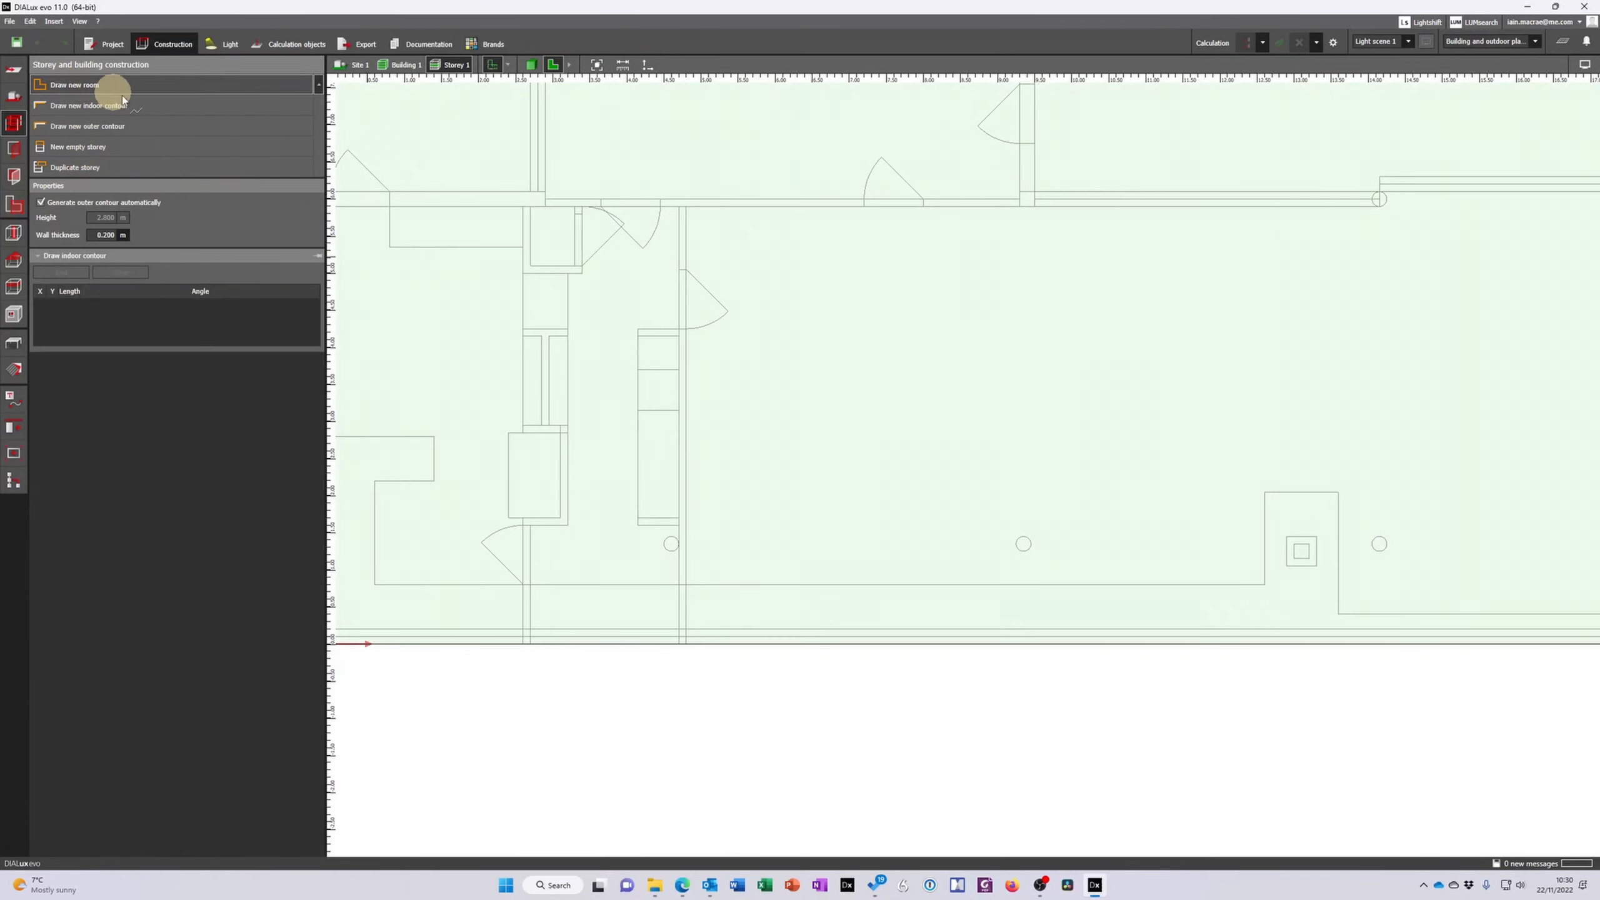
mouse_move(687, 630)
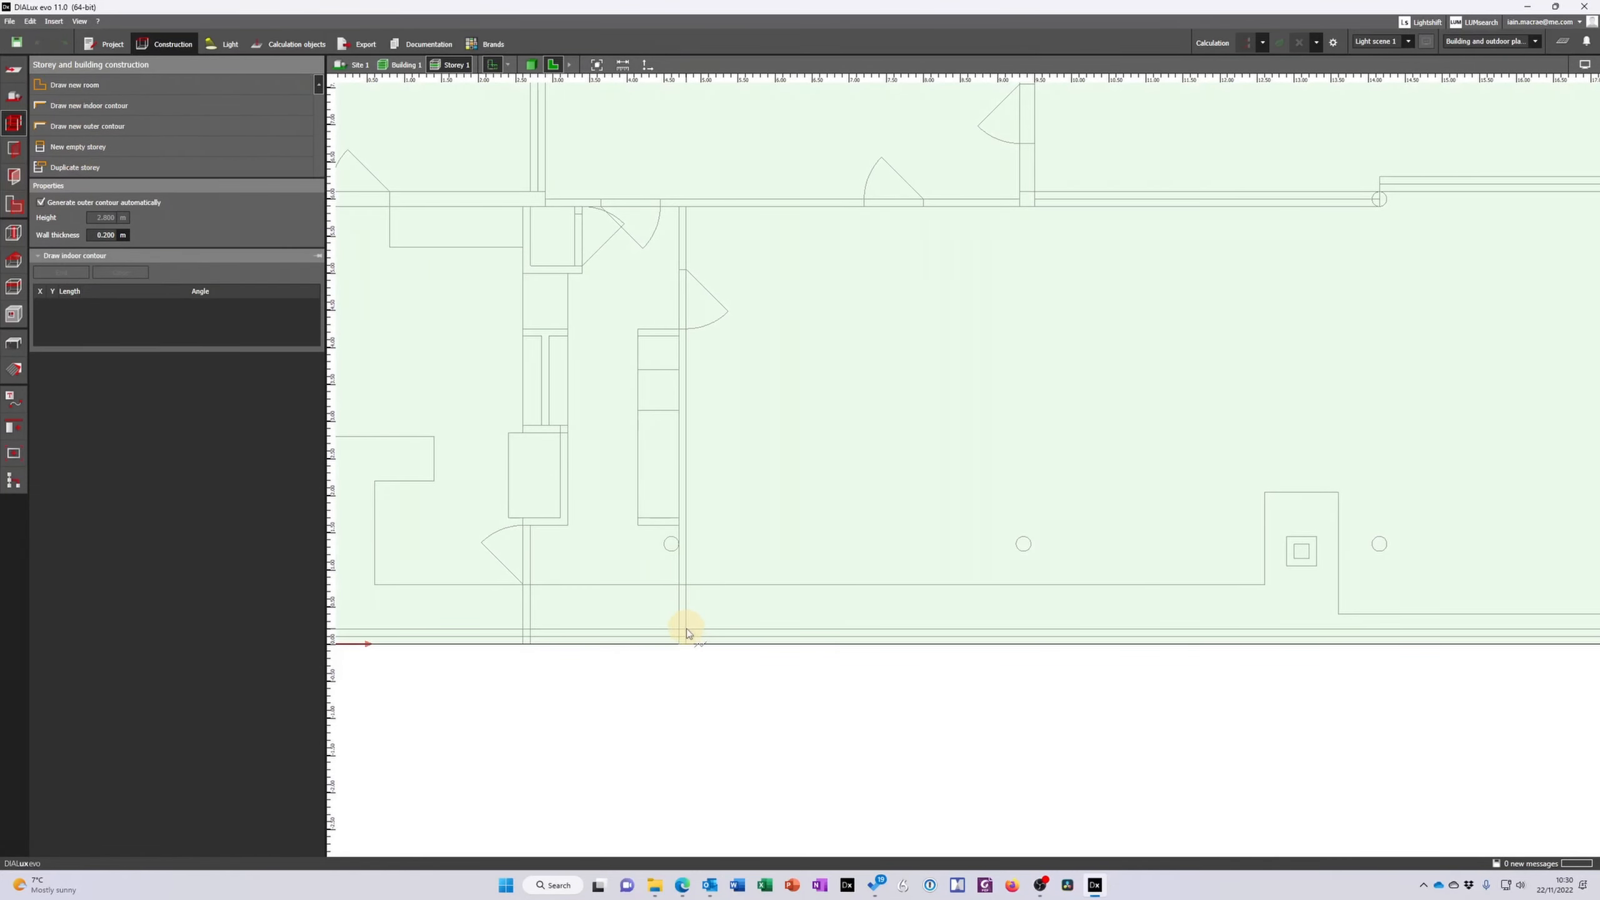
left_click(686, 633)
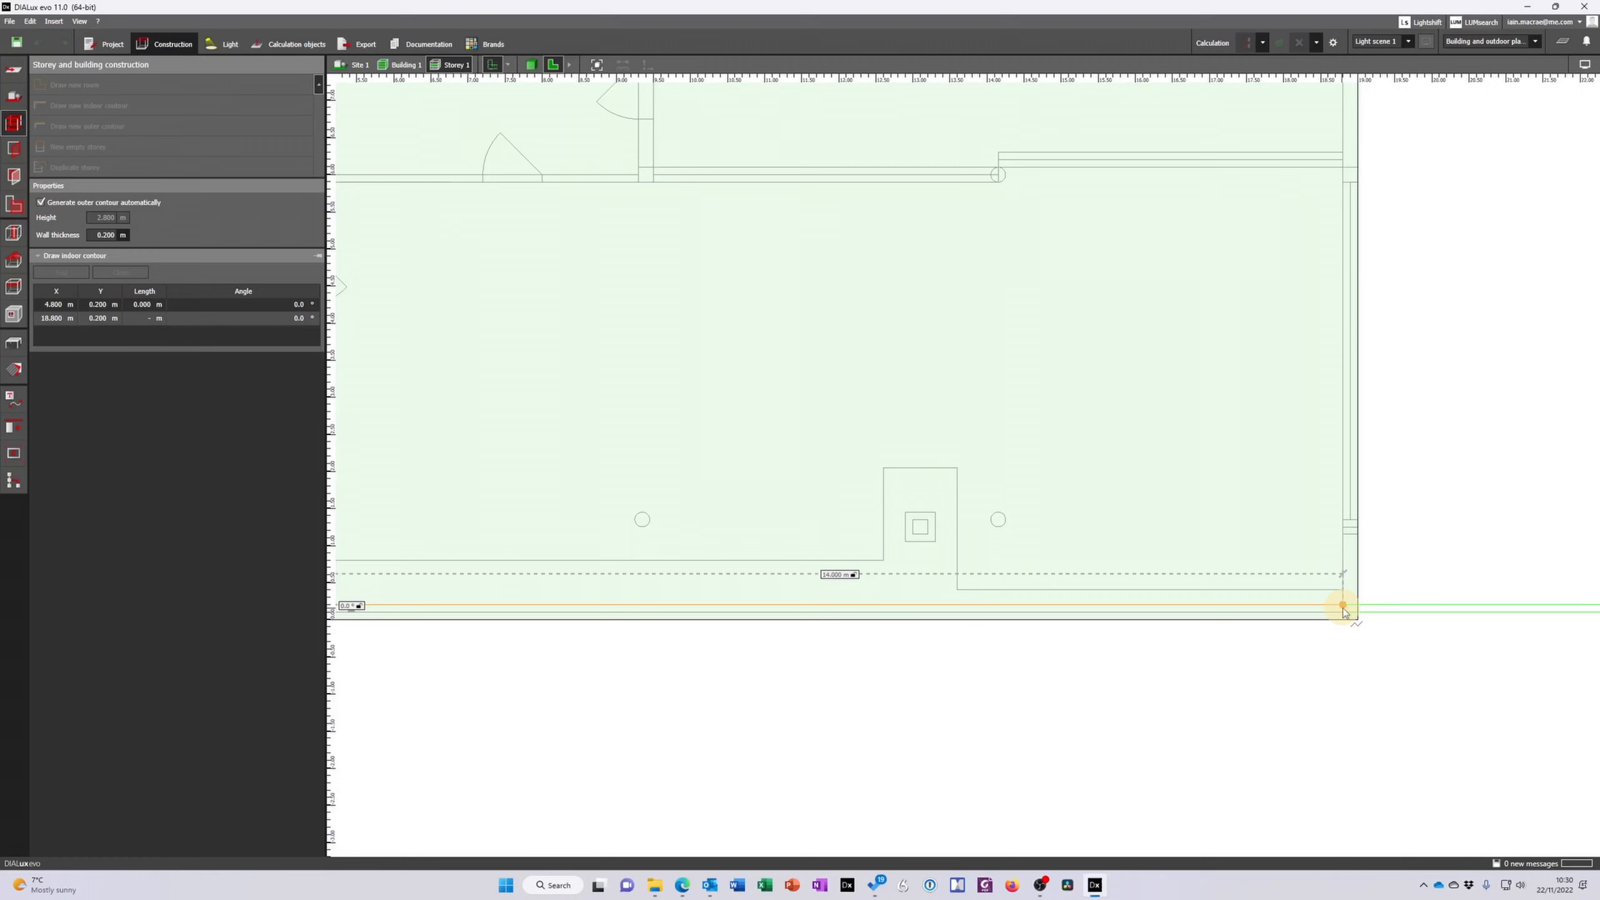
left_click(1344, 171)
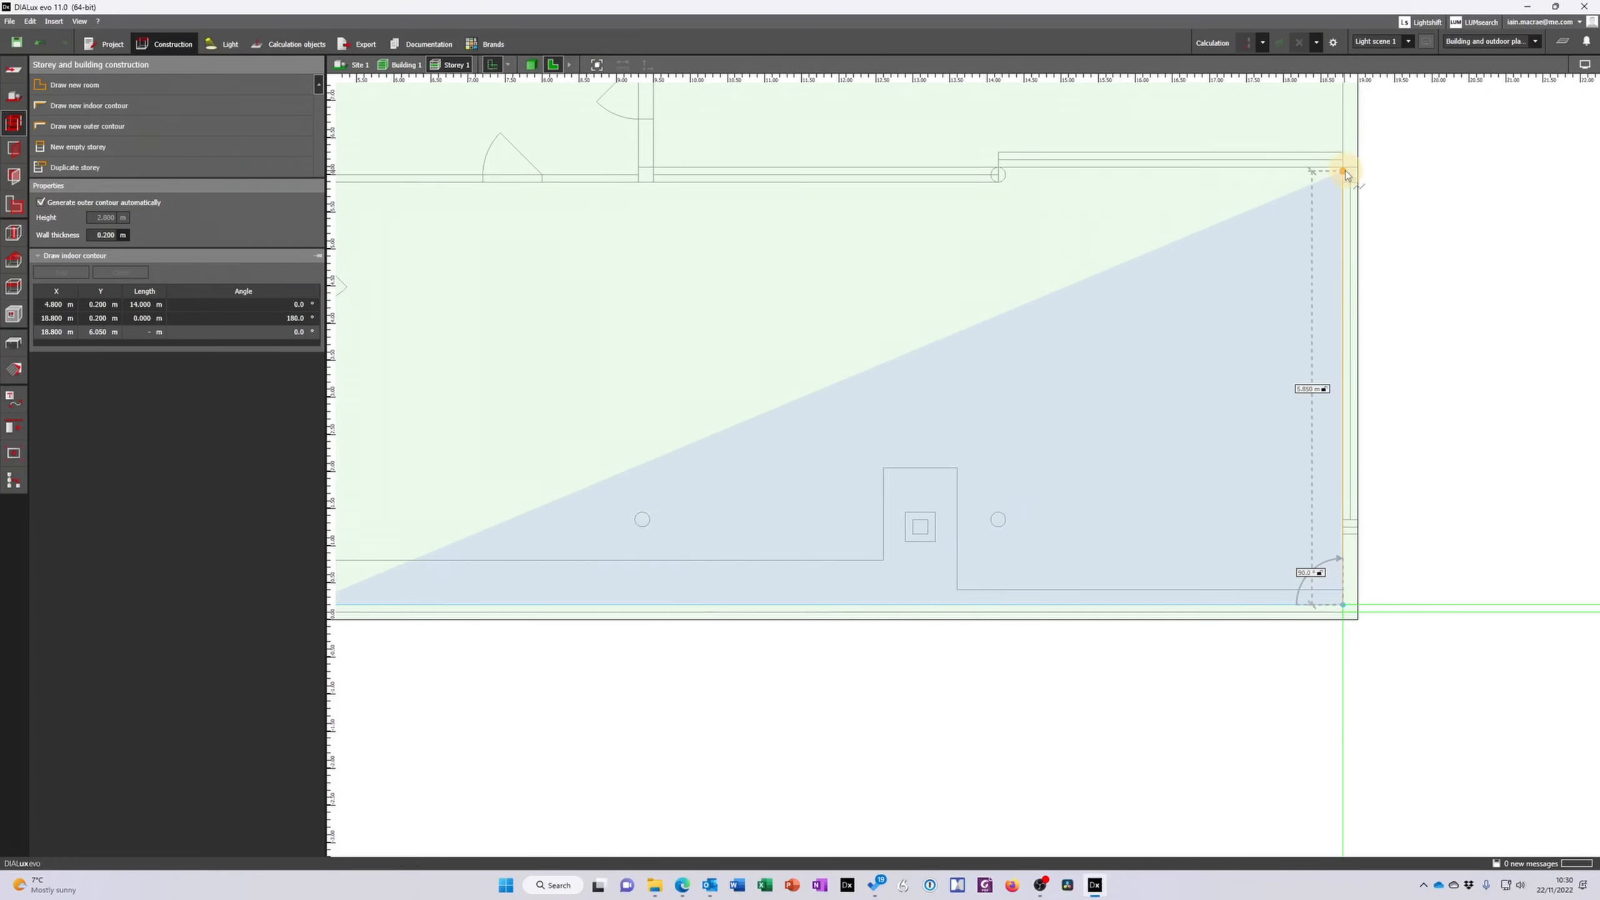
left_click(1000, 174)
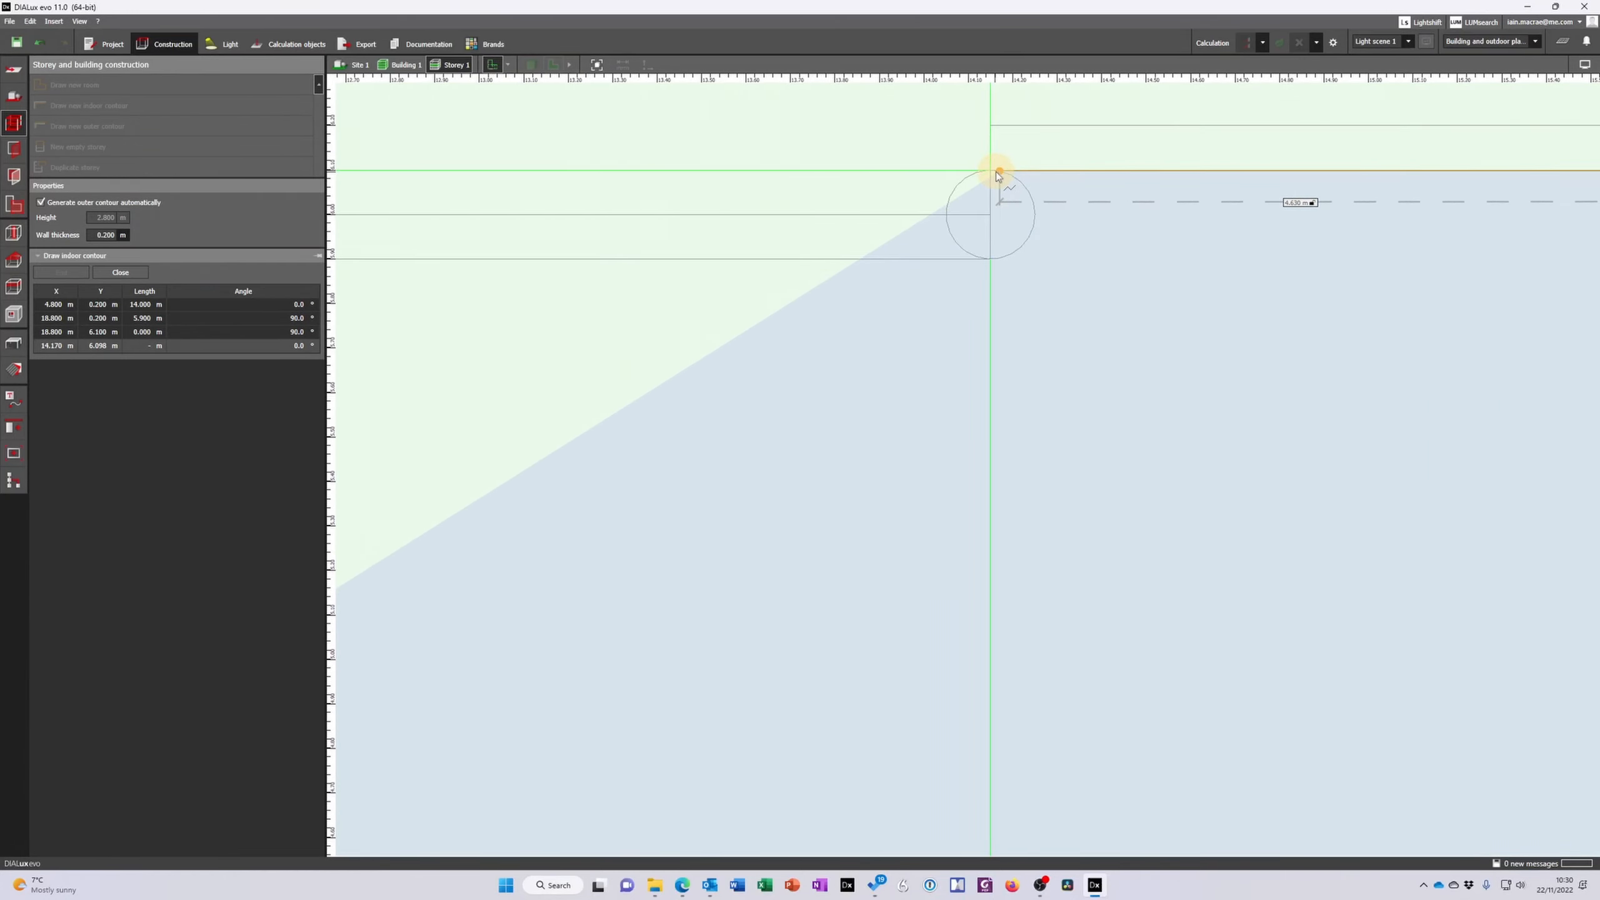
left_click(990, 264)
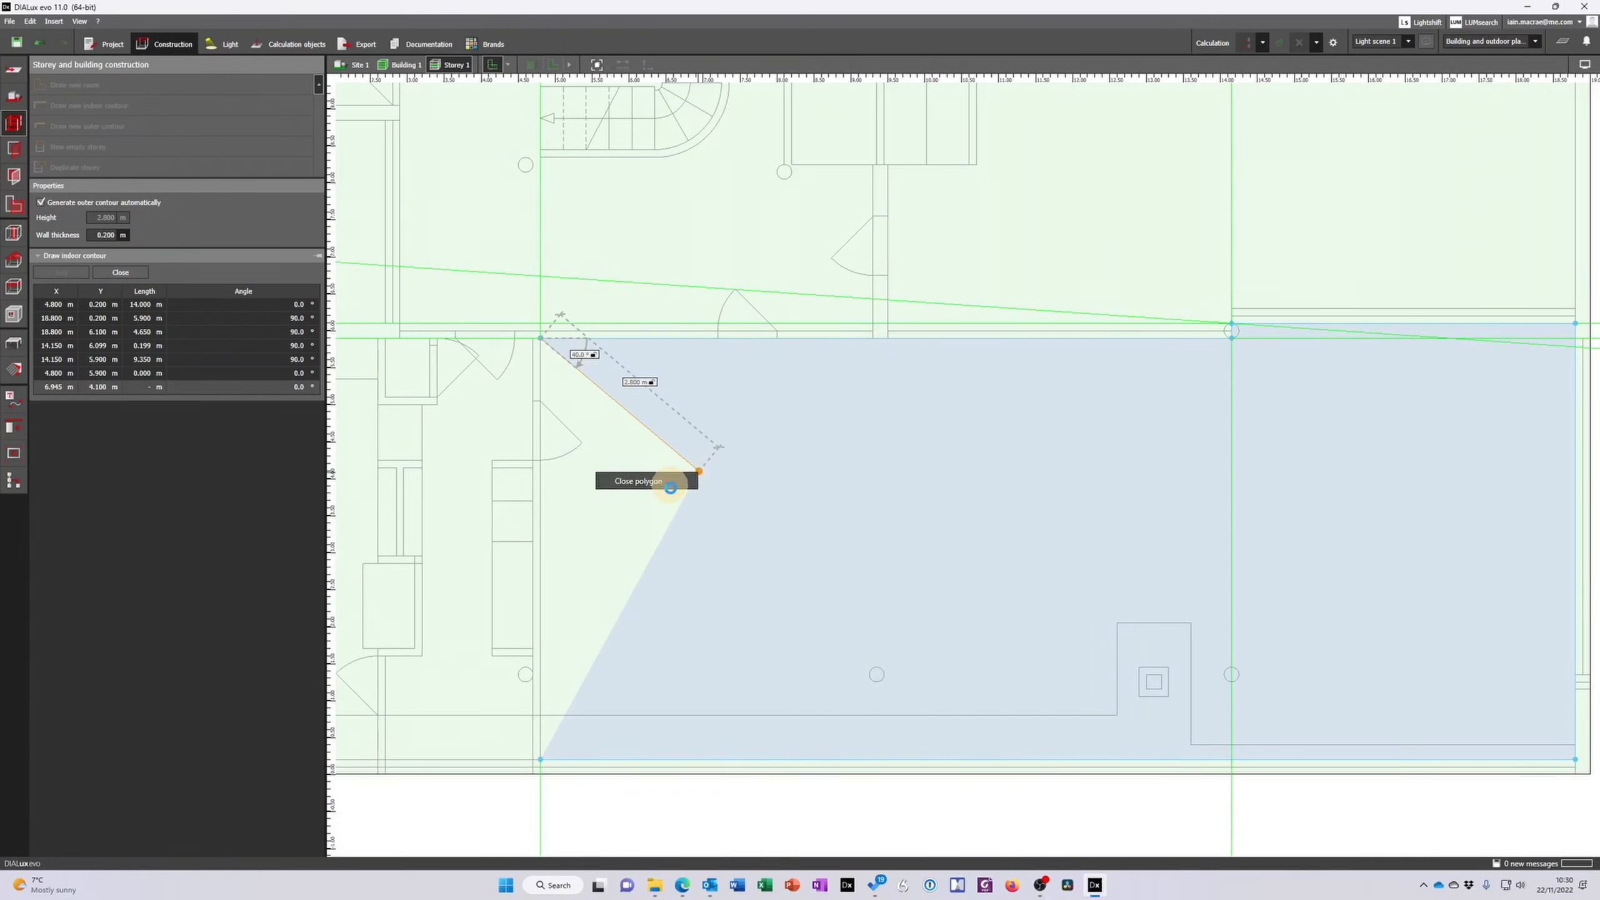
left_click(668, 487)
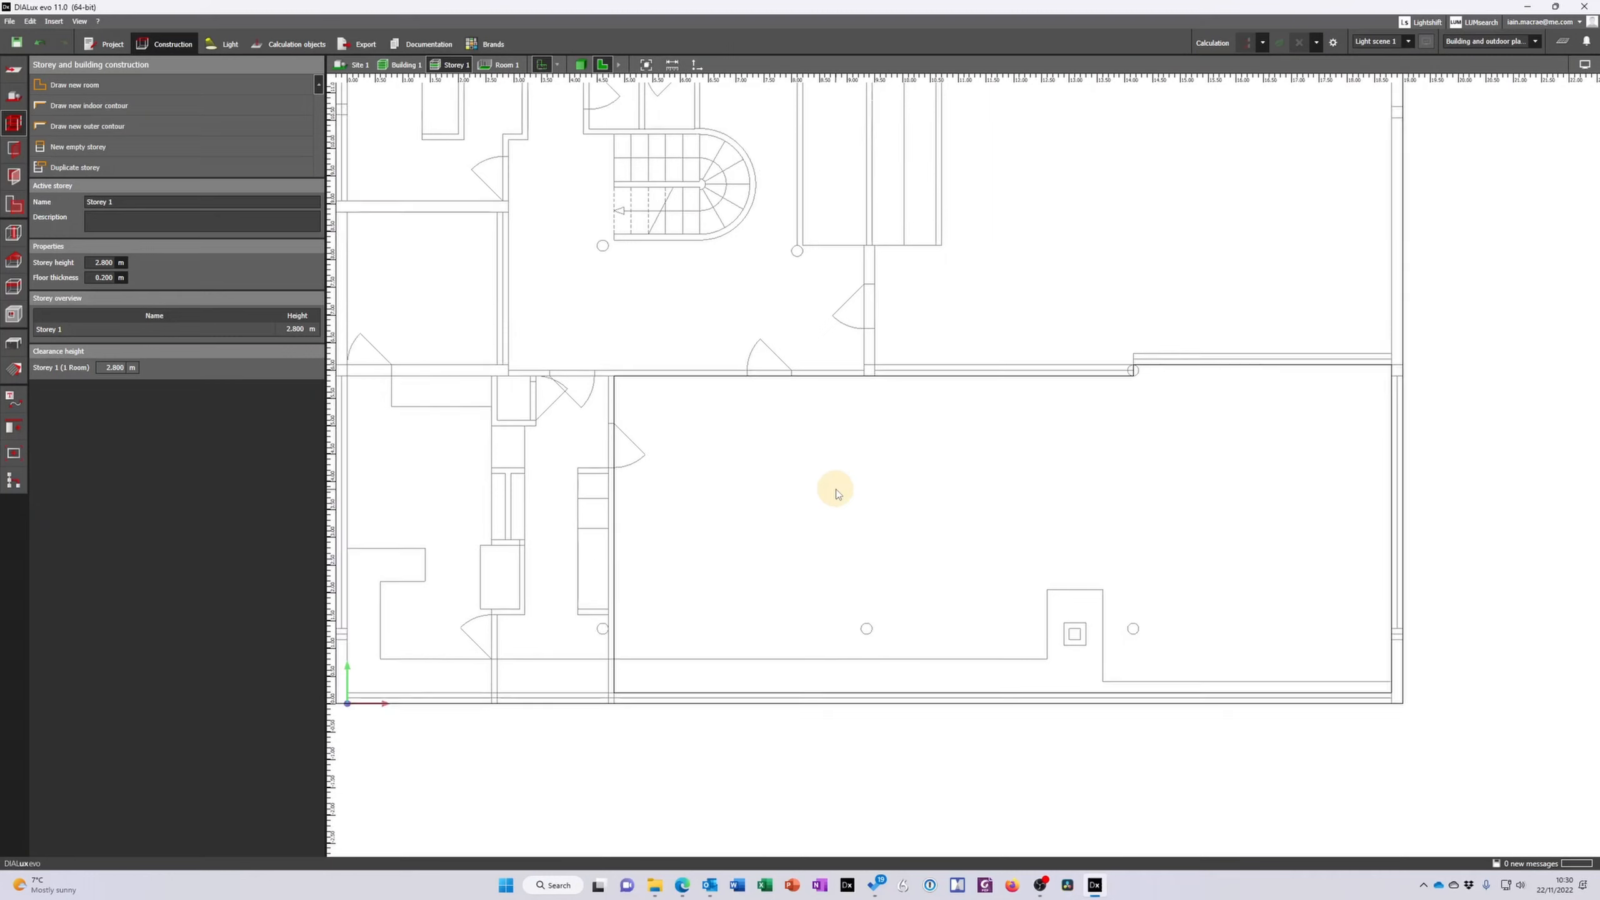
Check Room 1 in 3D, then return to the 2D plan
left_click(645, 65)
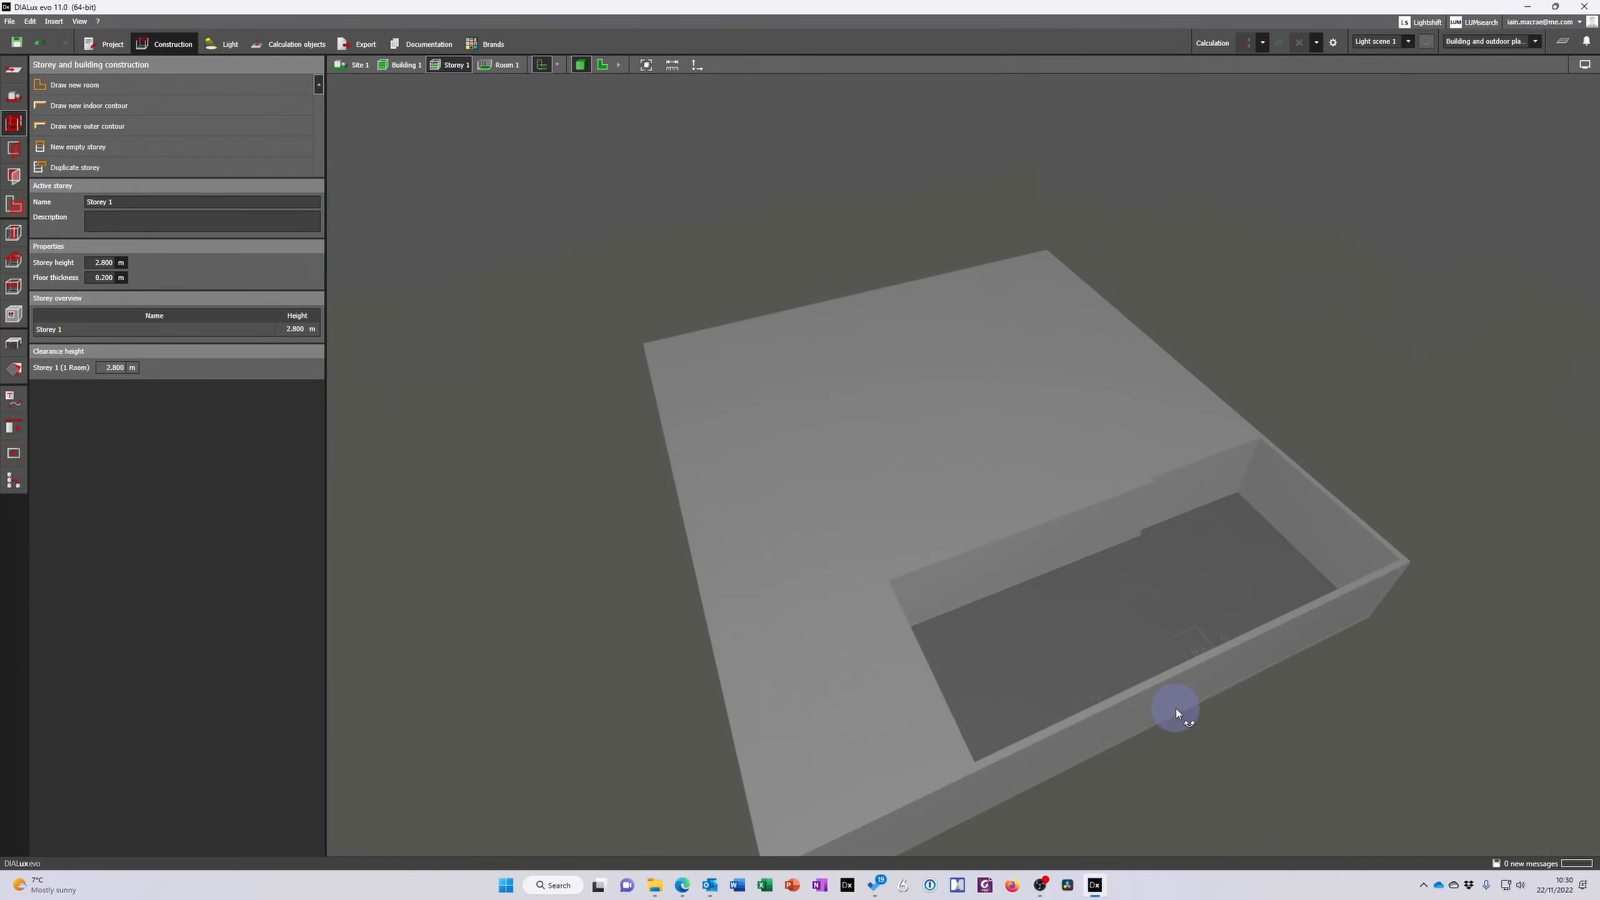
left_click(1443, 82)
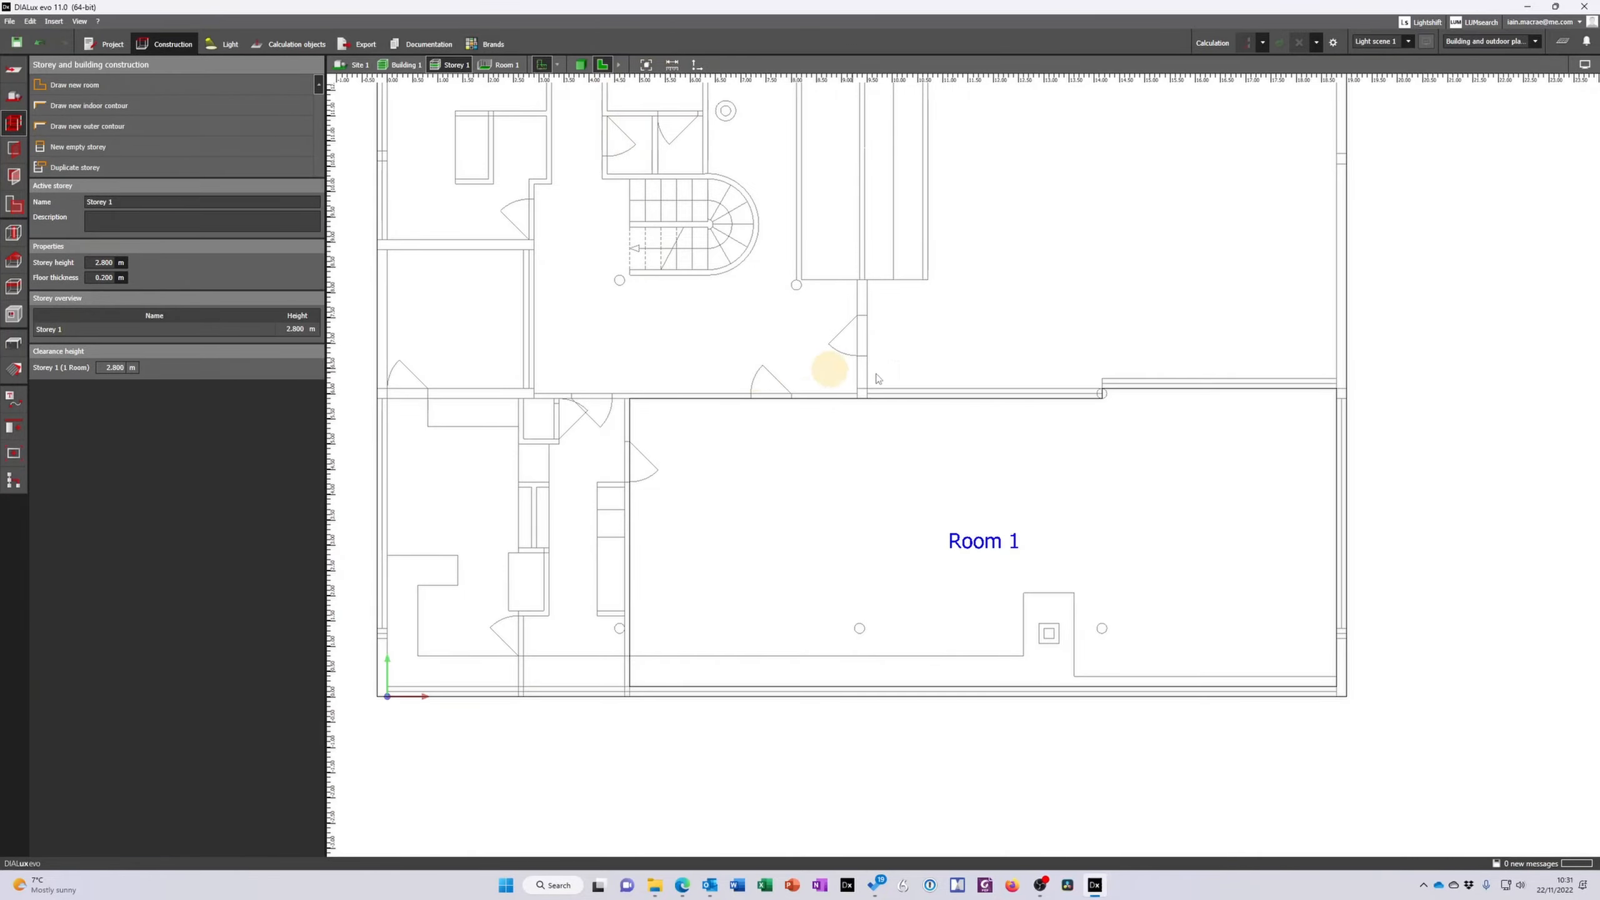
scroll("down", 3)
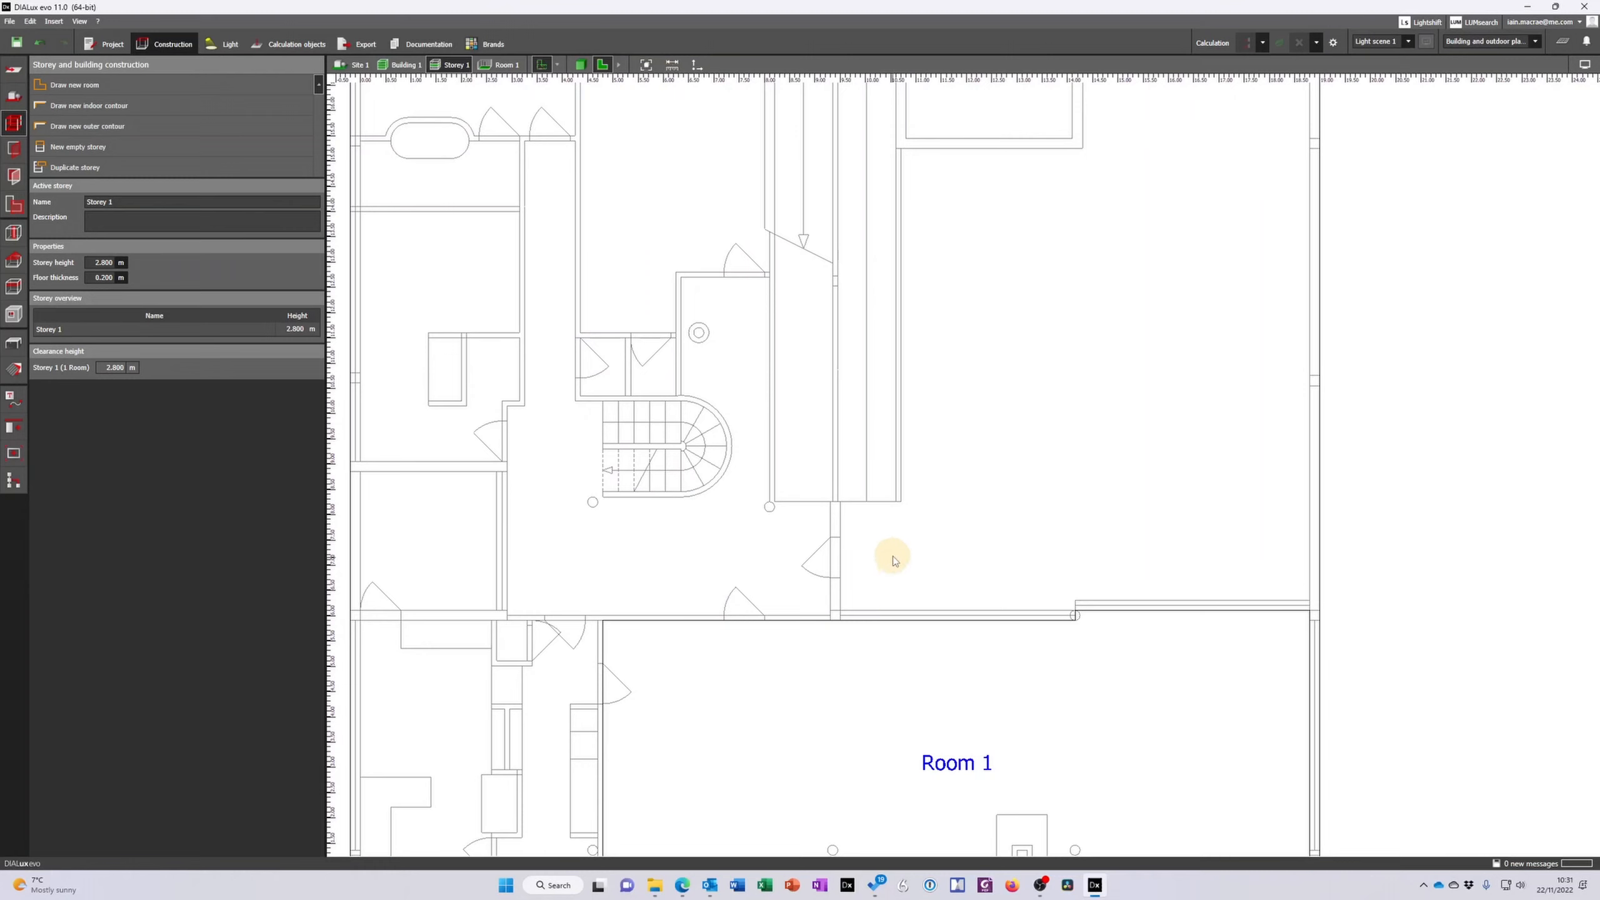
mouse_move(889, 550)
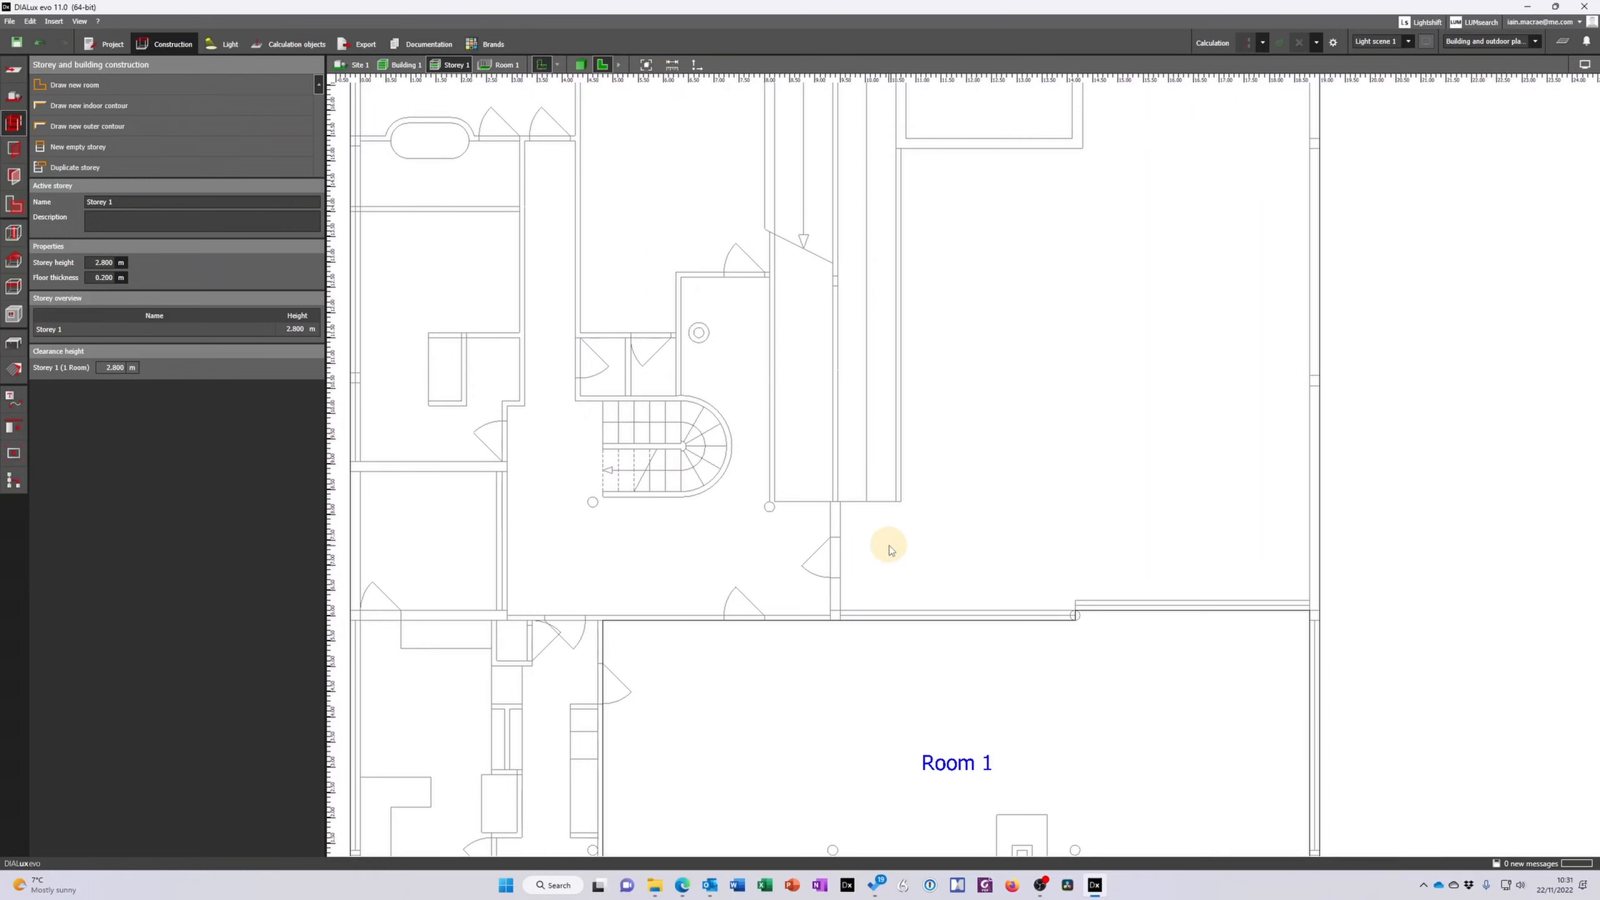